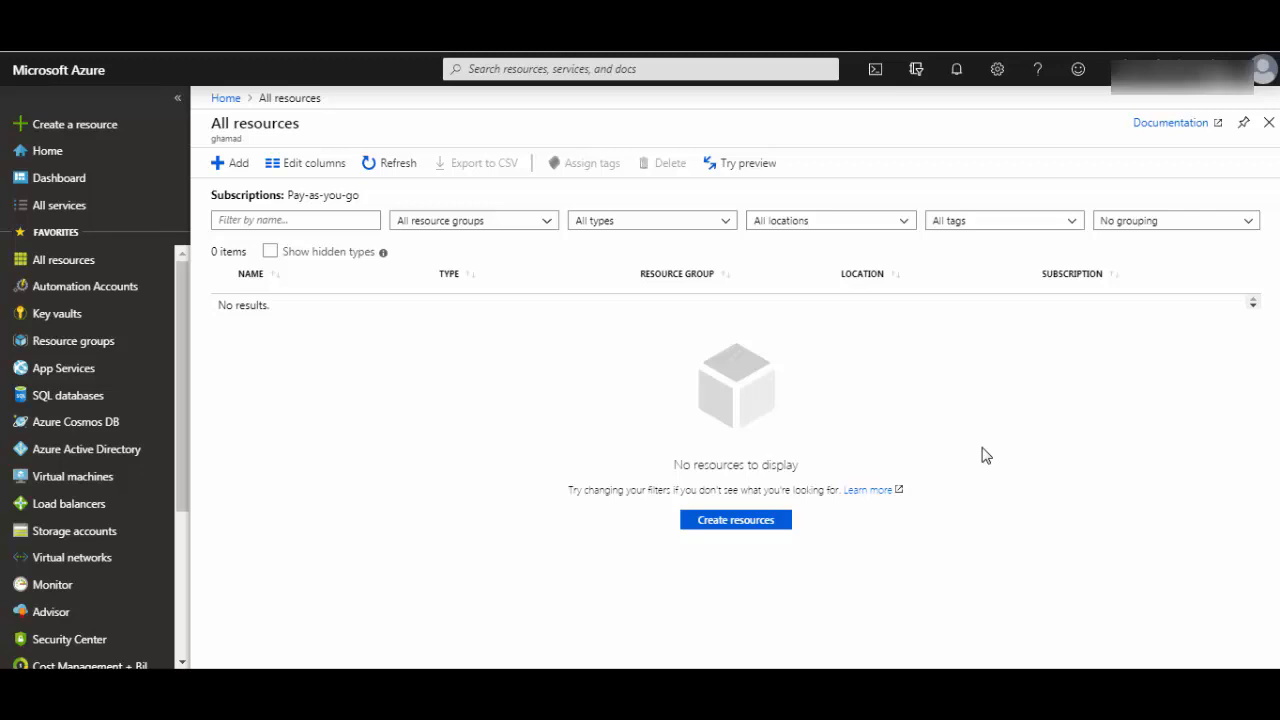
pyautogui.moveTo(326, 574)
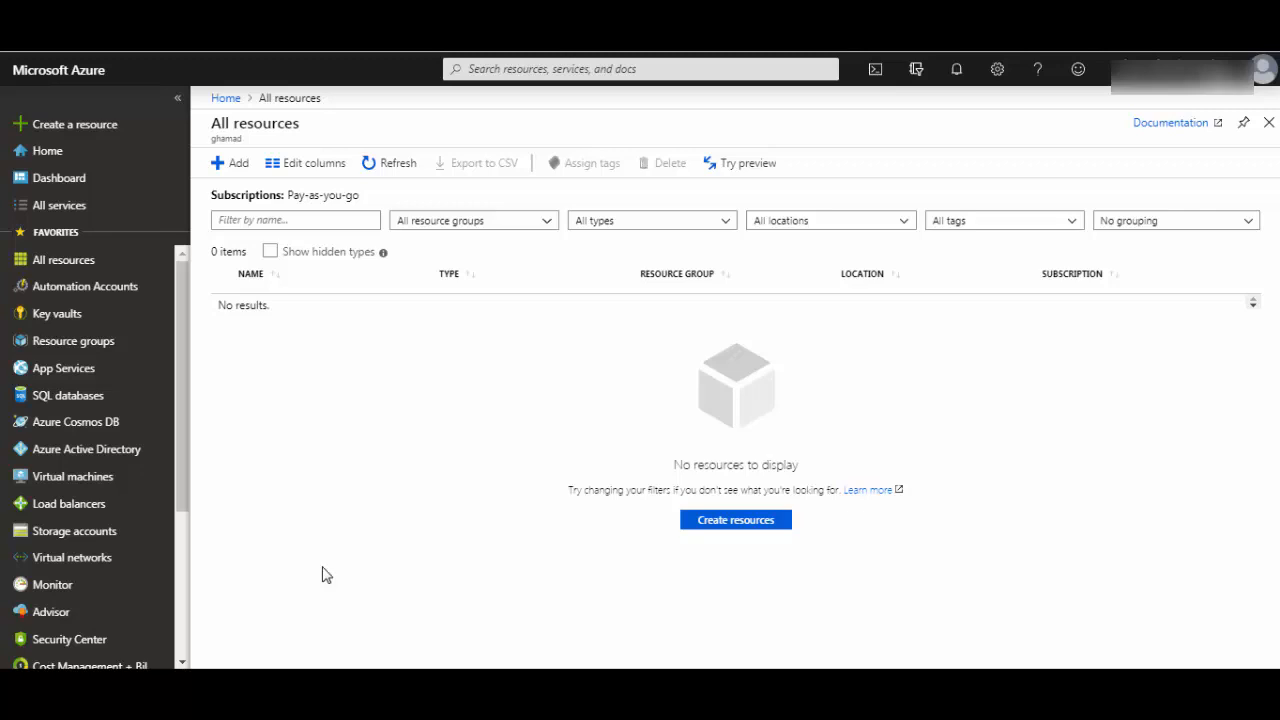
# - Show the Storage accounts list, currently empty, from the sidebar favorites
pyautogui.click(74, 530)
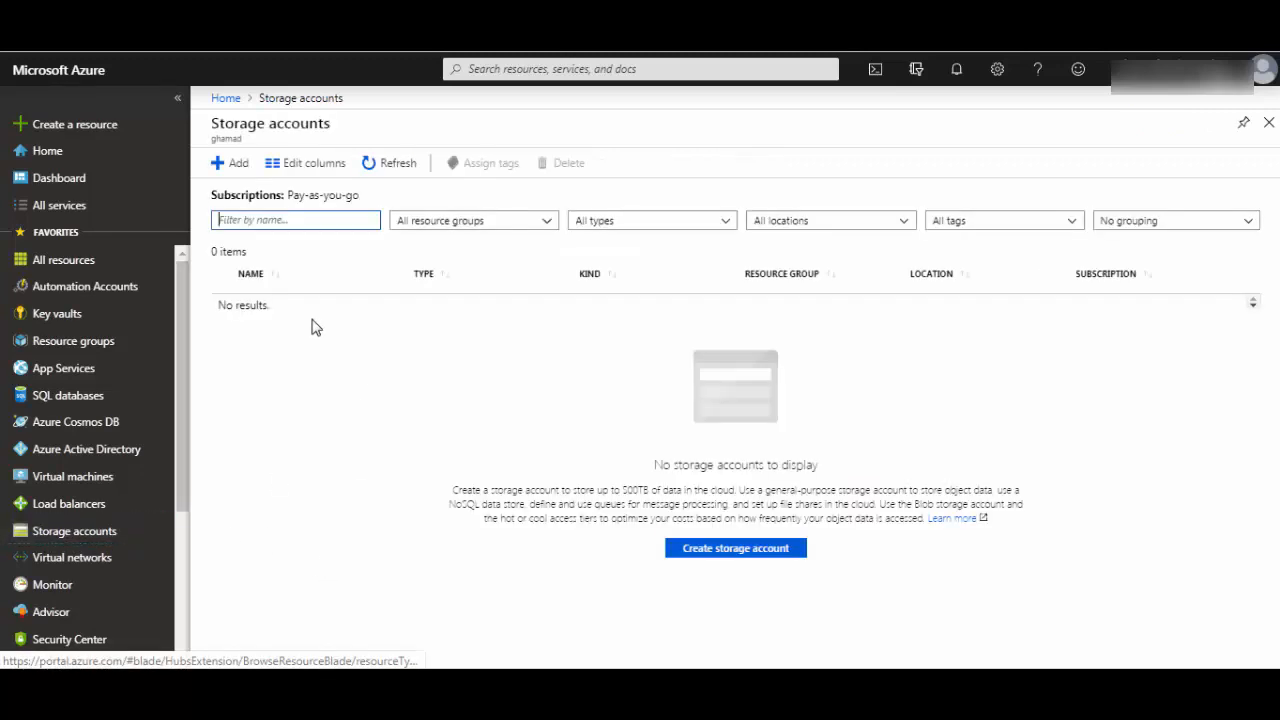
# - Fill a new storage account movehugefilestorage in resource group Testpoc, Australia East, and review it with validation passed
pyautogui.click(736, 548)
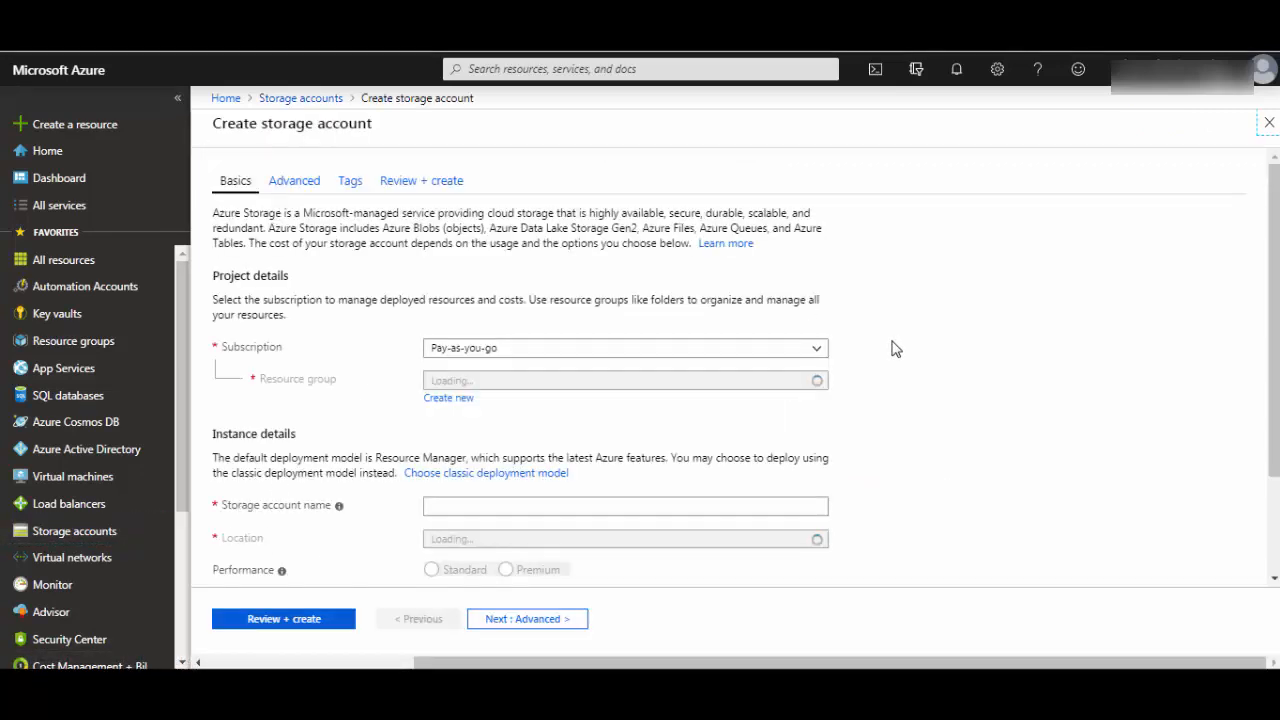
pyautogui.click(624, 380)
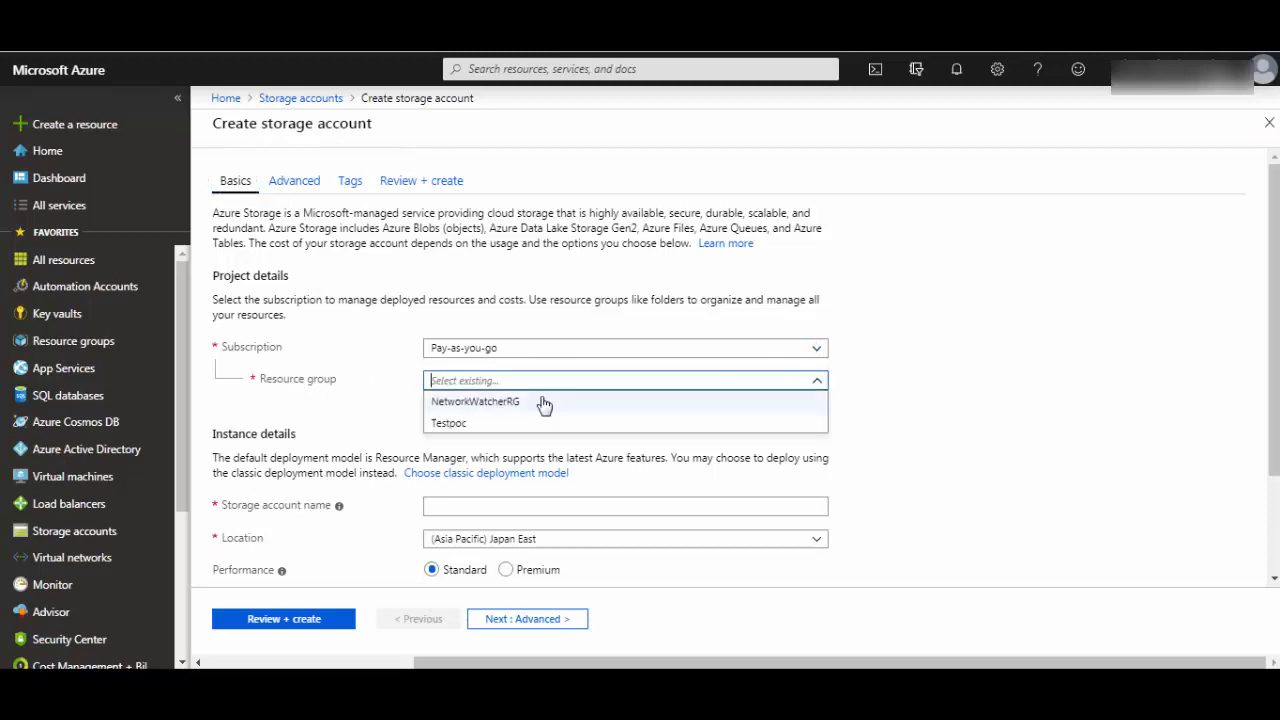
pyautogui.click(448, 422)
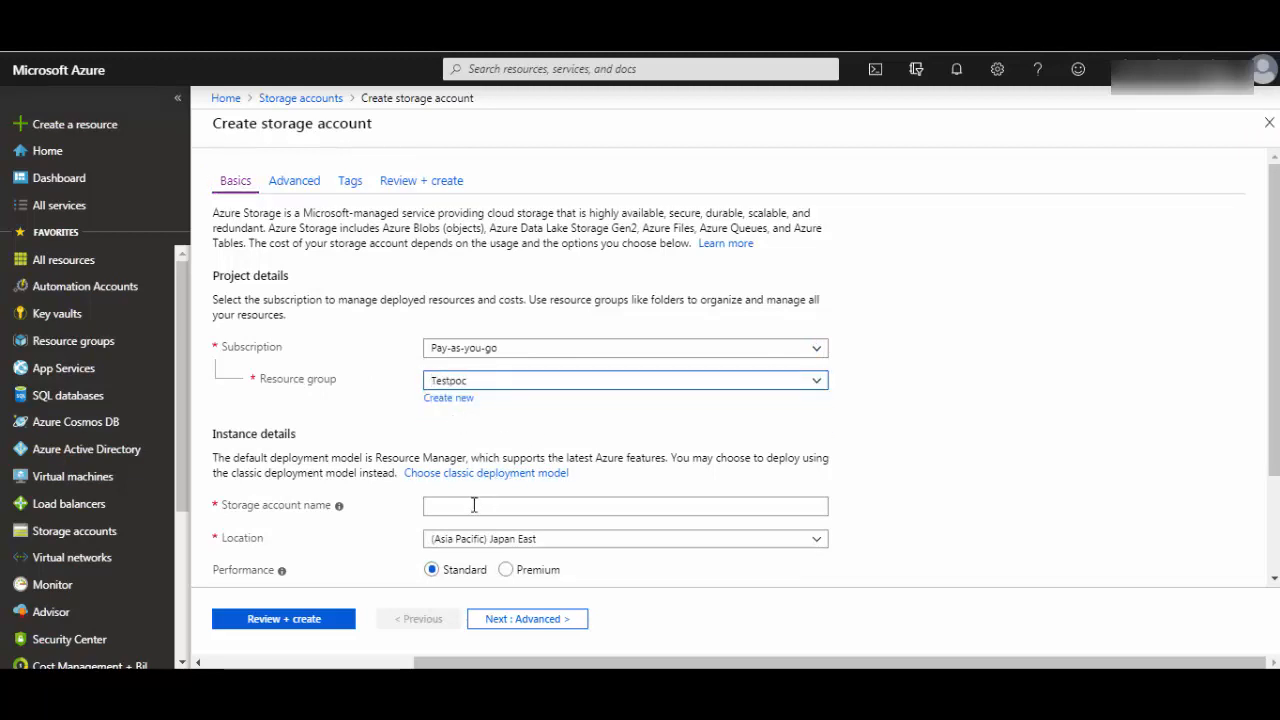
pyautogui.write('movehugefilestorage')
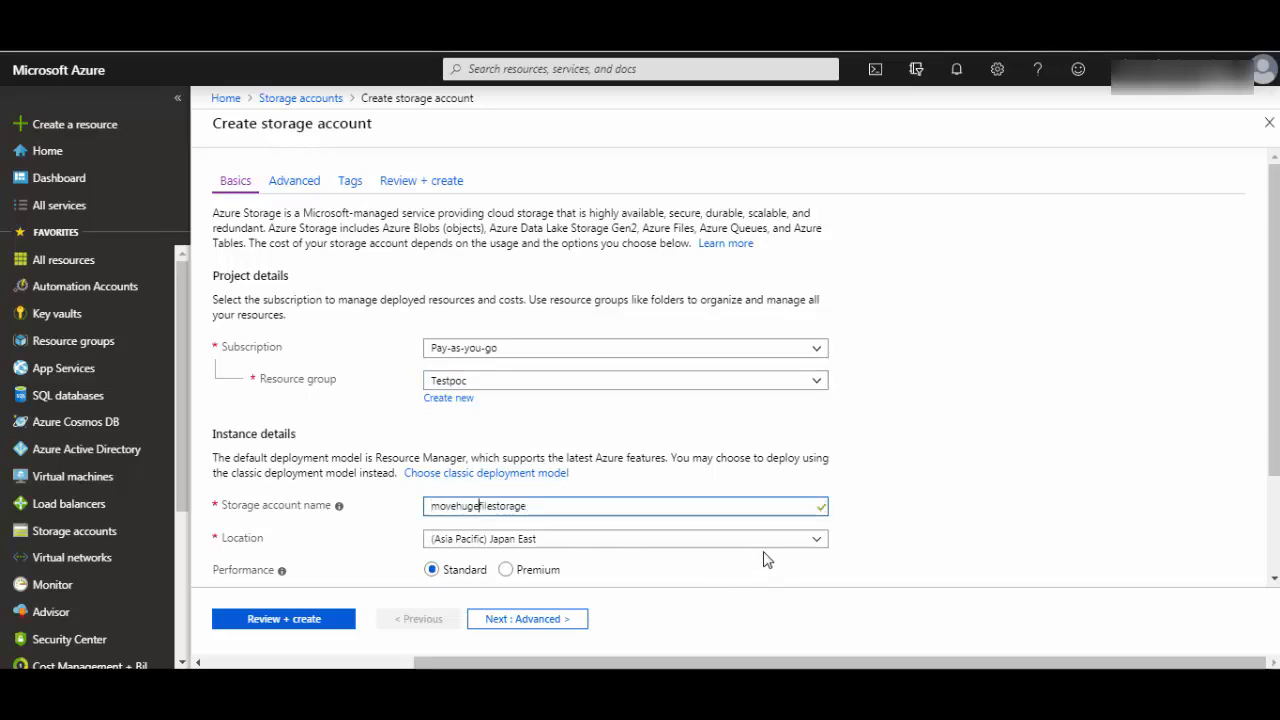
pyautogui.scroll(-3)
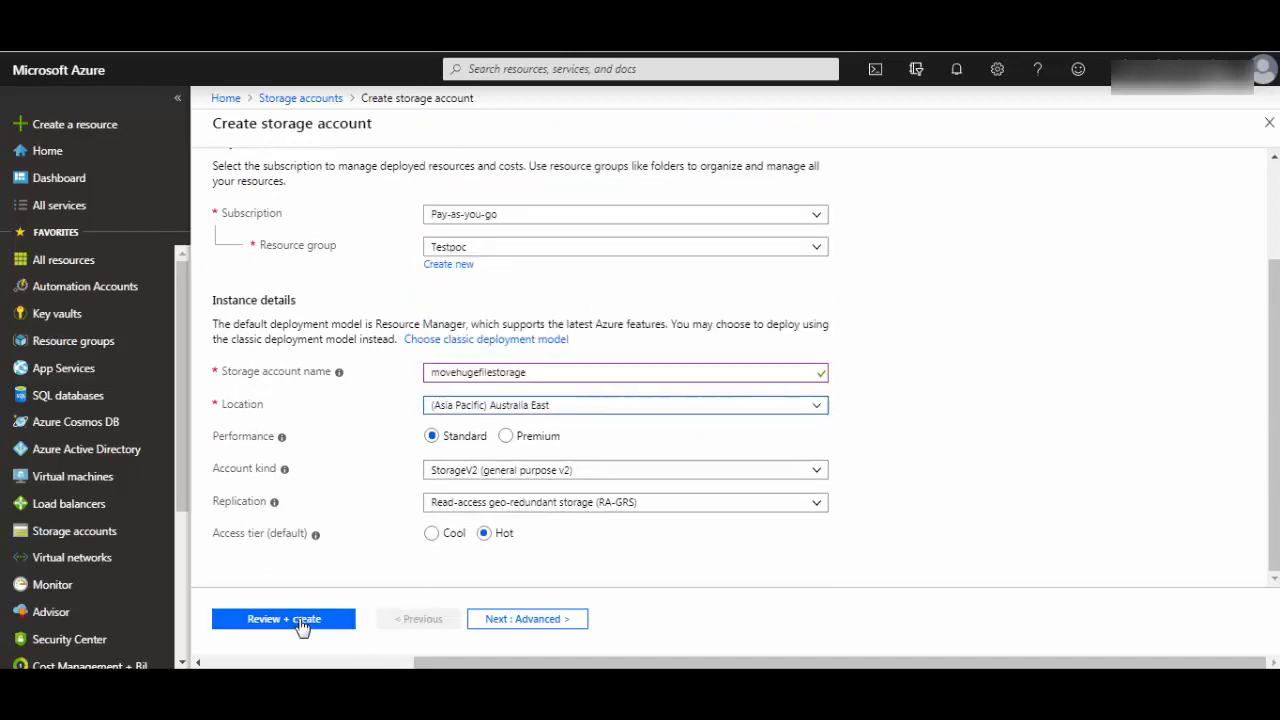
pyautogui.click(284, 618)
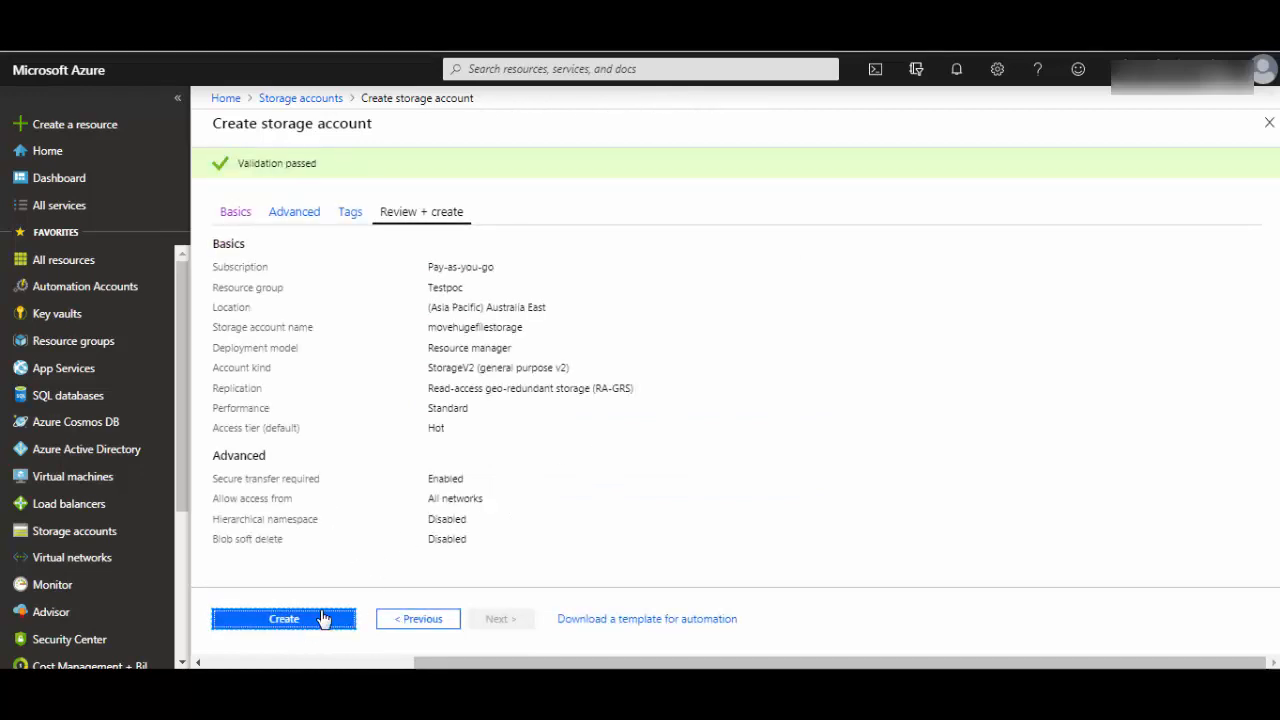
# - Create the movehugefilestorage account and go to the deployed resource's empty file shares list
pyautogui.click(284, 618)
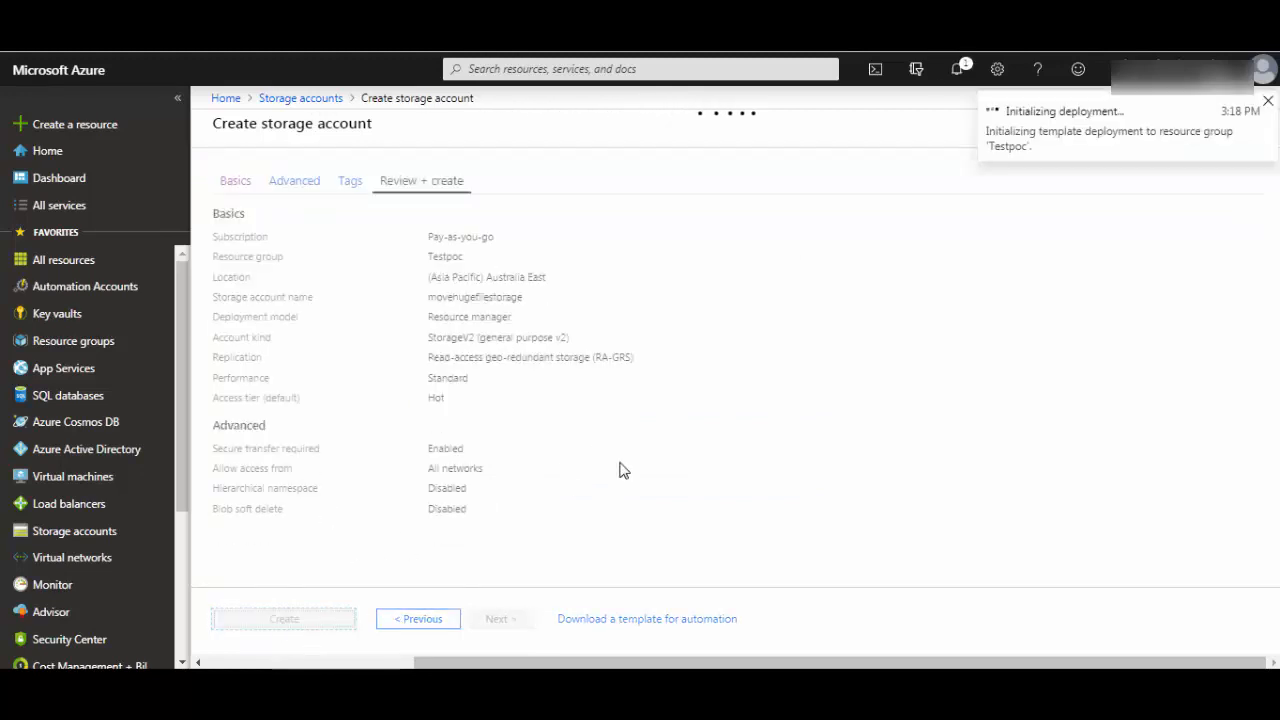
pyautogui.click(284, 618)
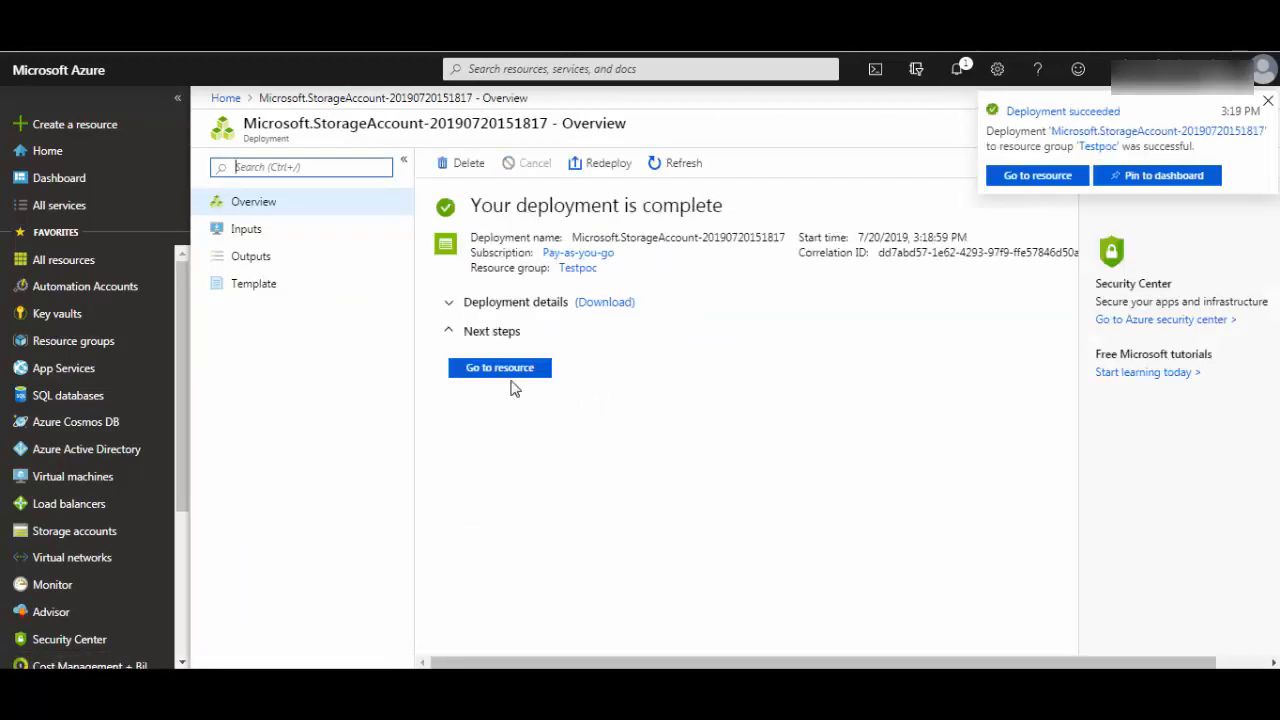
pyautogui.click(500, 368)
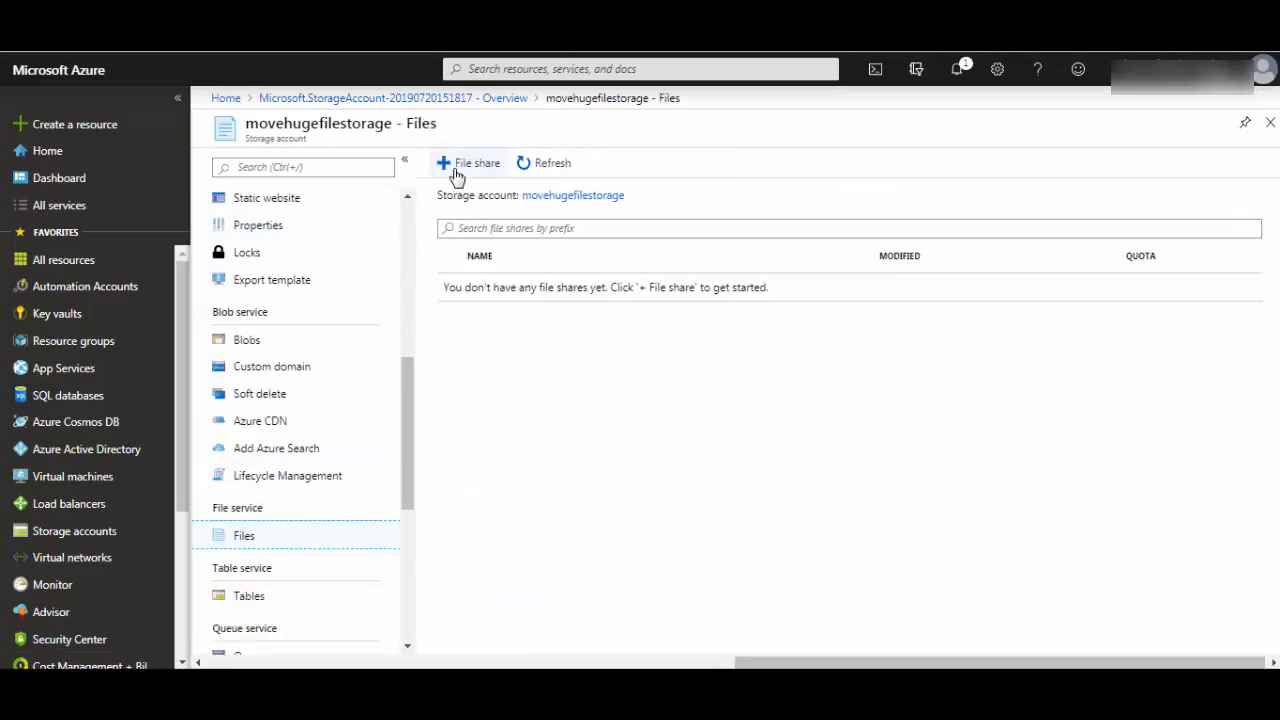
# - Add a file share named movehugefiles with a 100 GB quota
pyautogui.click(468, 164)
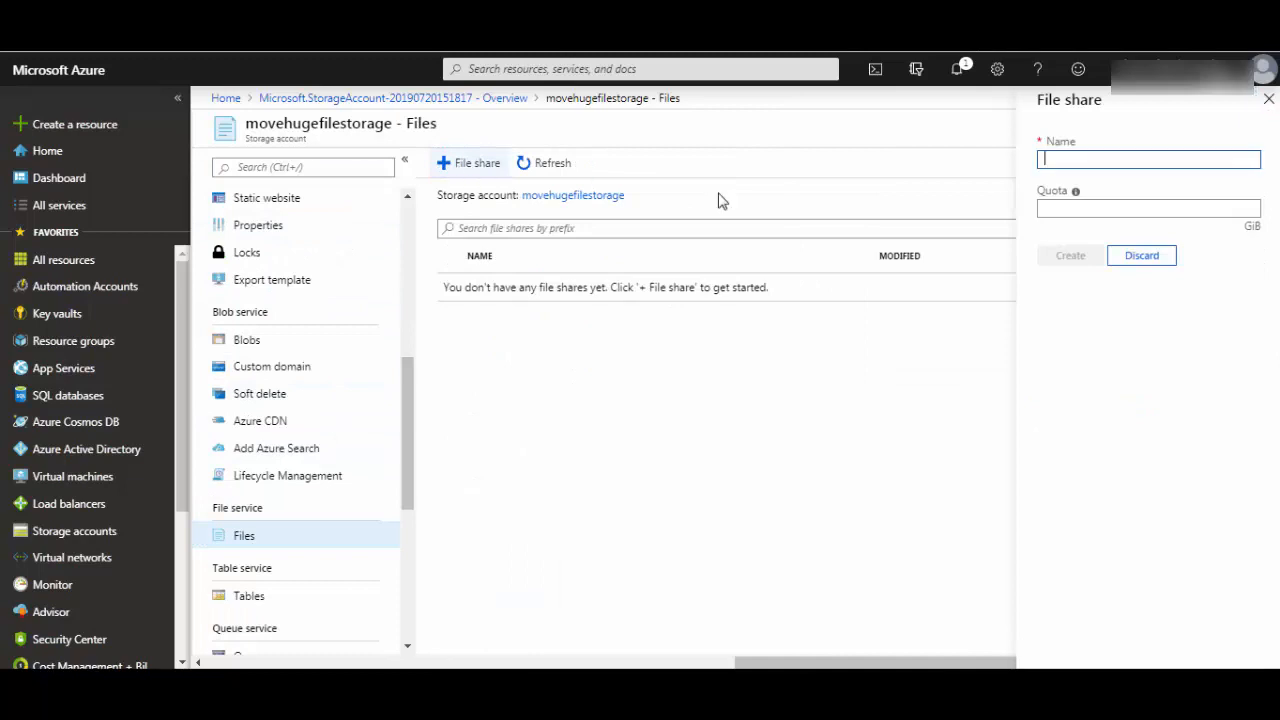
pyautogui.click(1148, 160)
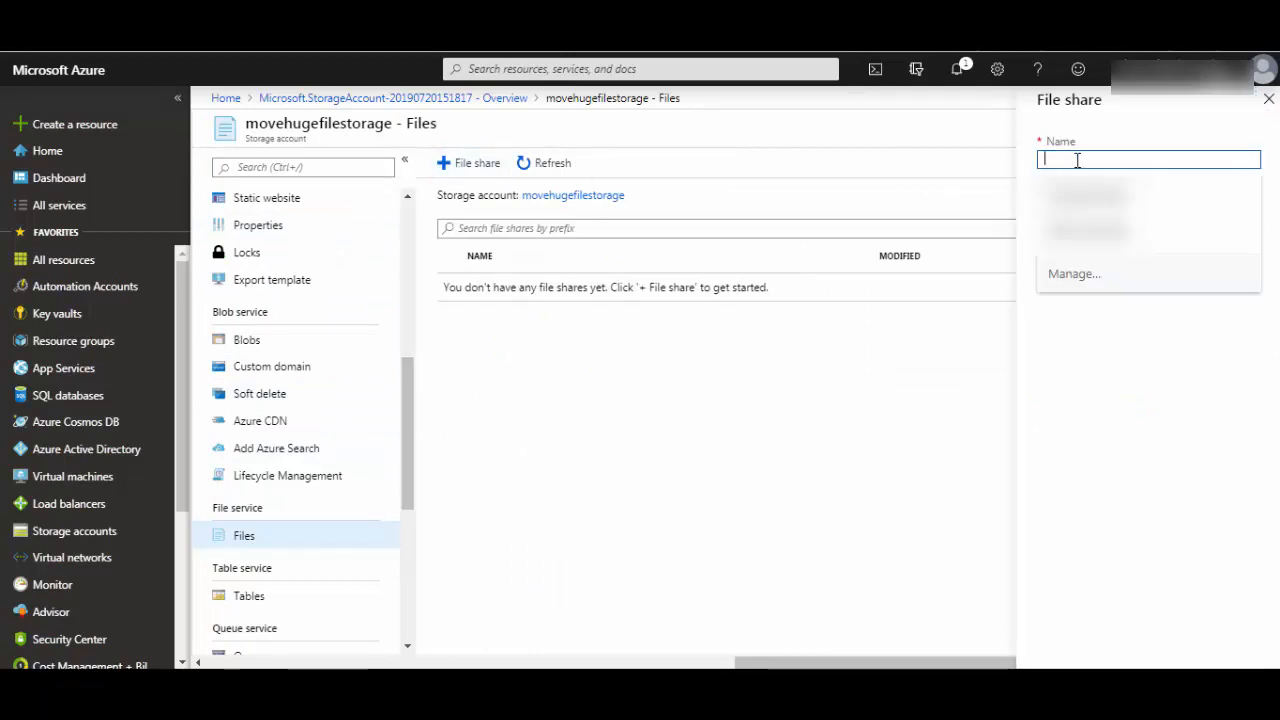
pyautogui.write('movehu')
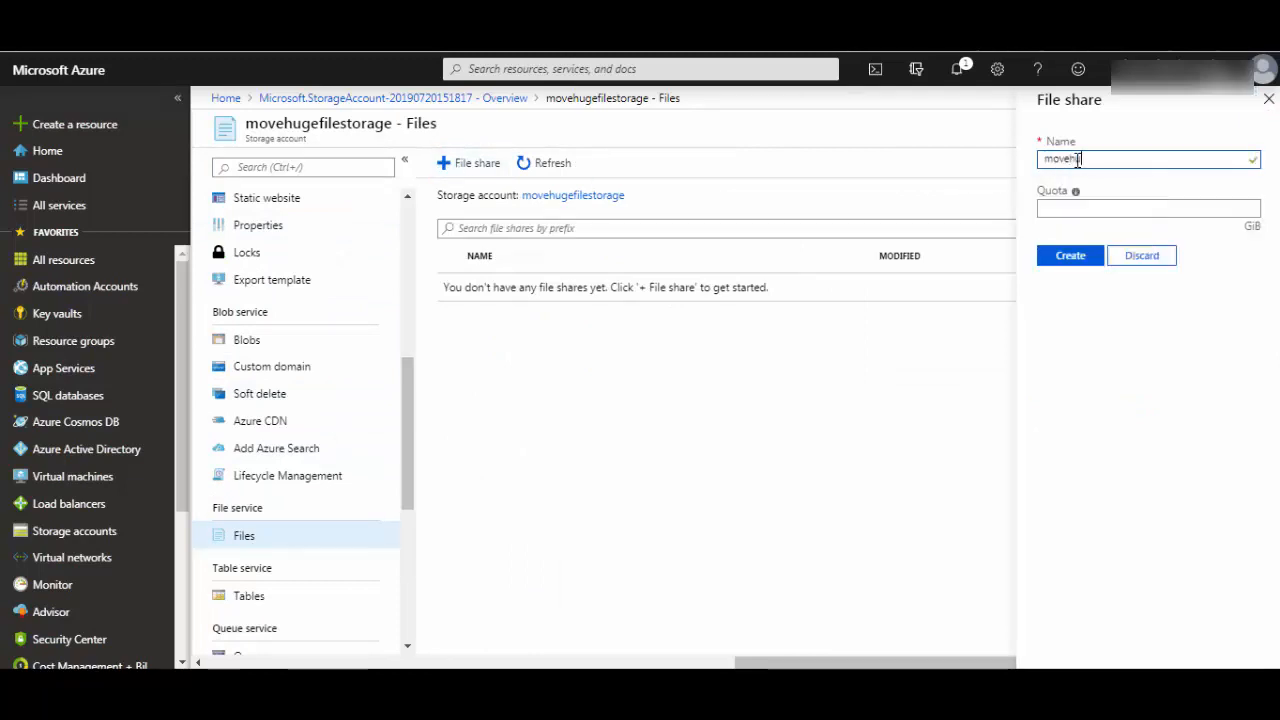
pyautogui.write('gefiles')
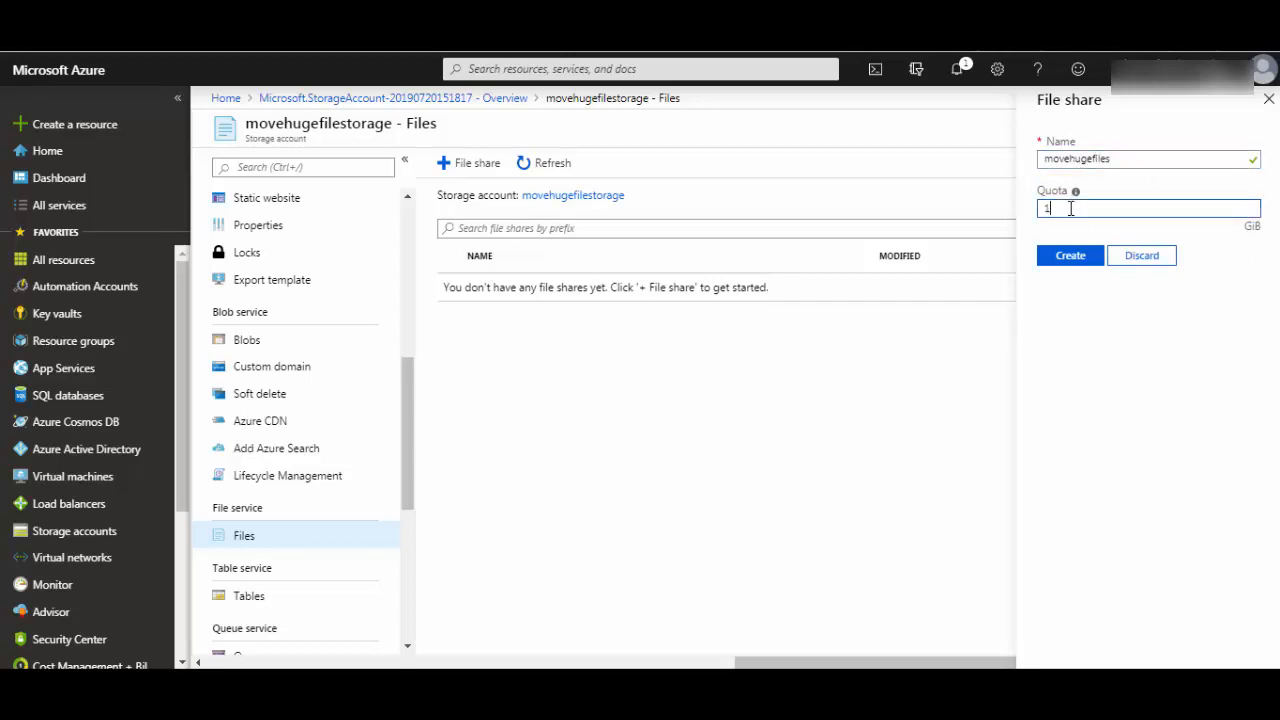
pyautogui.write('00')
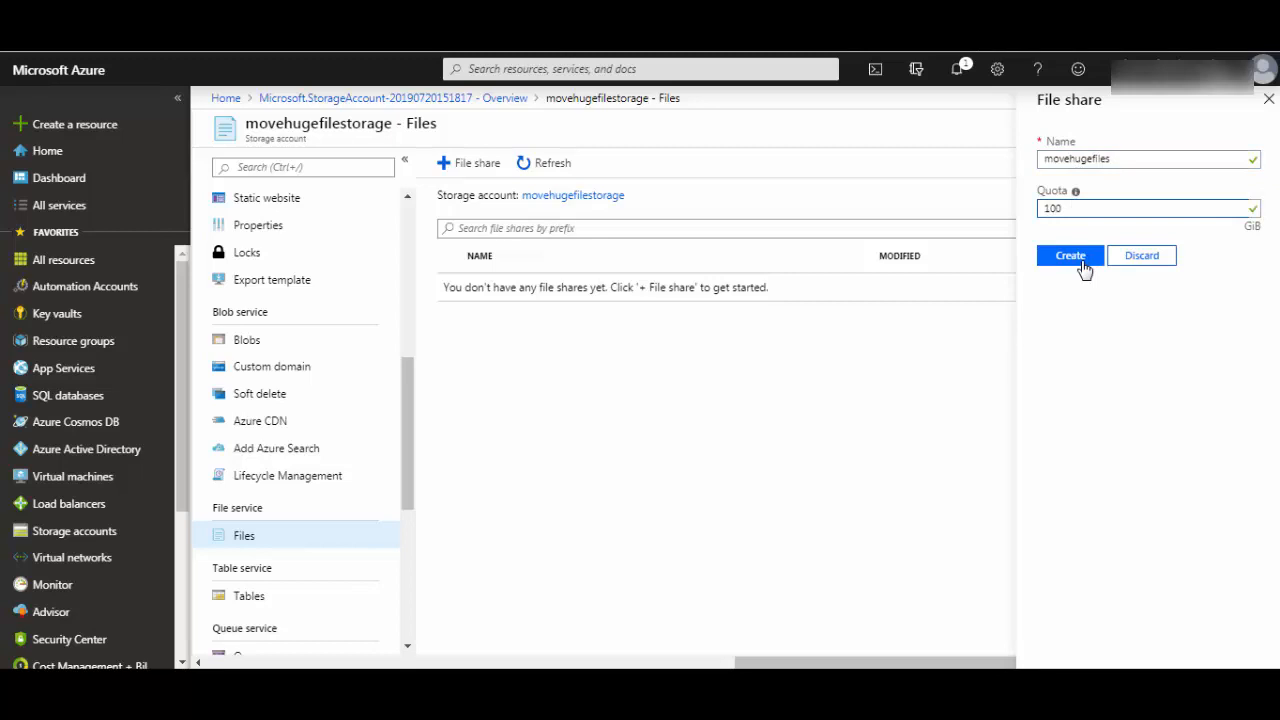
pyautogui.click(1068, 256)
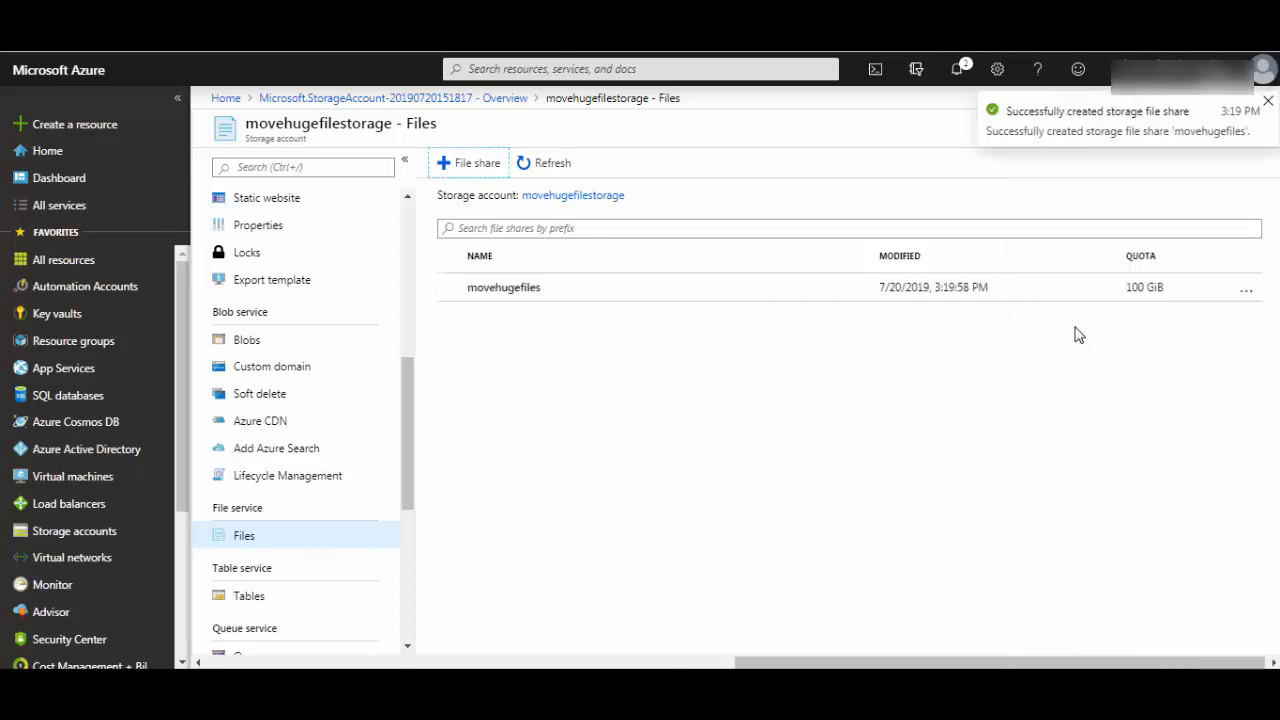
pyautogui.moveTo(504, 288)
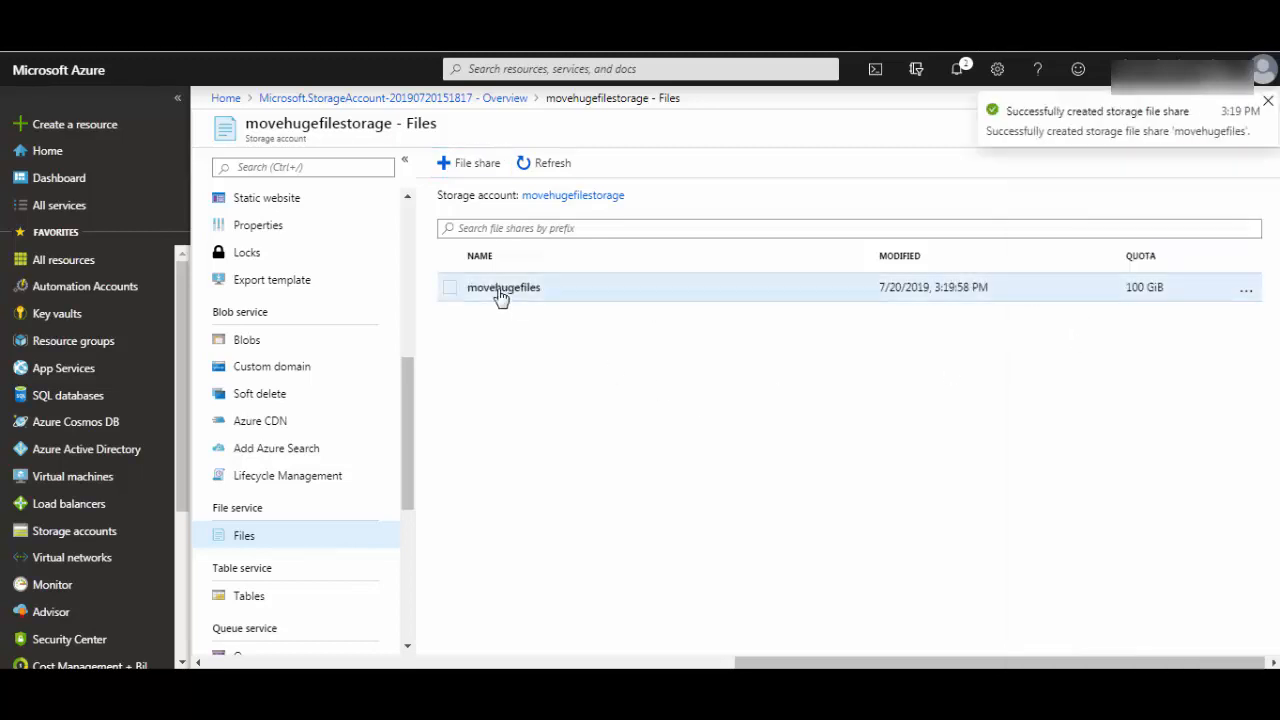
pyautogui.click(504, 288)
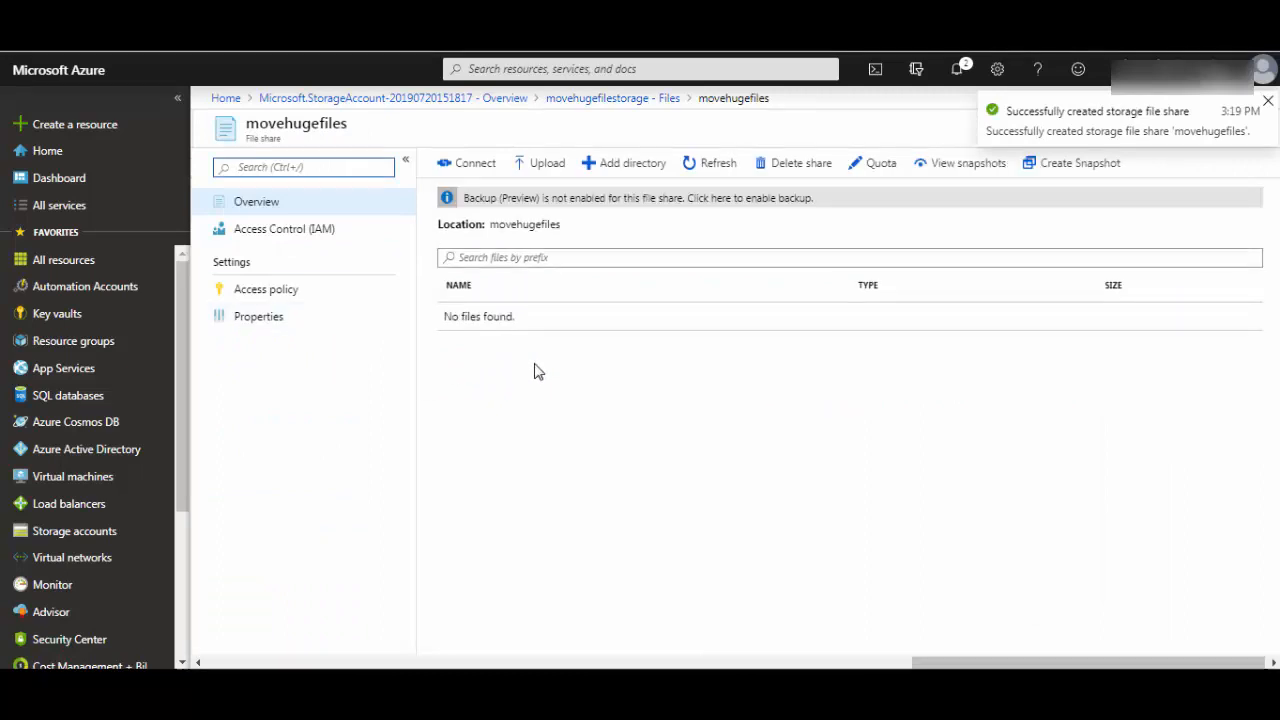
pyautogui.click(1268, 100)
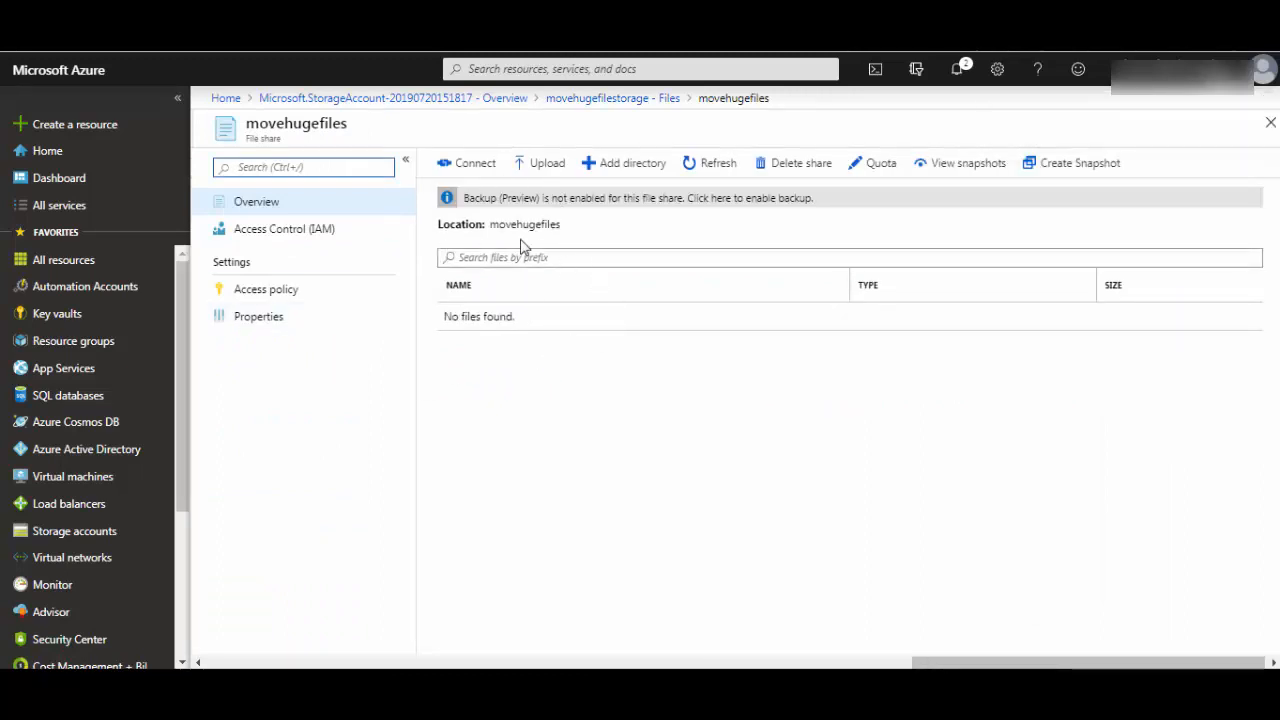
pyautogui.click(596, 96)
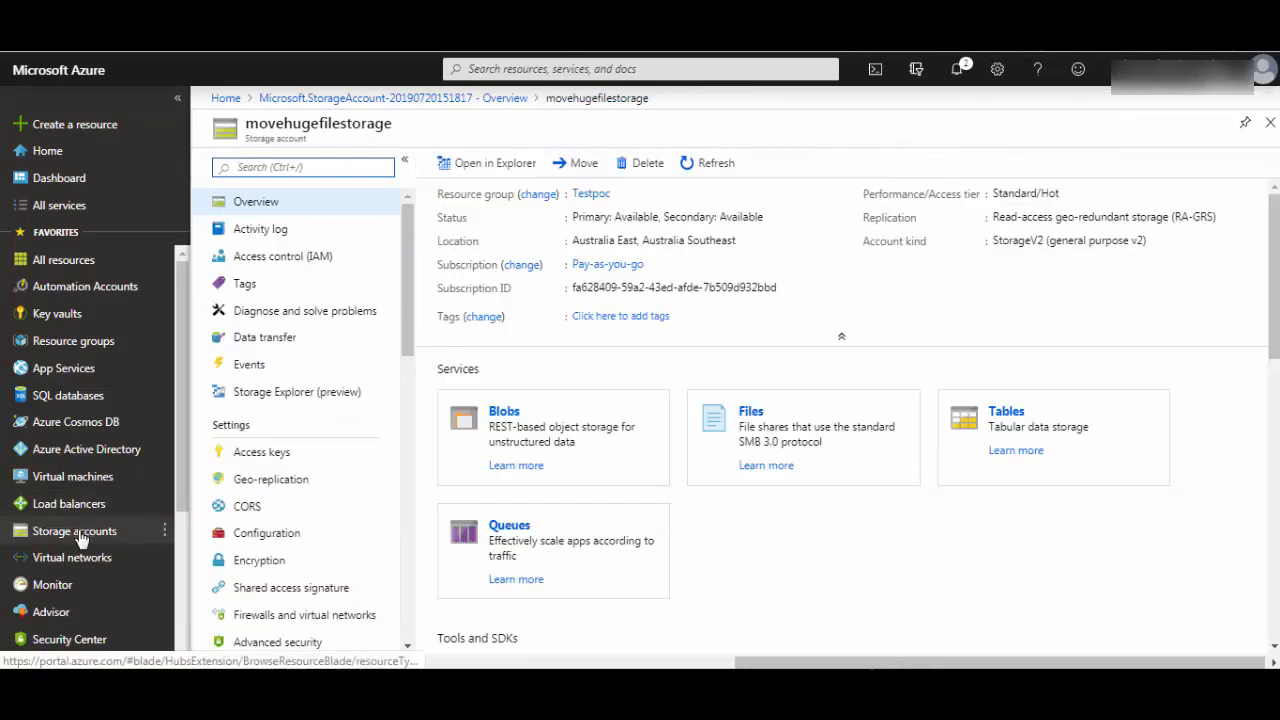
pyautogui.click(74, 530)
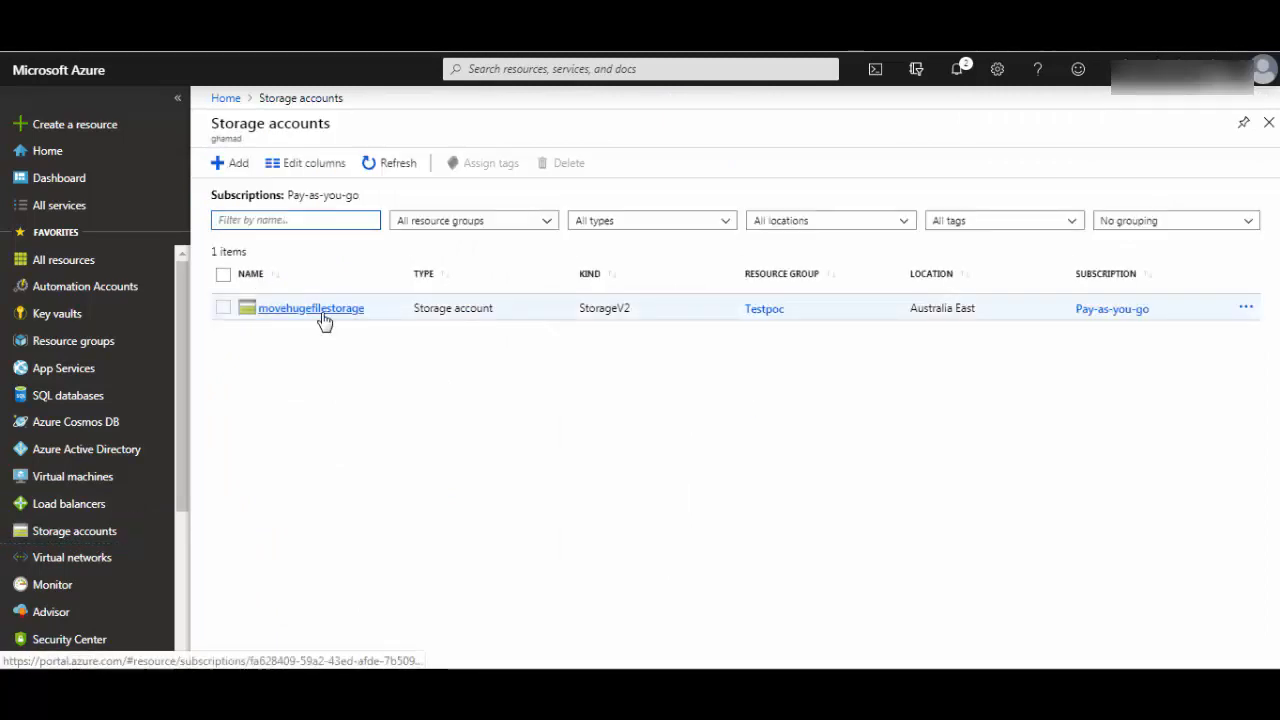
pyautogui.click(312, 308)
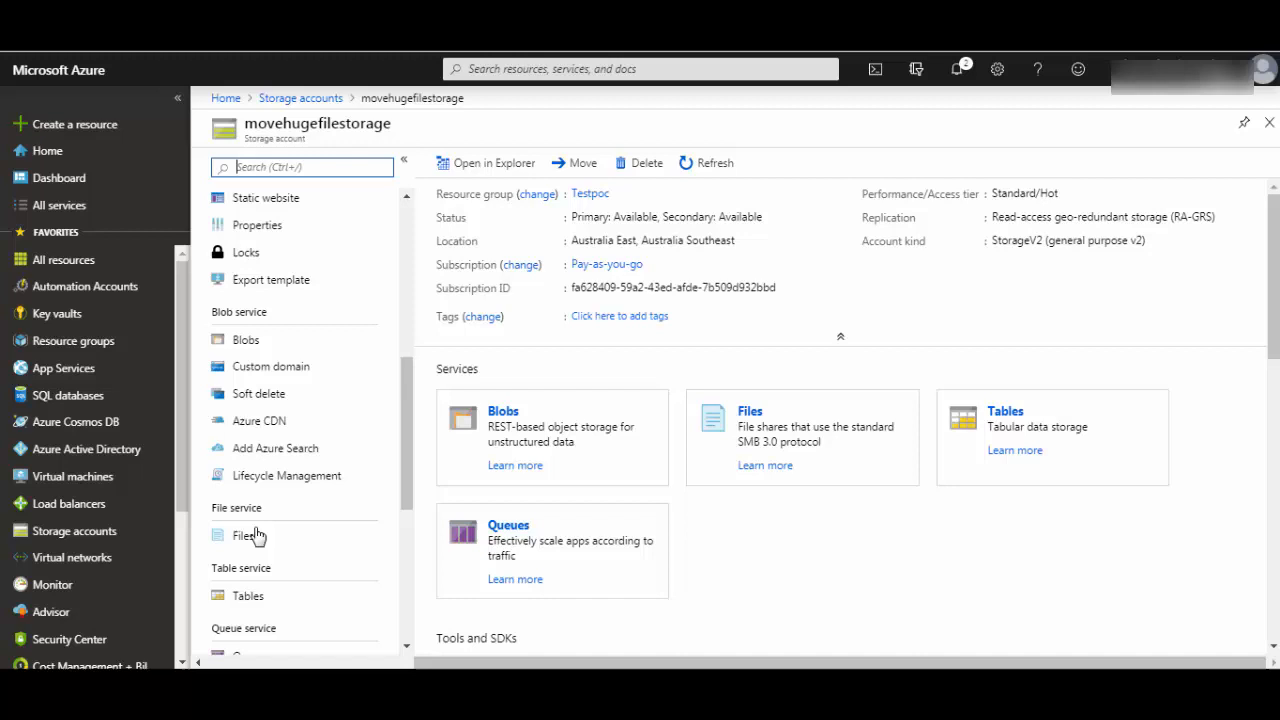
pyautogui.click(244, 536)
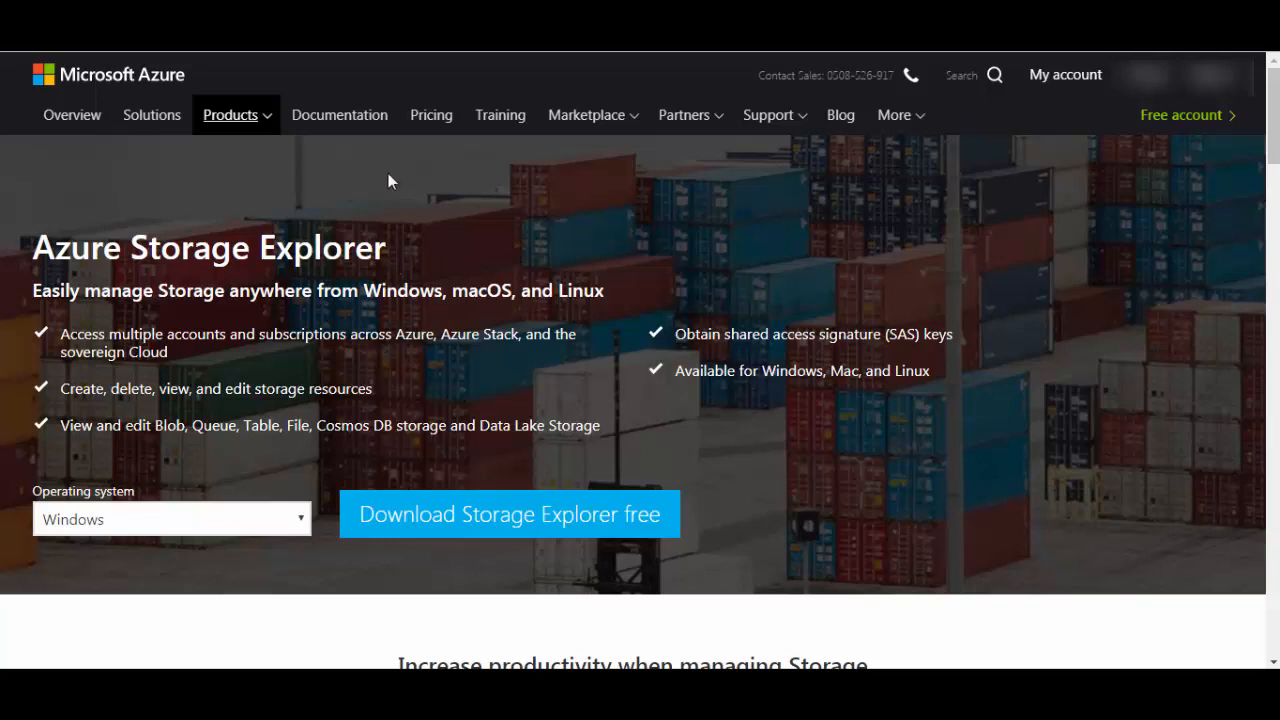
pyautogui.moveTo(390, 182)
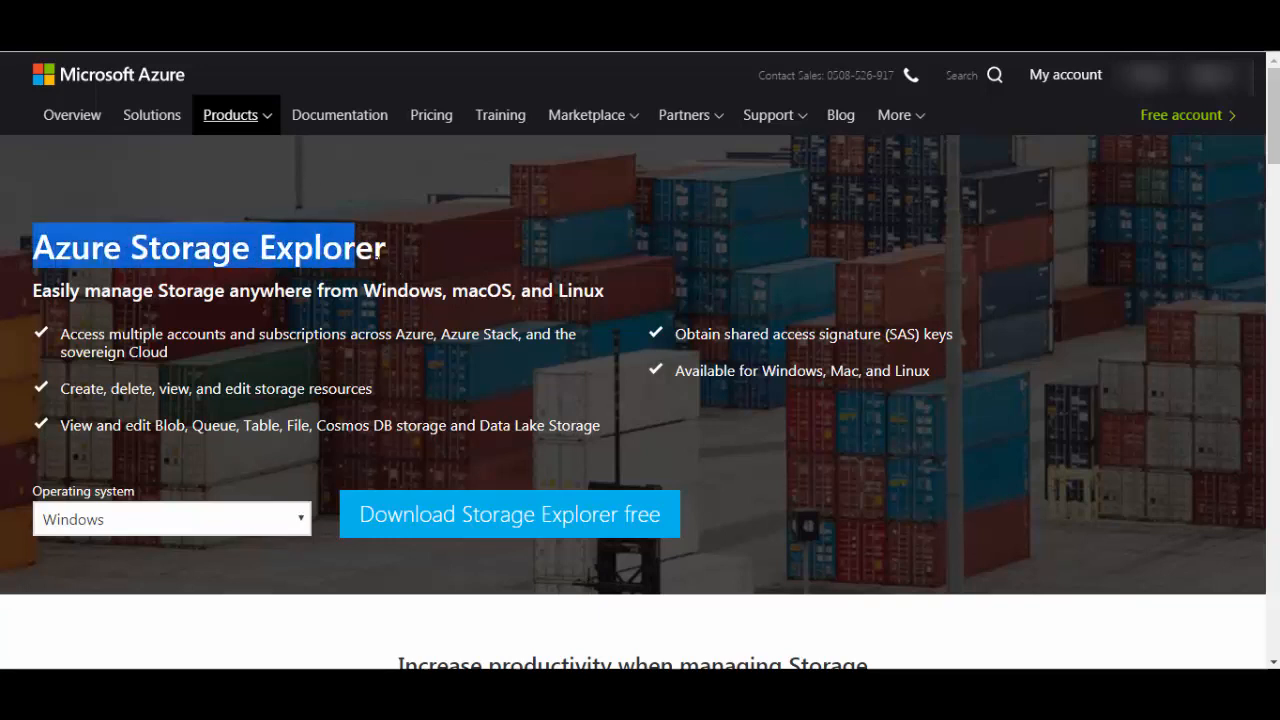
pyautogui.moveTo(540, 540)
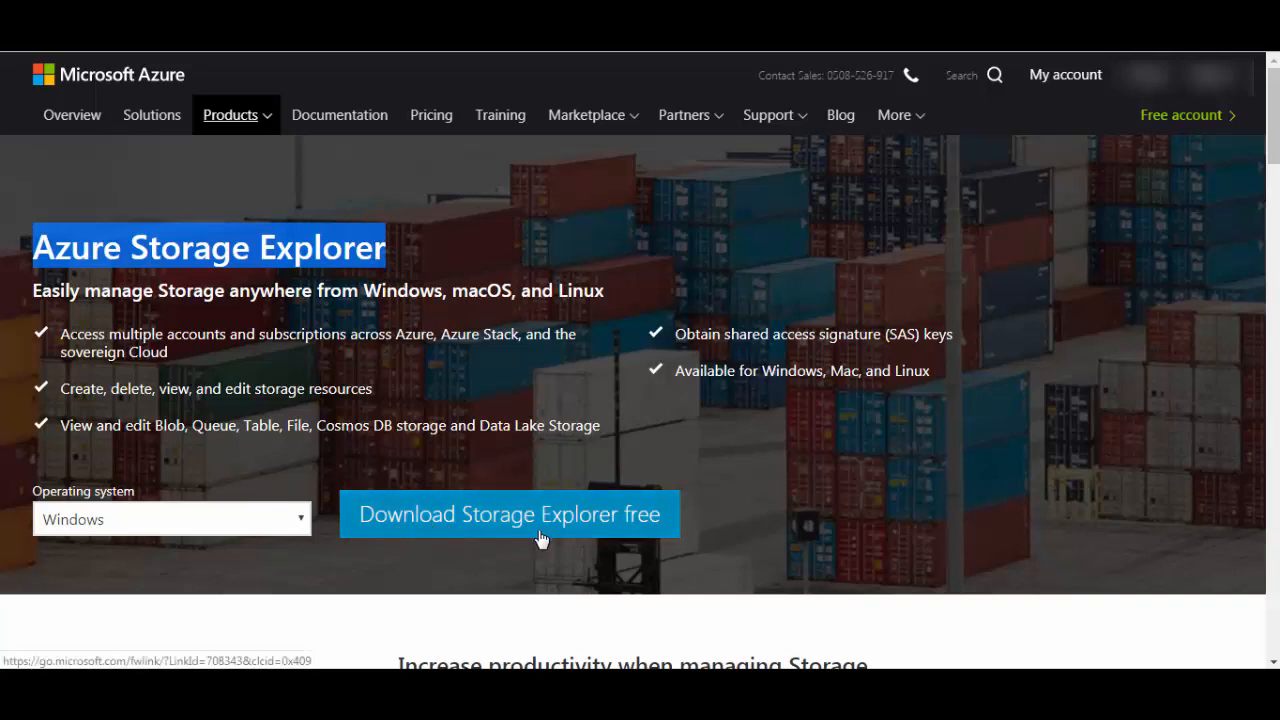
# - Download Azure Storage Explorer free for Windows
pyautogui.click(170, 520)
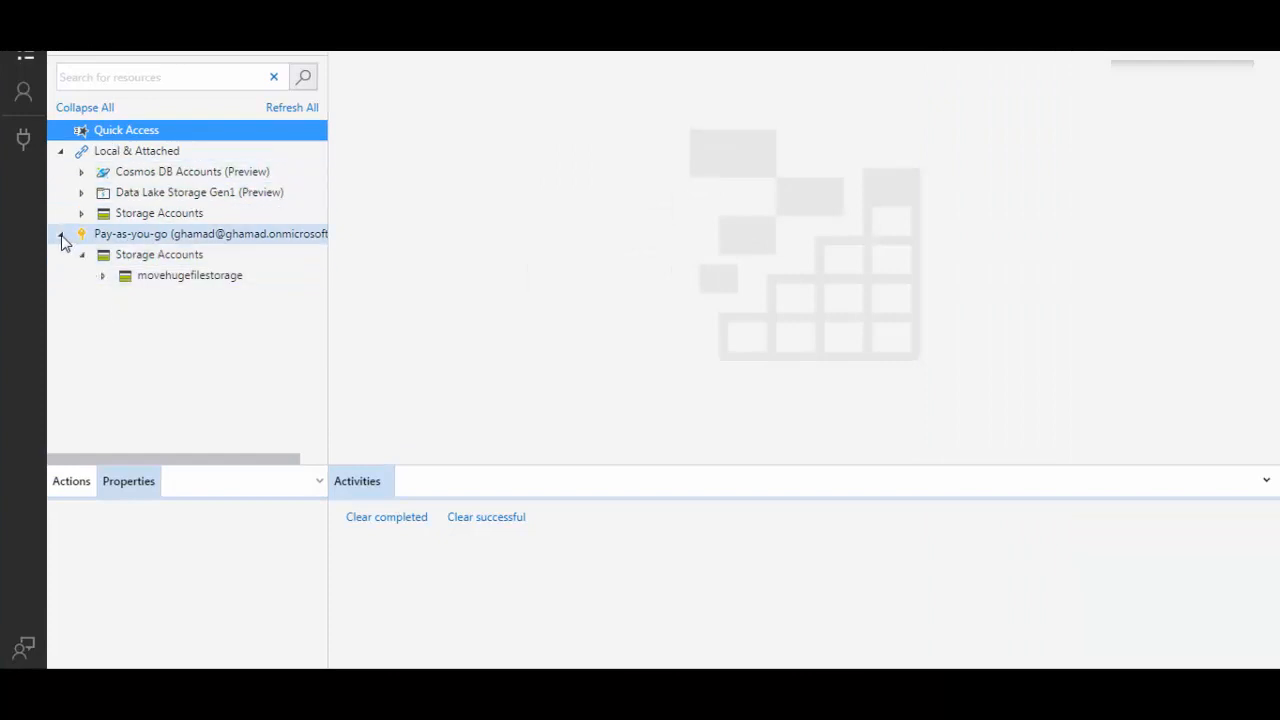
# - Expand movehugefilestorage down to its File Shares to reveal the movehugefiles share
pyautogui.click(158, 254)
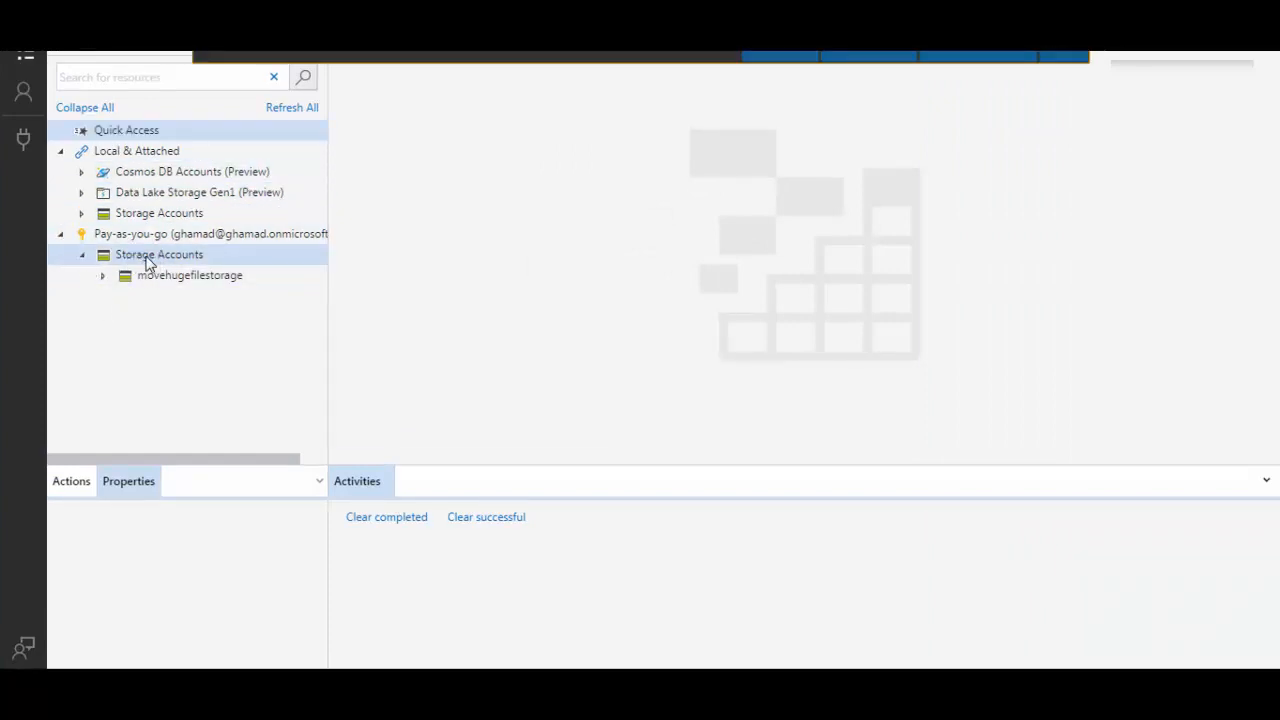
pyautogui.click(158, 254)
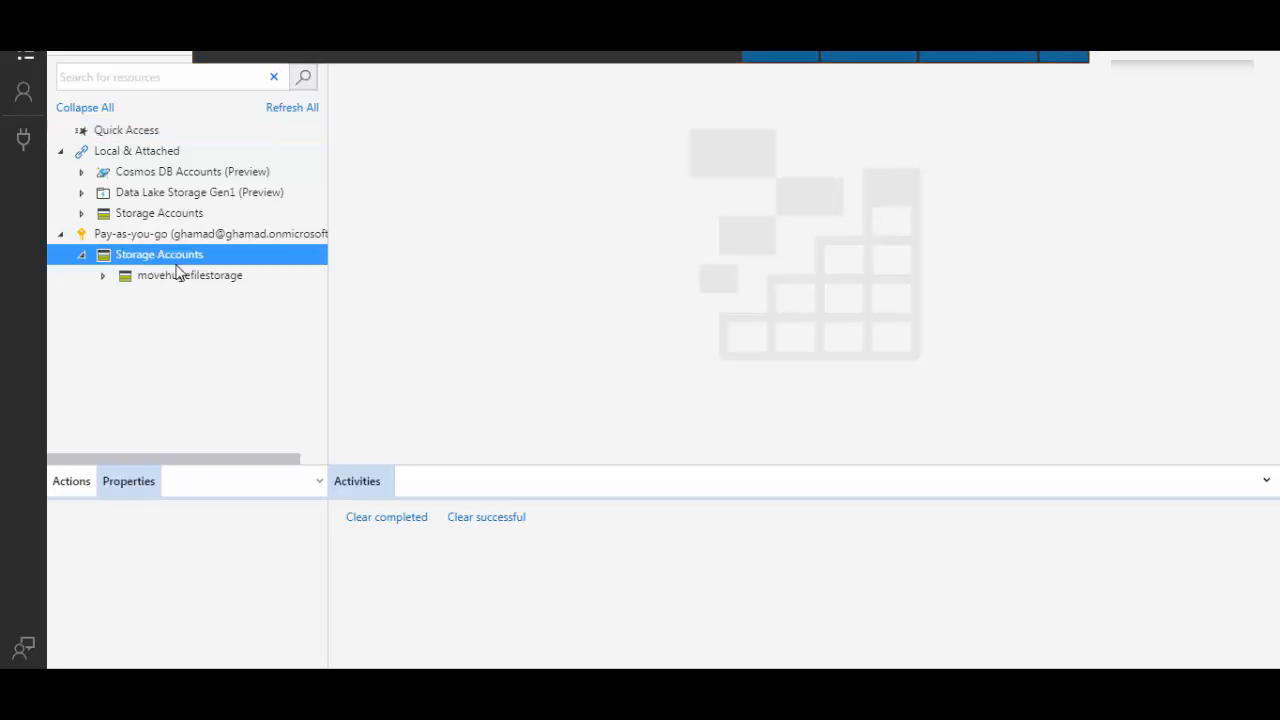
pyautogui.click(190, 276)
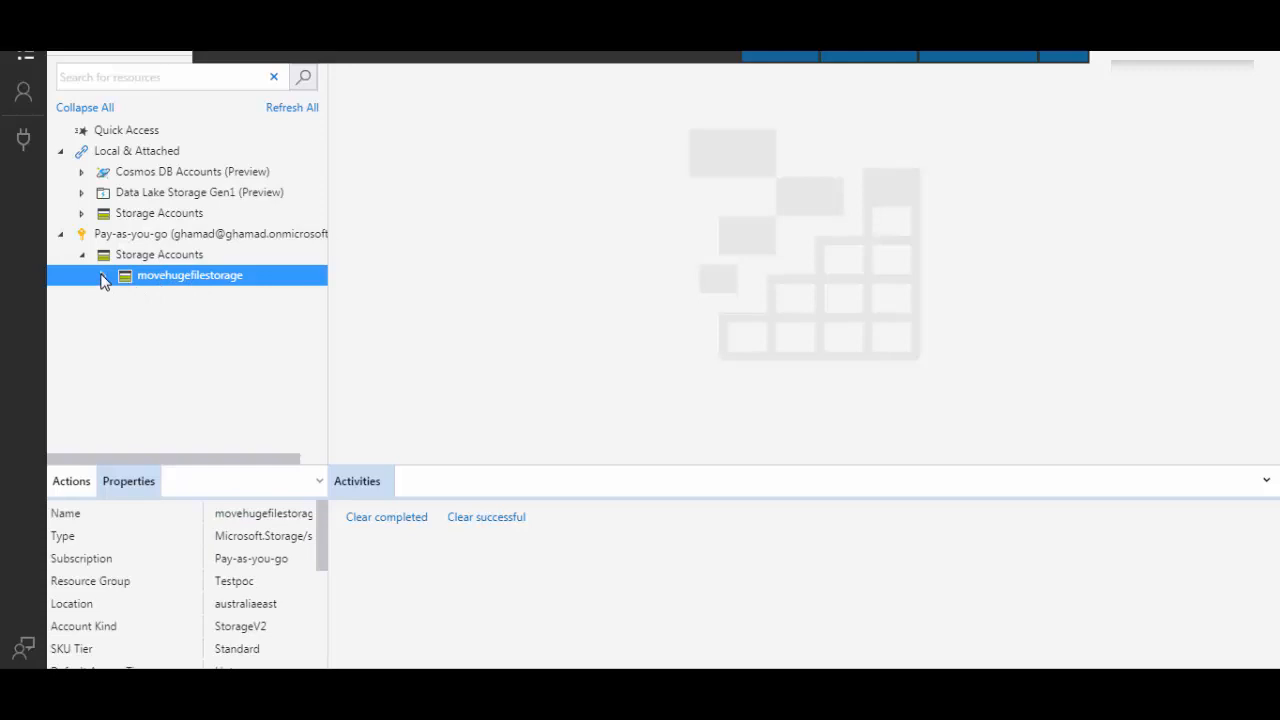
pyautogui.click(102, 276)
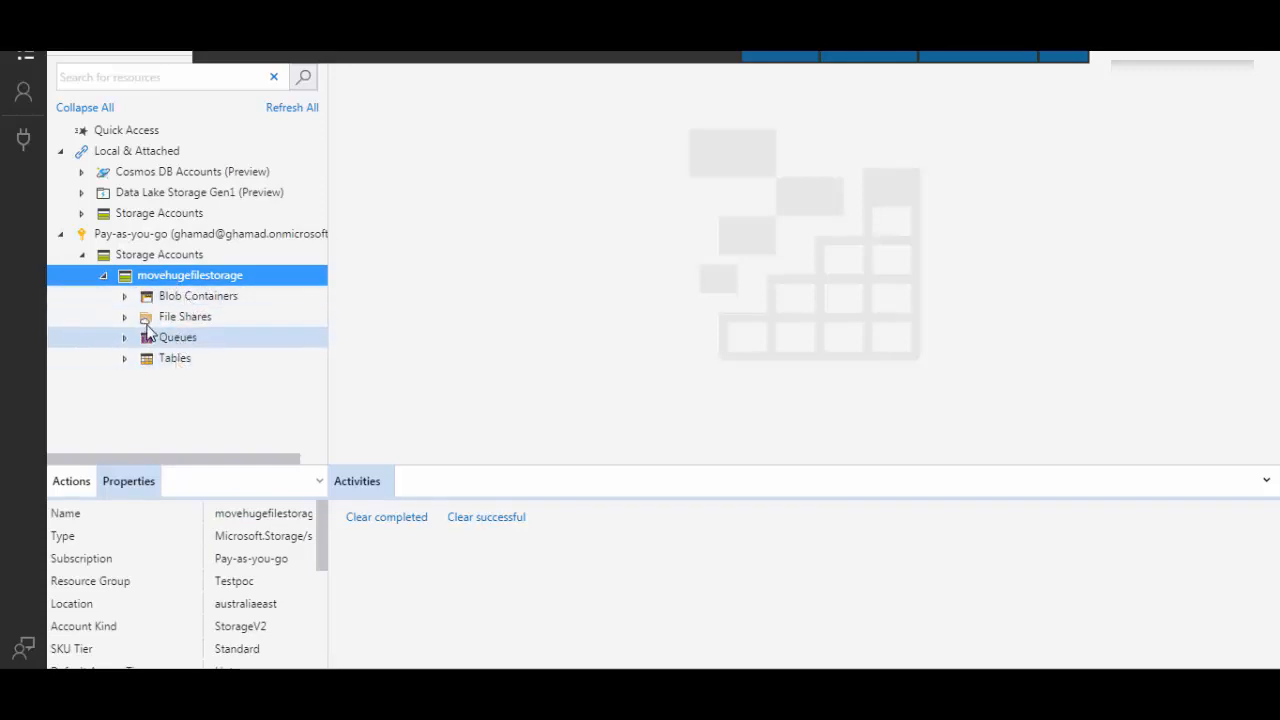
pyautogui.click(184, 316)
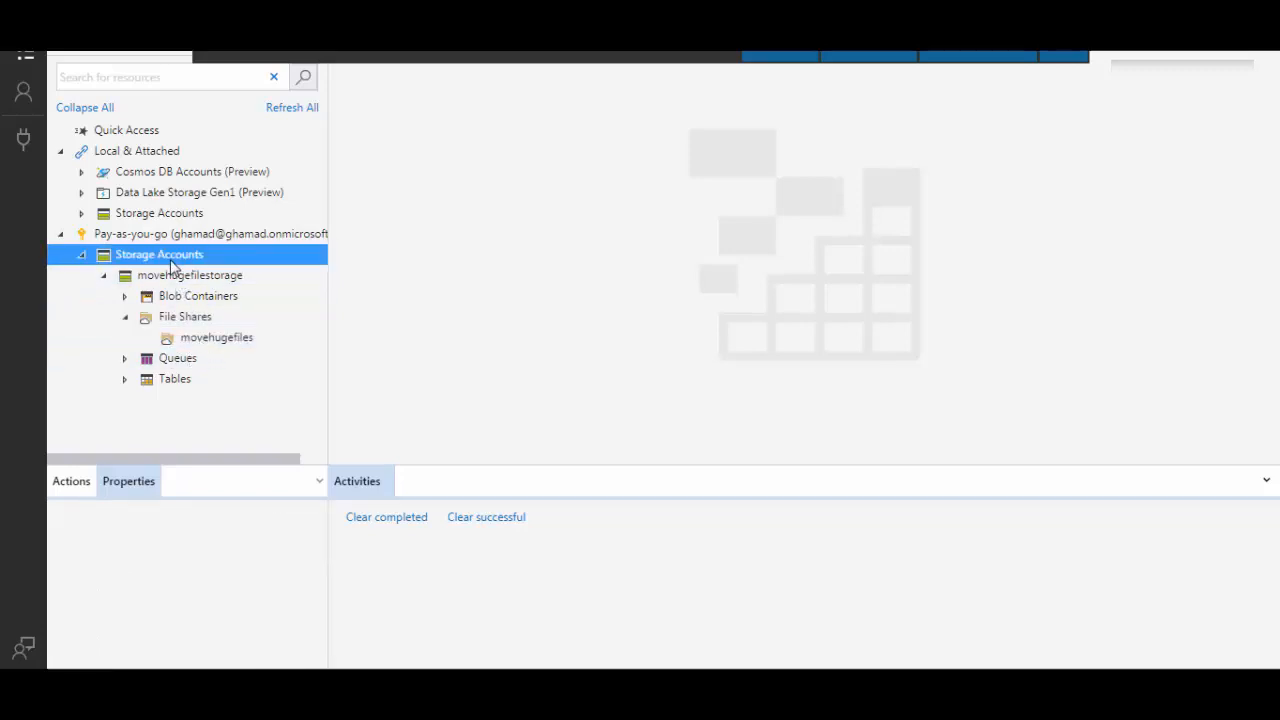
# - Start 'Connect to Azure storage...' from the Storage Accounts group's context menu
pyautogui.rightClick(160, 254)
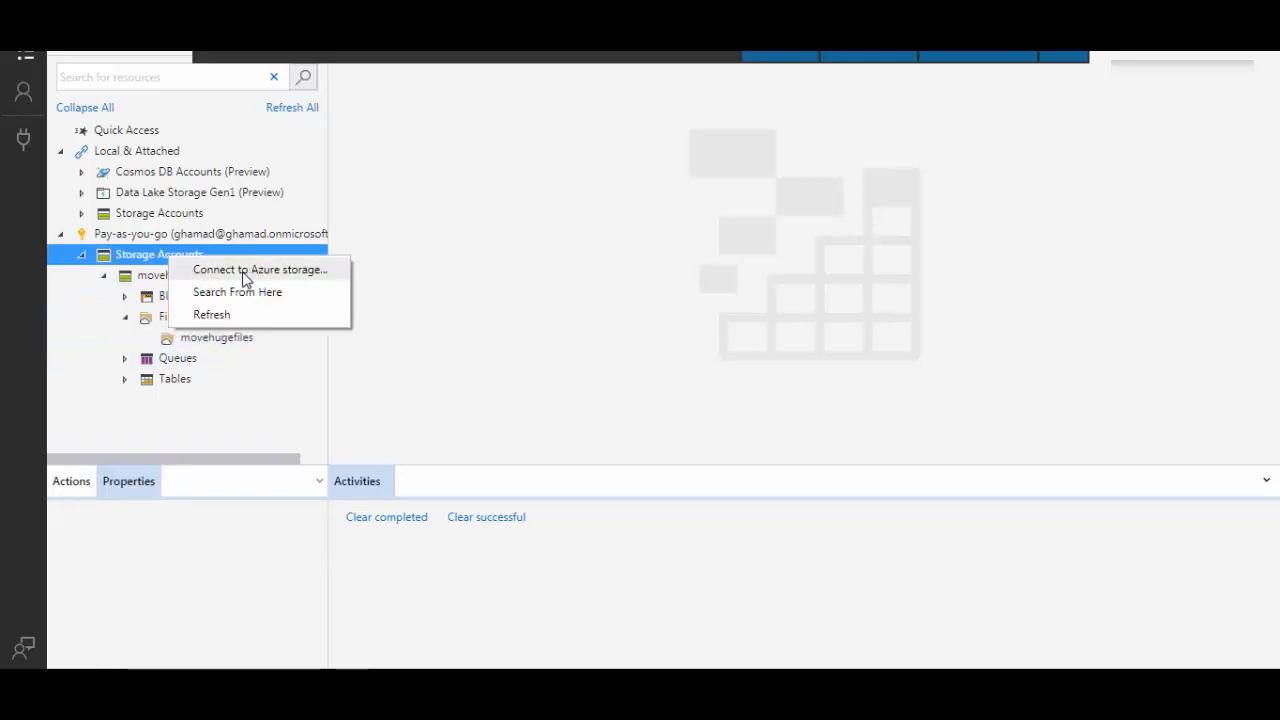
pyautogui.click(260, 268)
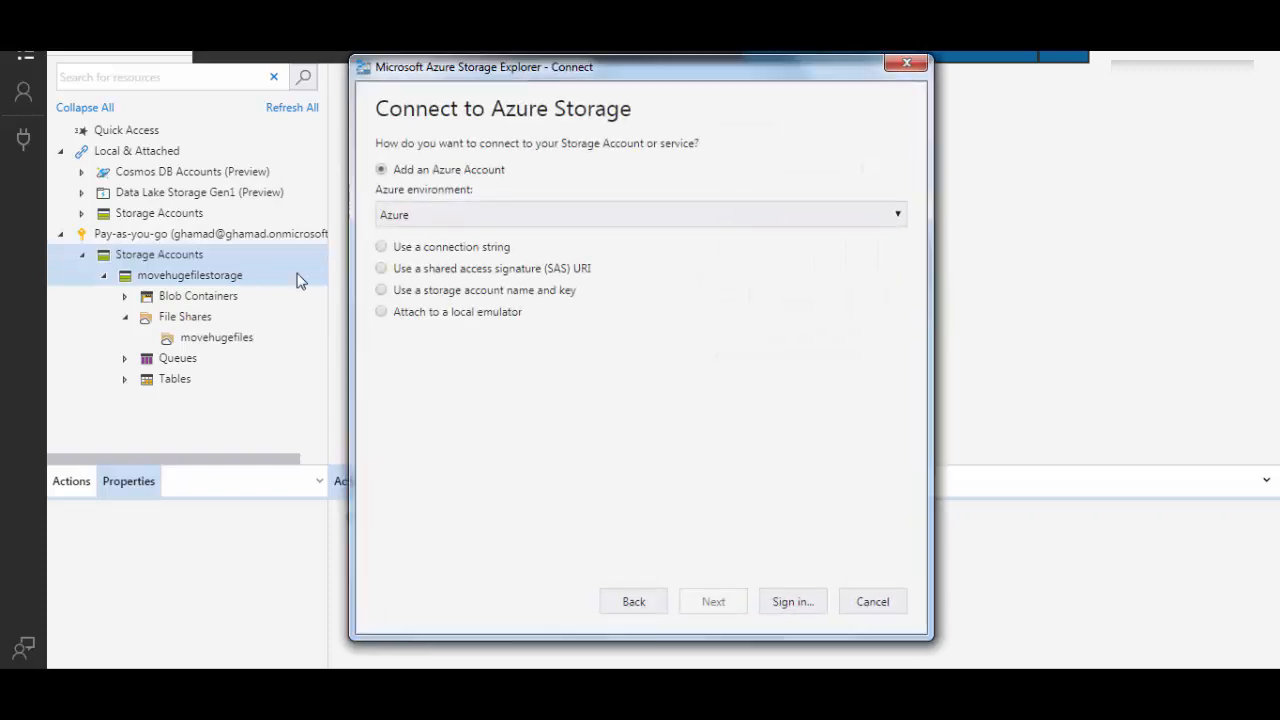
# - Select 'Use a storage account name and key' as the connection method and continue to its form
pyautogui.click(640, 214)
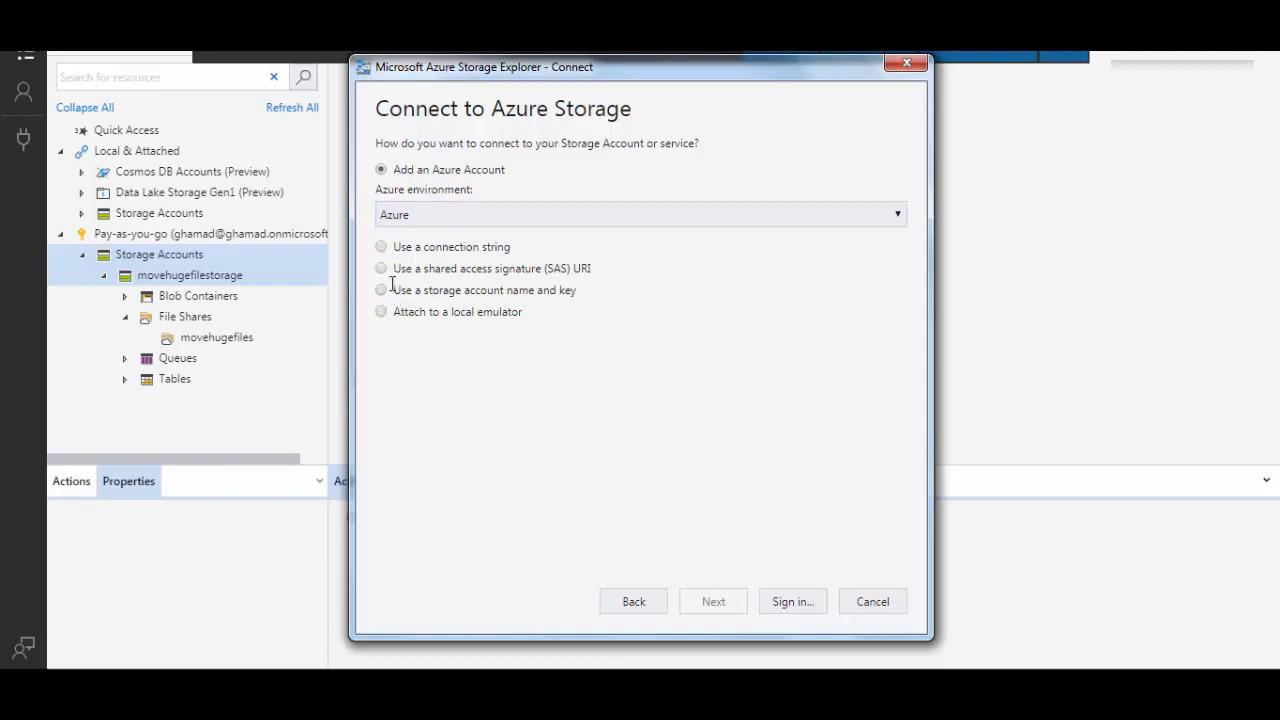
pyautogui.click(380, 246)
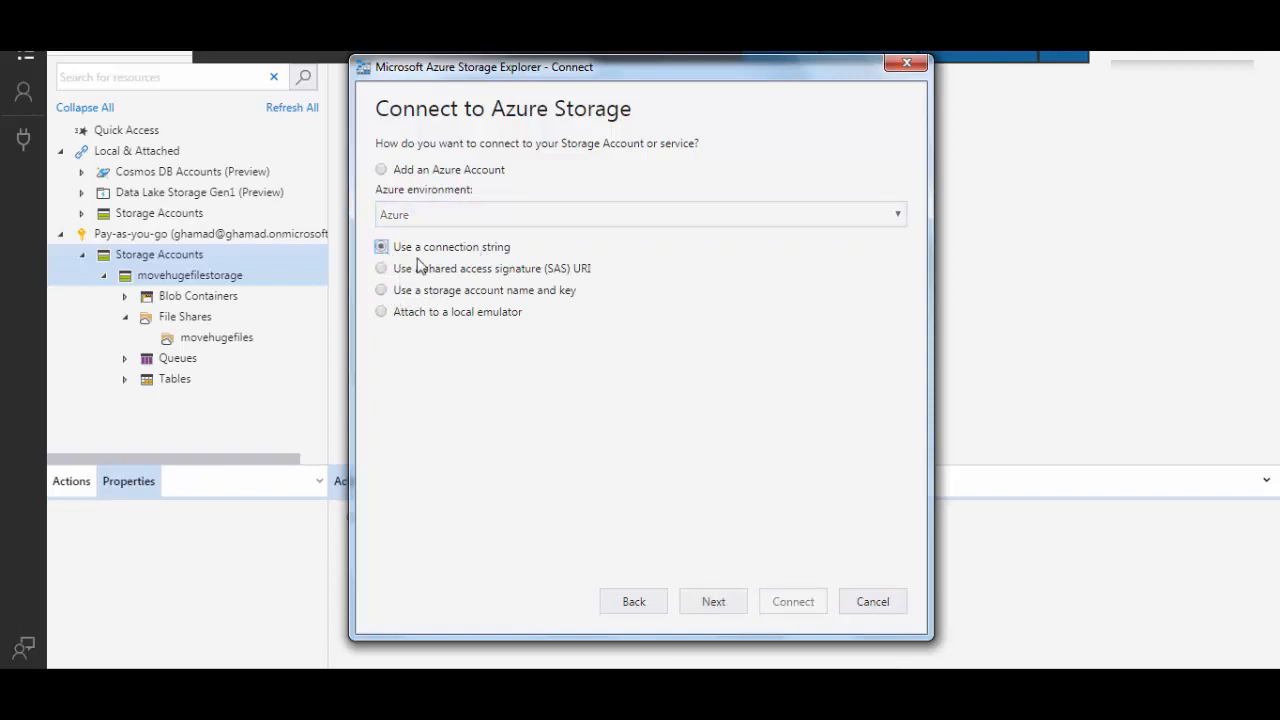
pyautogui.click(380, 268)
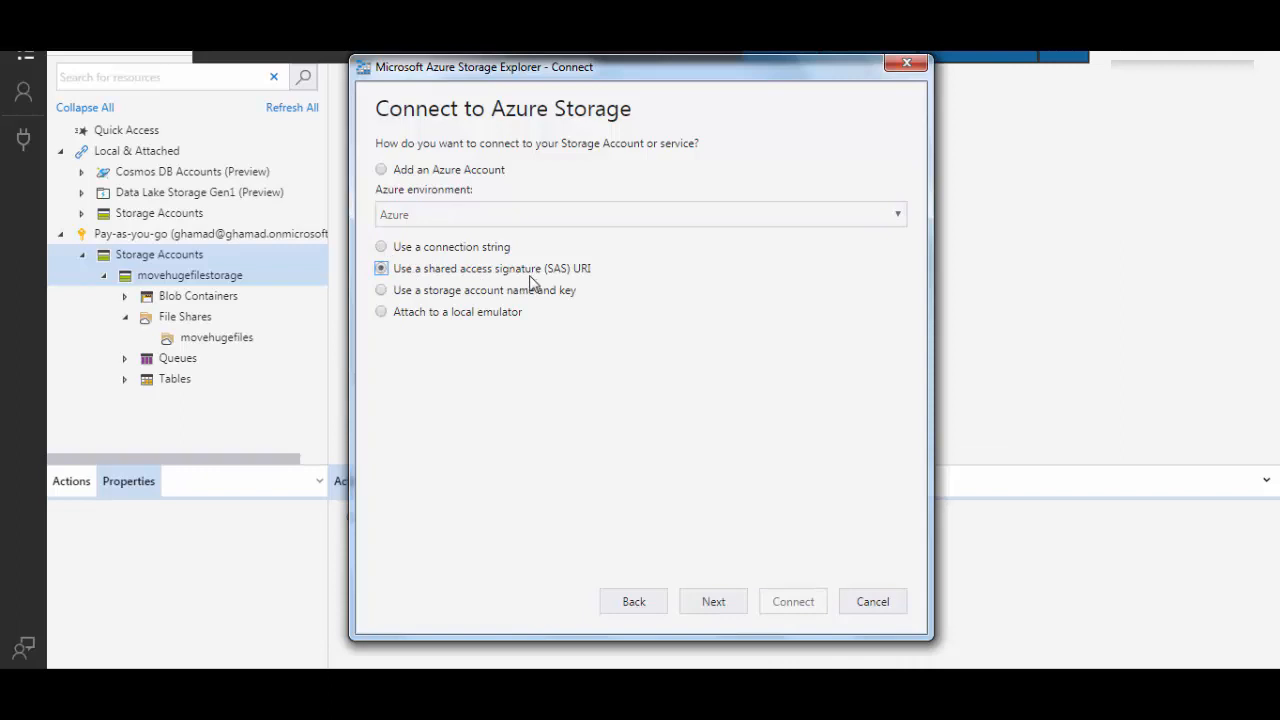
pyautogui.click(380, 290)
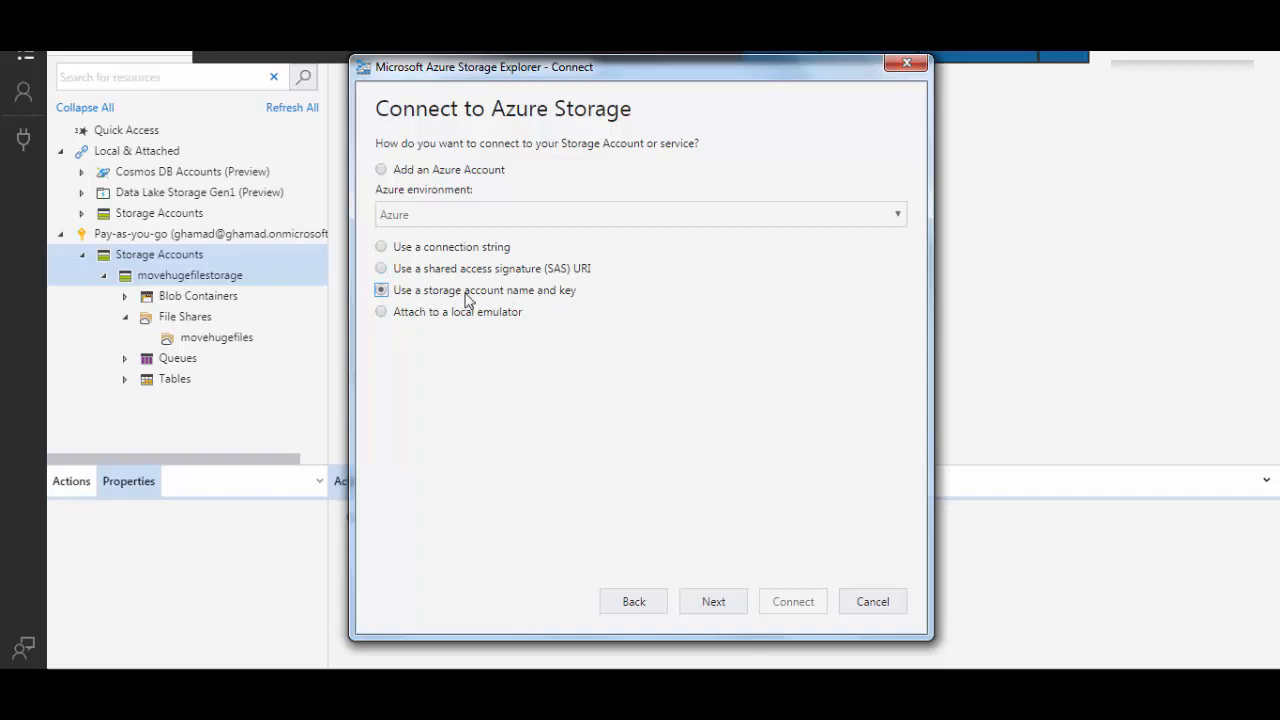
pyautogui.click(712, 600)
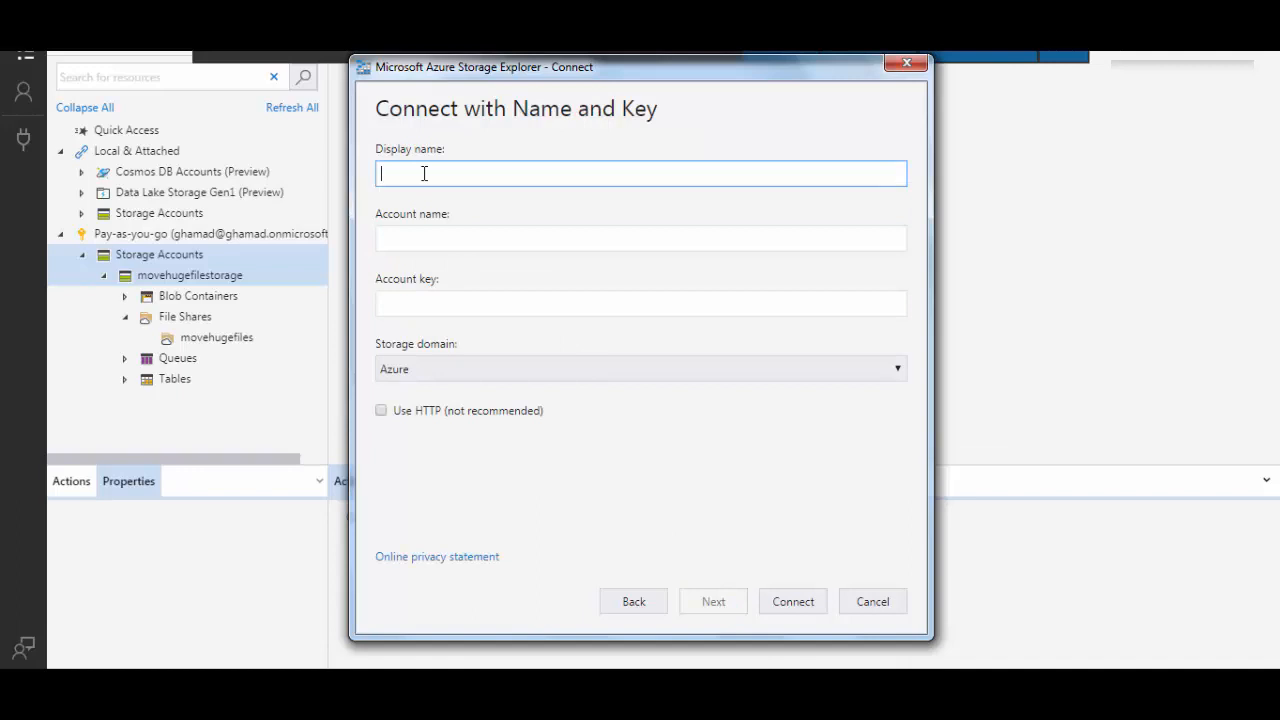
# - Name the connection 'move', enter account name movehugefilestorage, and view its access keys in the portal
pyautogui.write('move files')
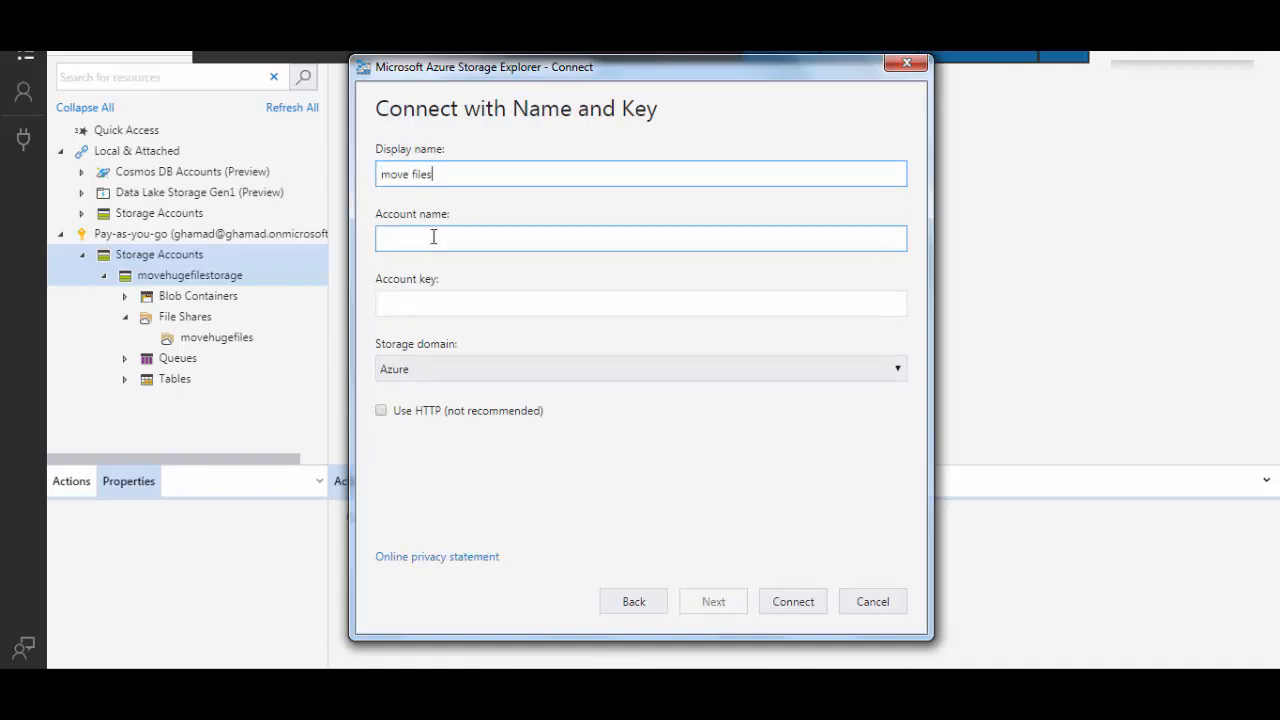
pyautogui.click(640, 236)
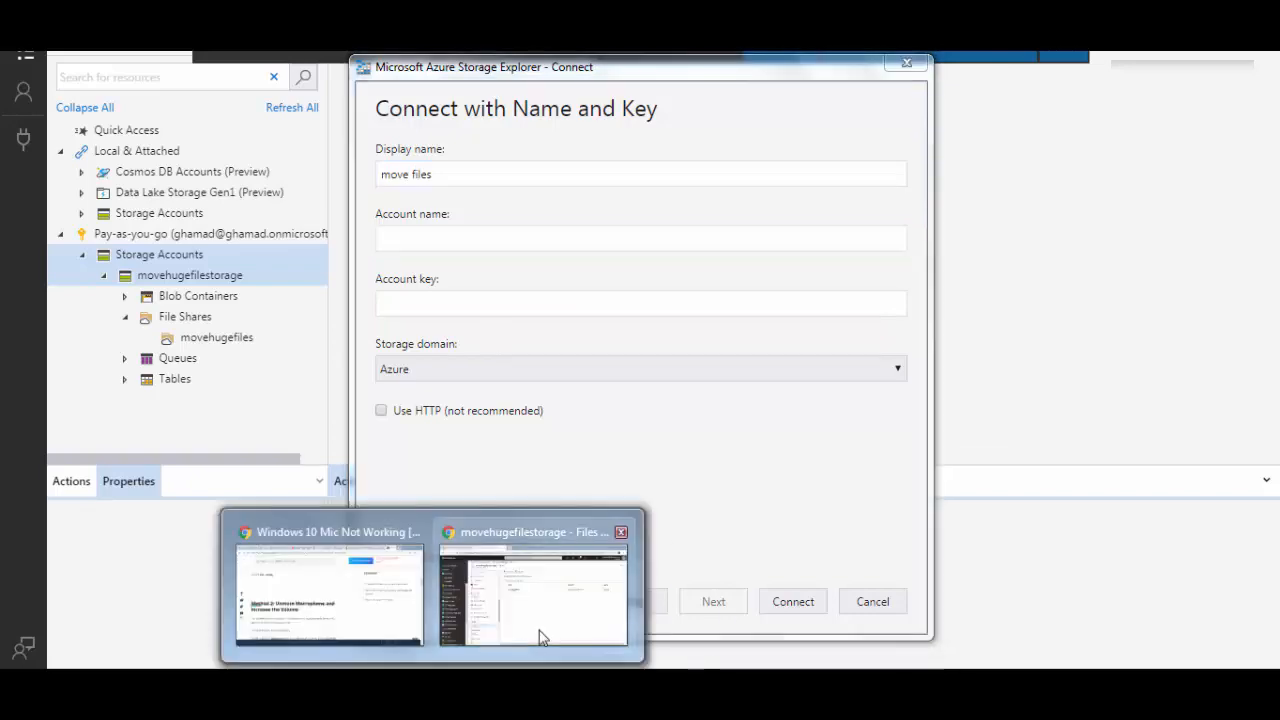
pyautogui.click(532, 590)
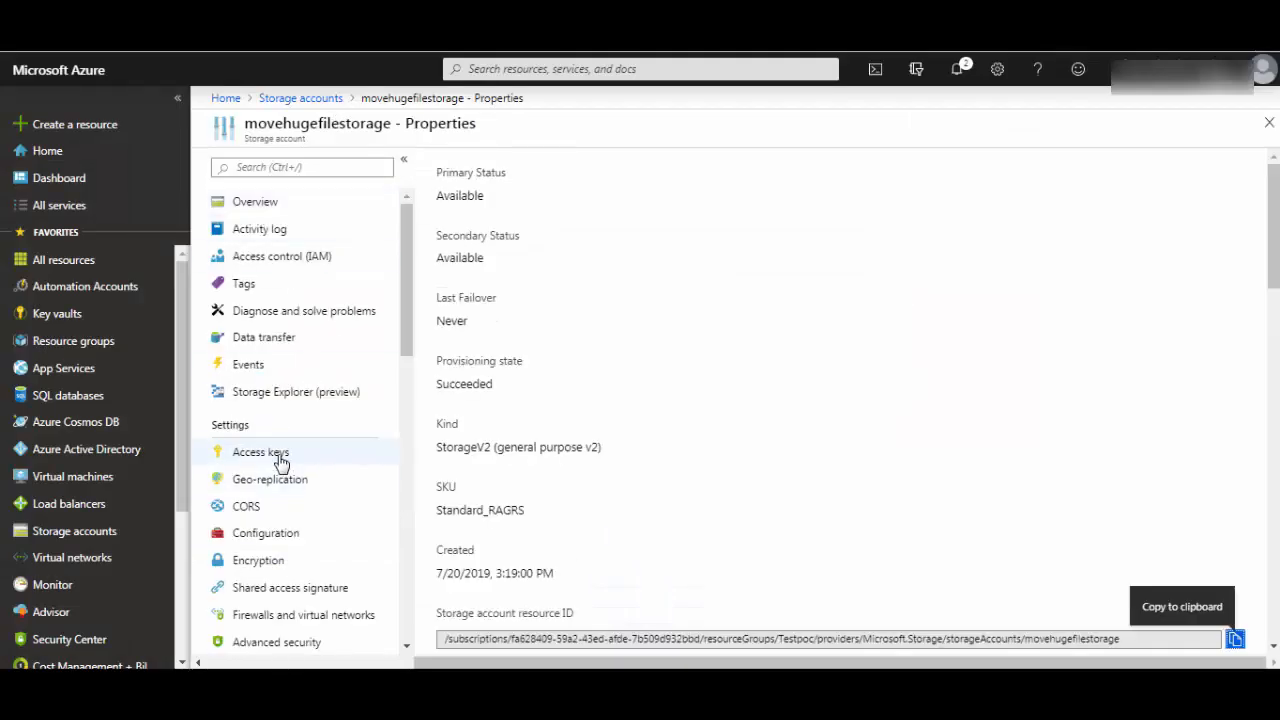
pyautogui.click(260, 452)
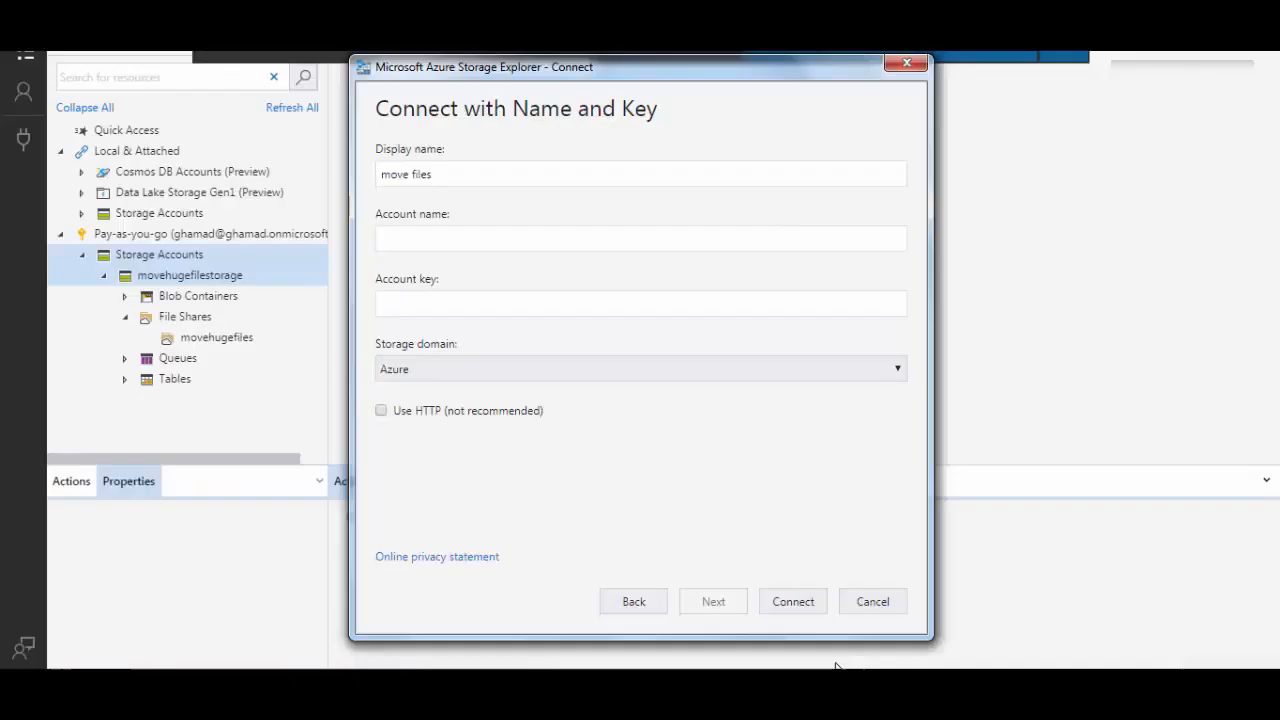
pyautogui.write('movehugefilestorage')
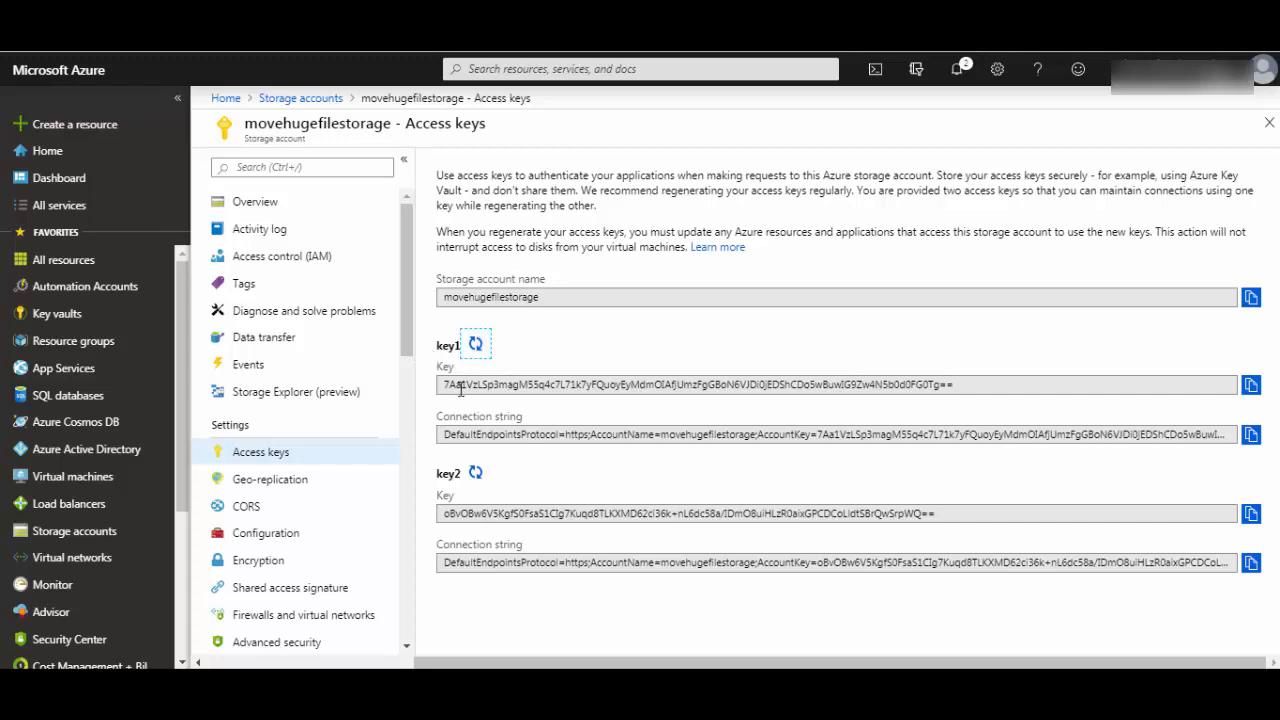
pyautogui.moveTo(1252, 386)
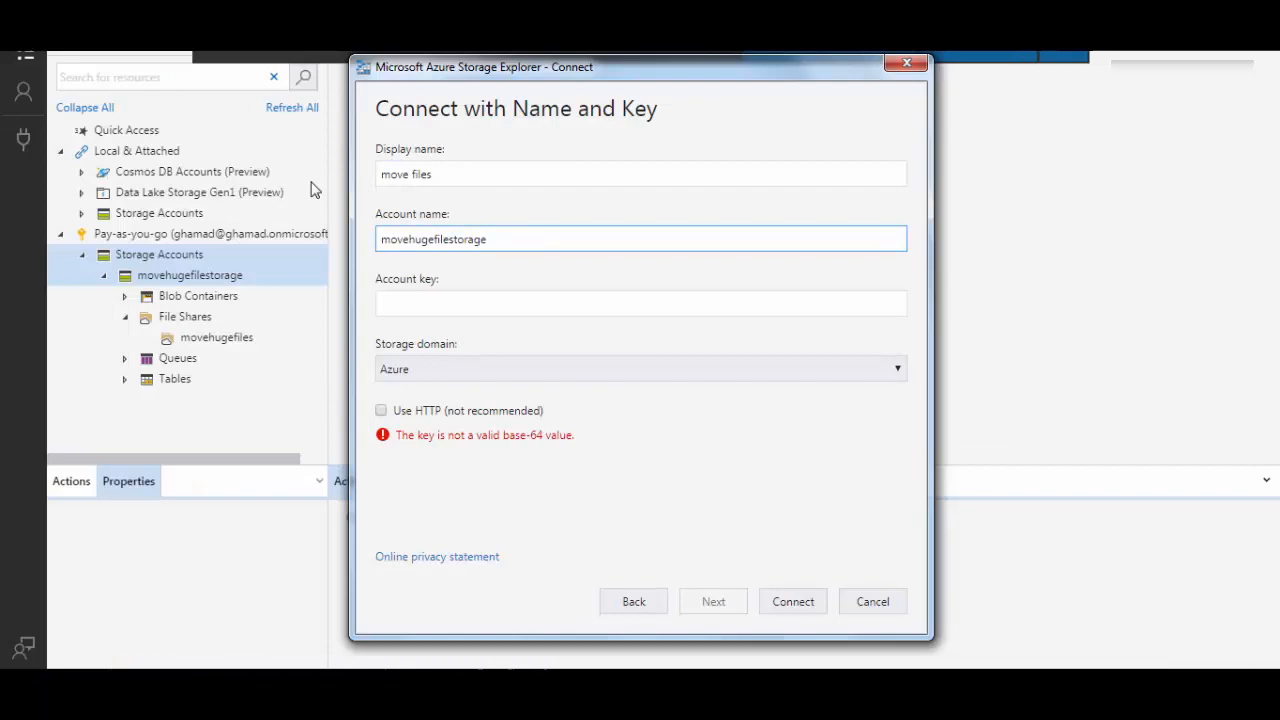
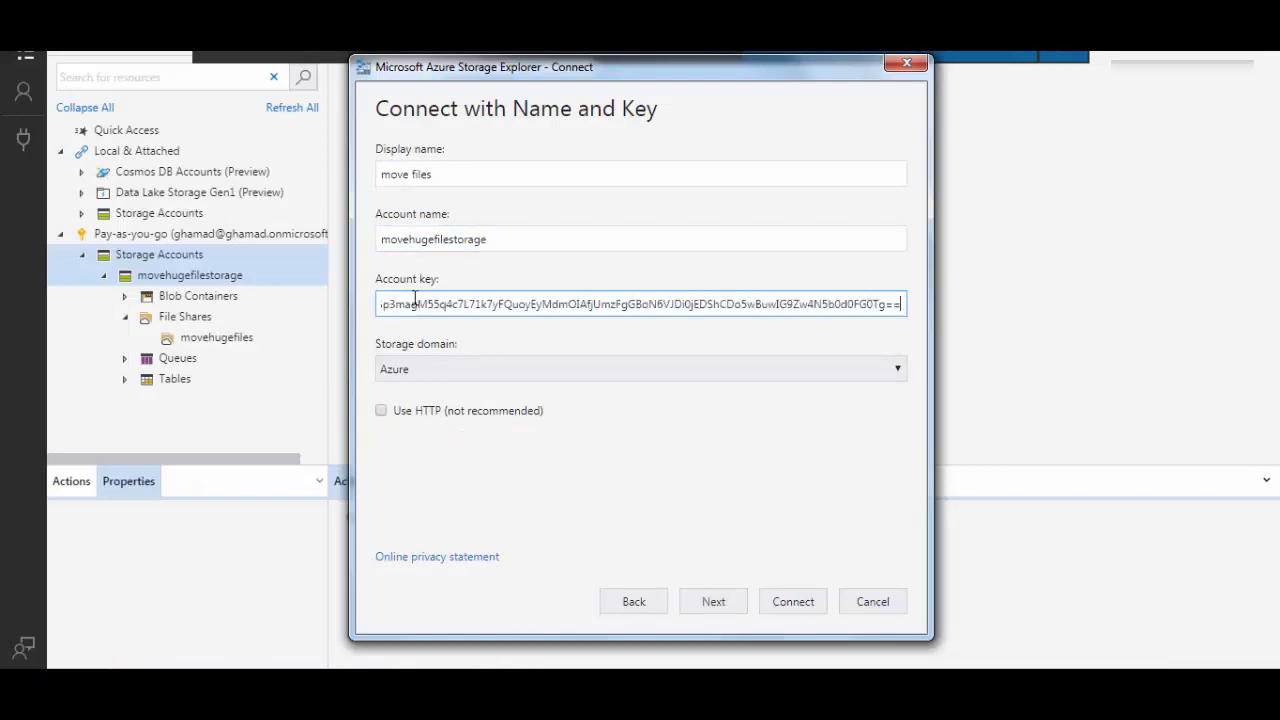
# - Paste the account key1 and connect, adding the 'move files' connection
pyautogui.click(712, 600)
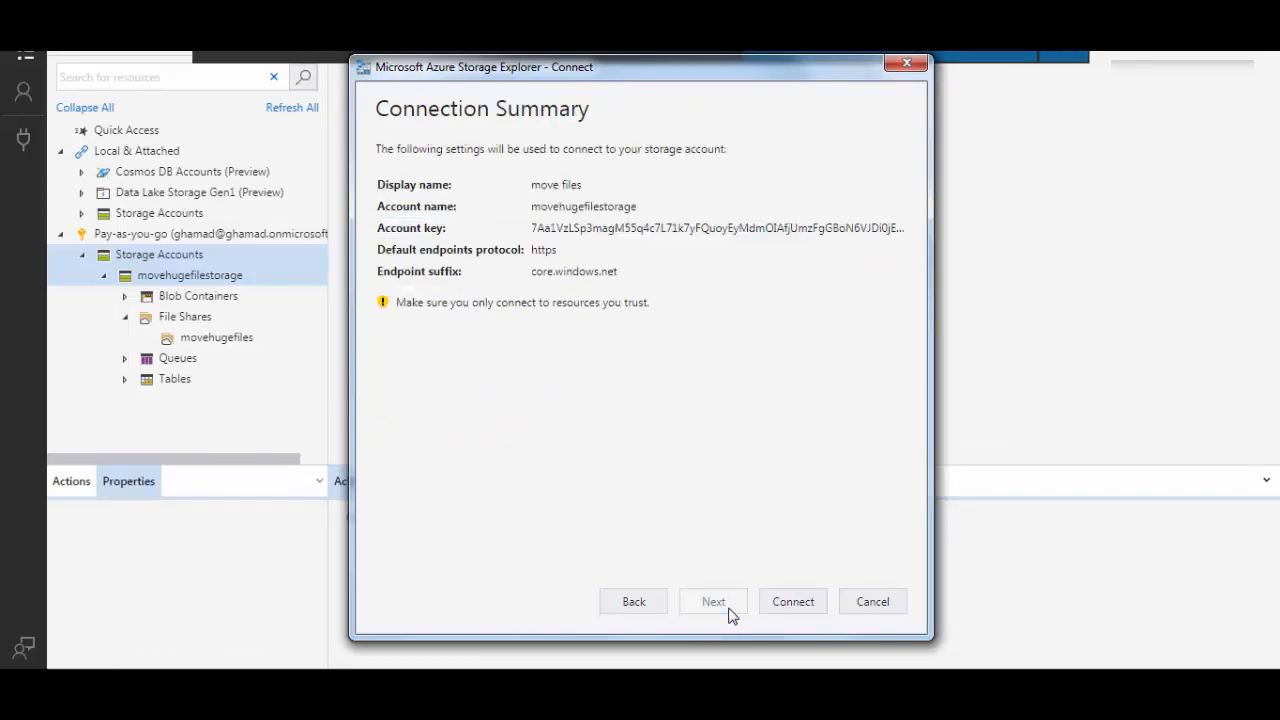
pyautogui.click(792, 600)
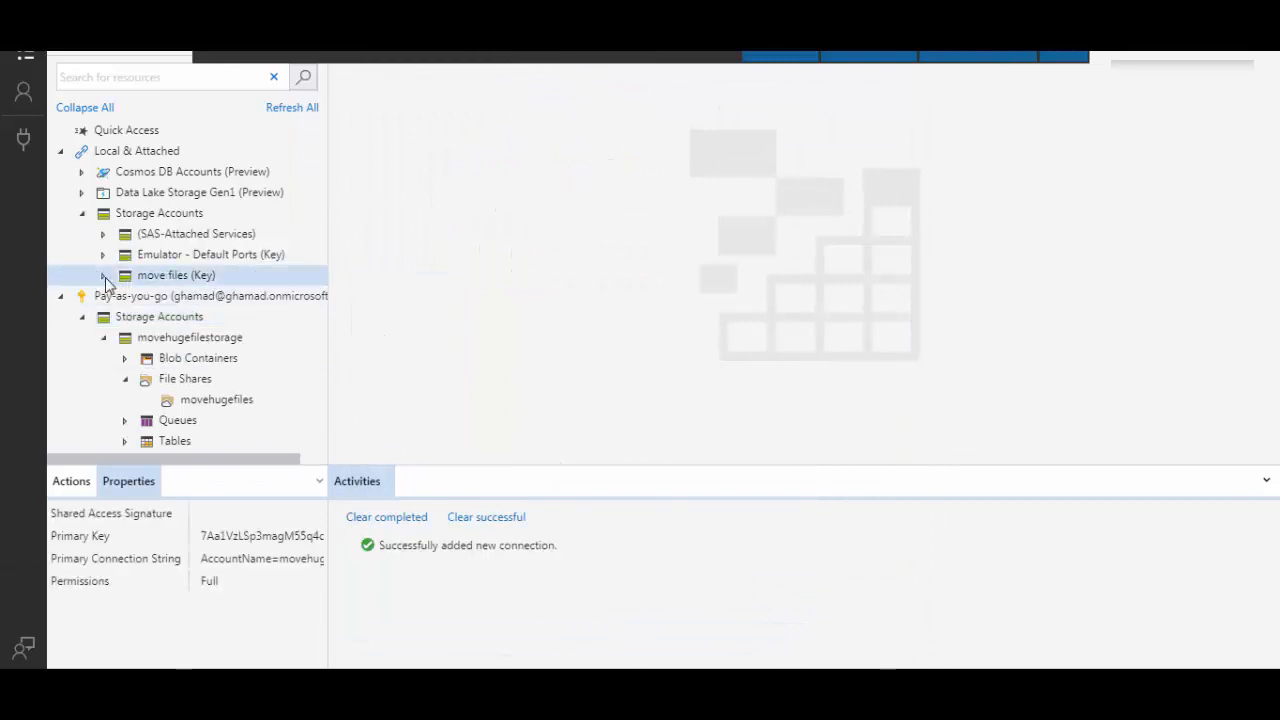
# - Show the empty movehugefiles share under the 'move files' connection and its upload choices
pyautogui.click(104, 276)
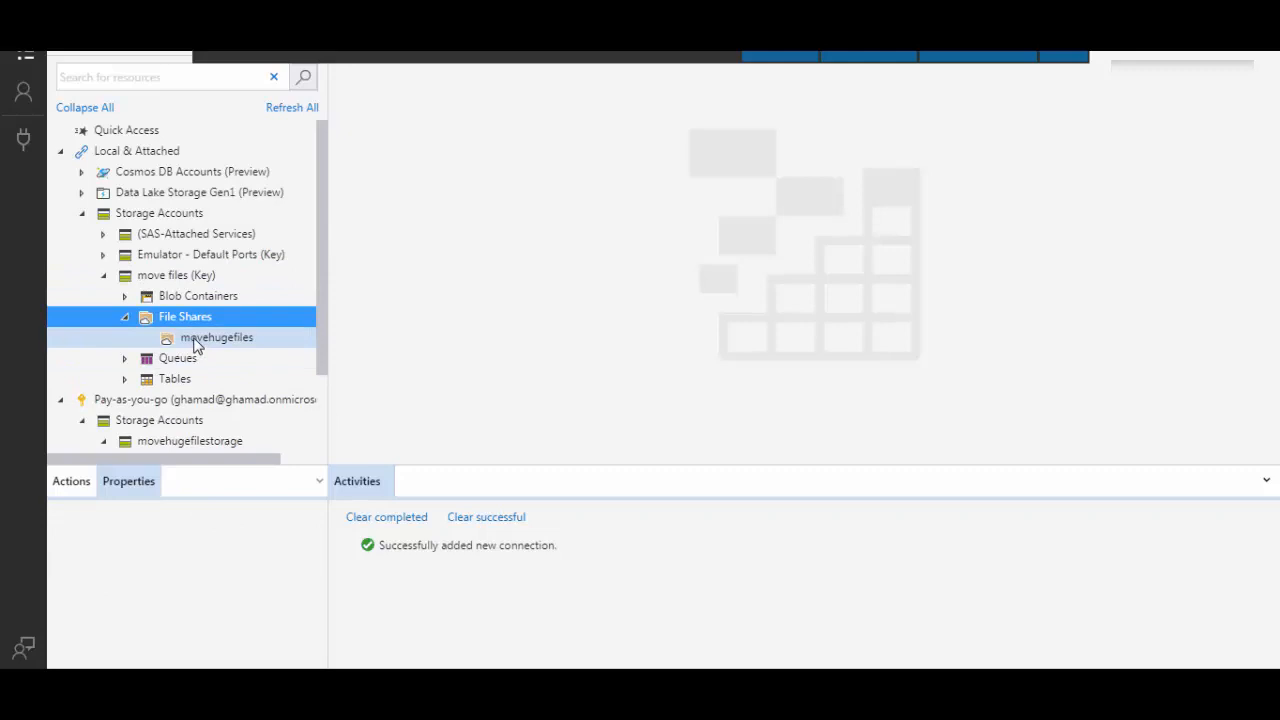
pyautogui.click(216, 336)
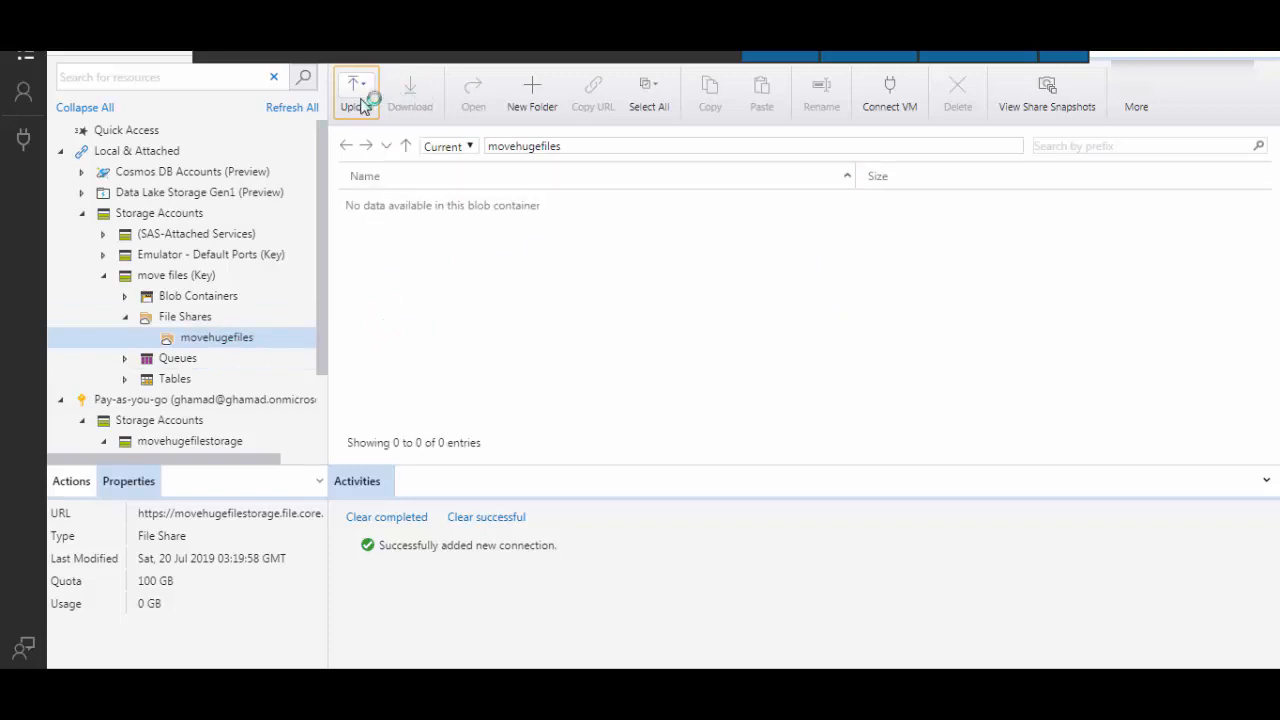
pyautogui.moveTo(356, 90)
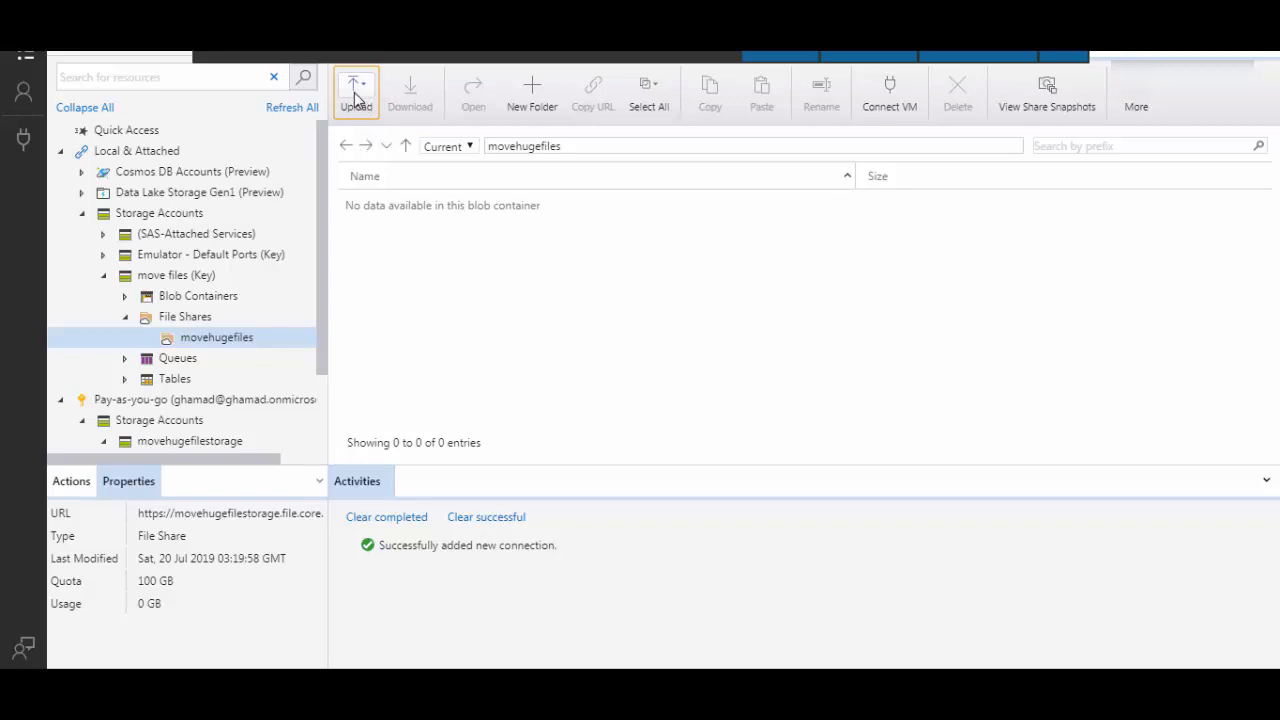
pyautogui.moveTo(370, 110)
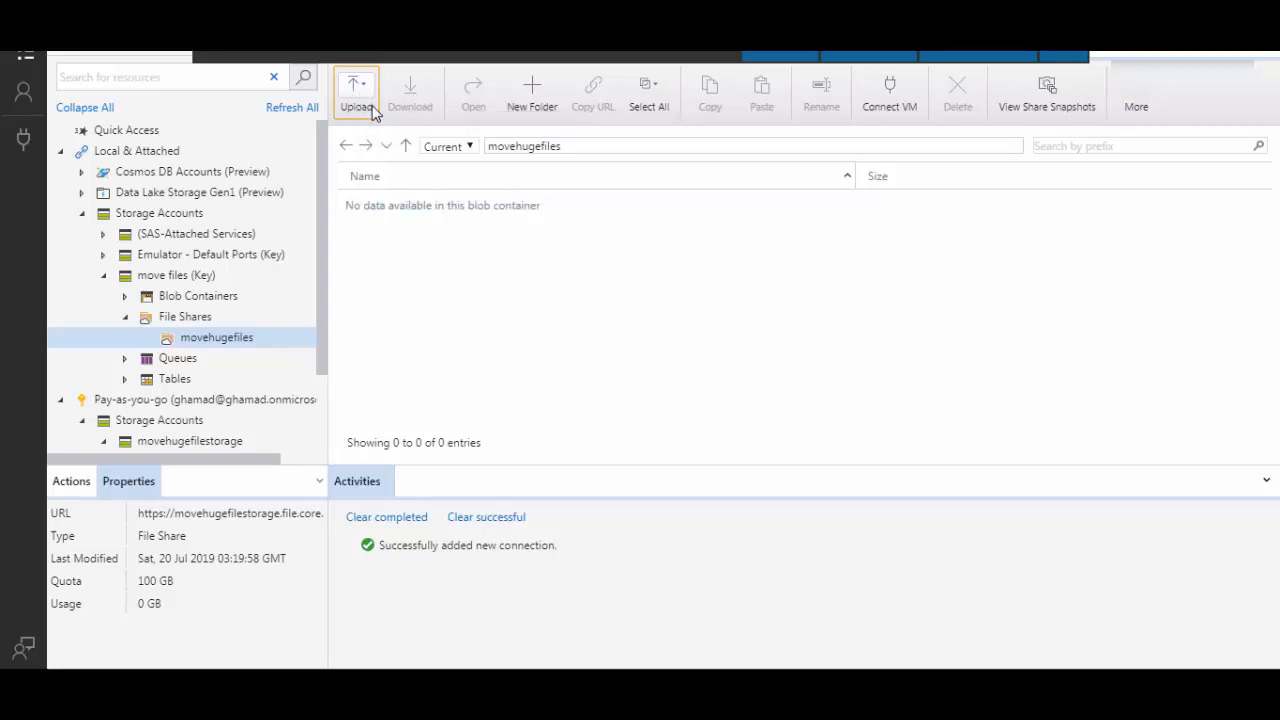
pyautogui.click(356, 90)
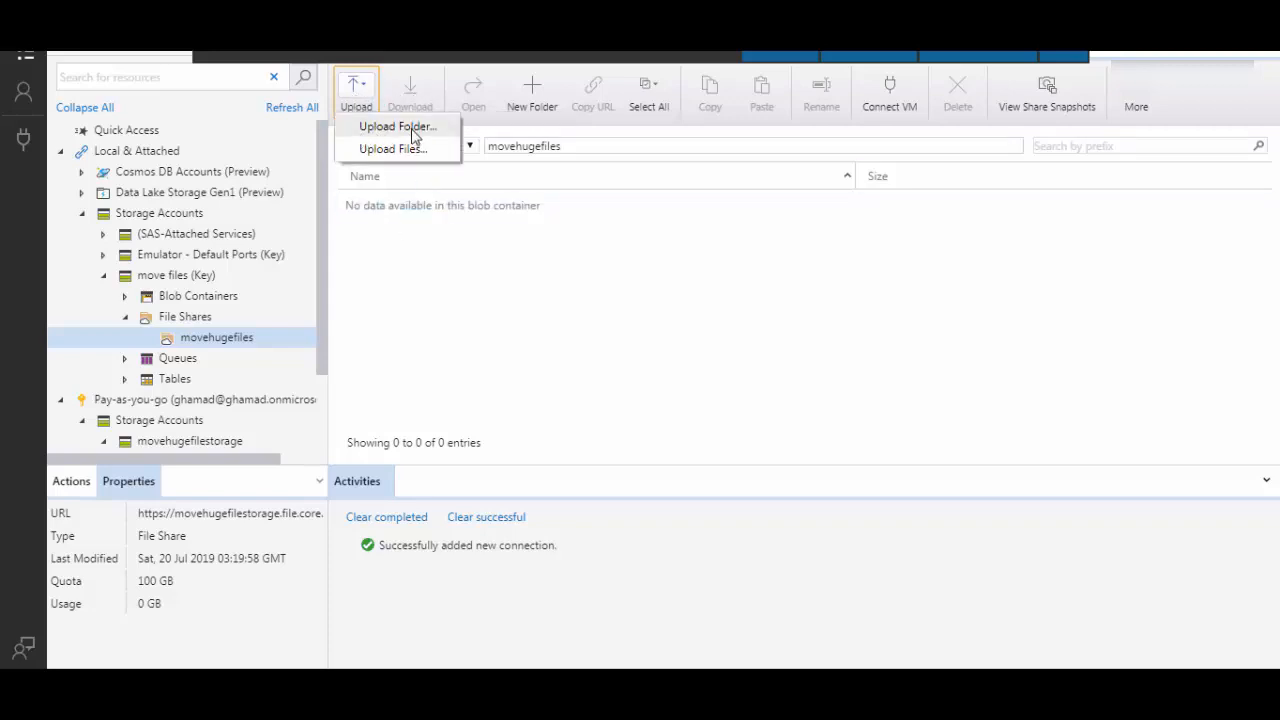
# - Upload the local 'upload' folder (4 items, checked via its properties) into the movehugefiles share
pyautogui.click(396, 126)
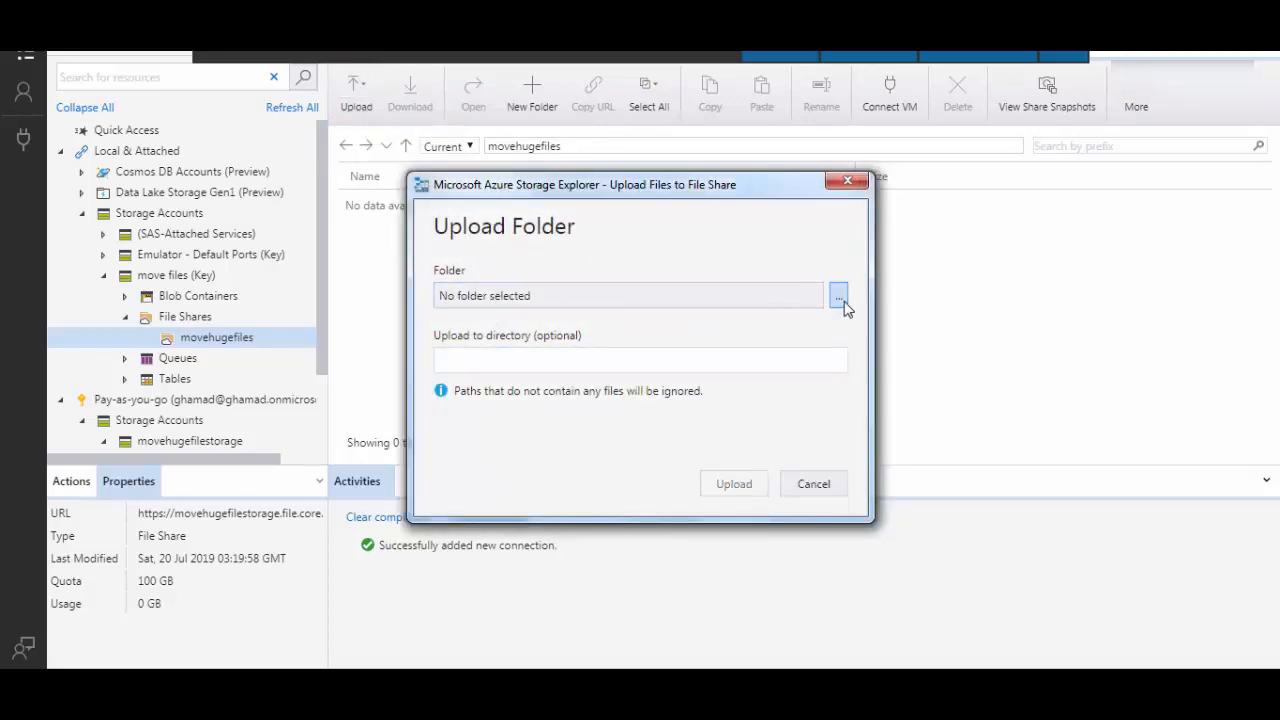
pyautogui.rightClick(610, 316)
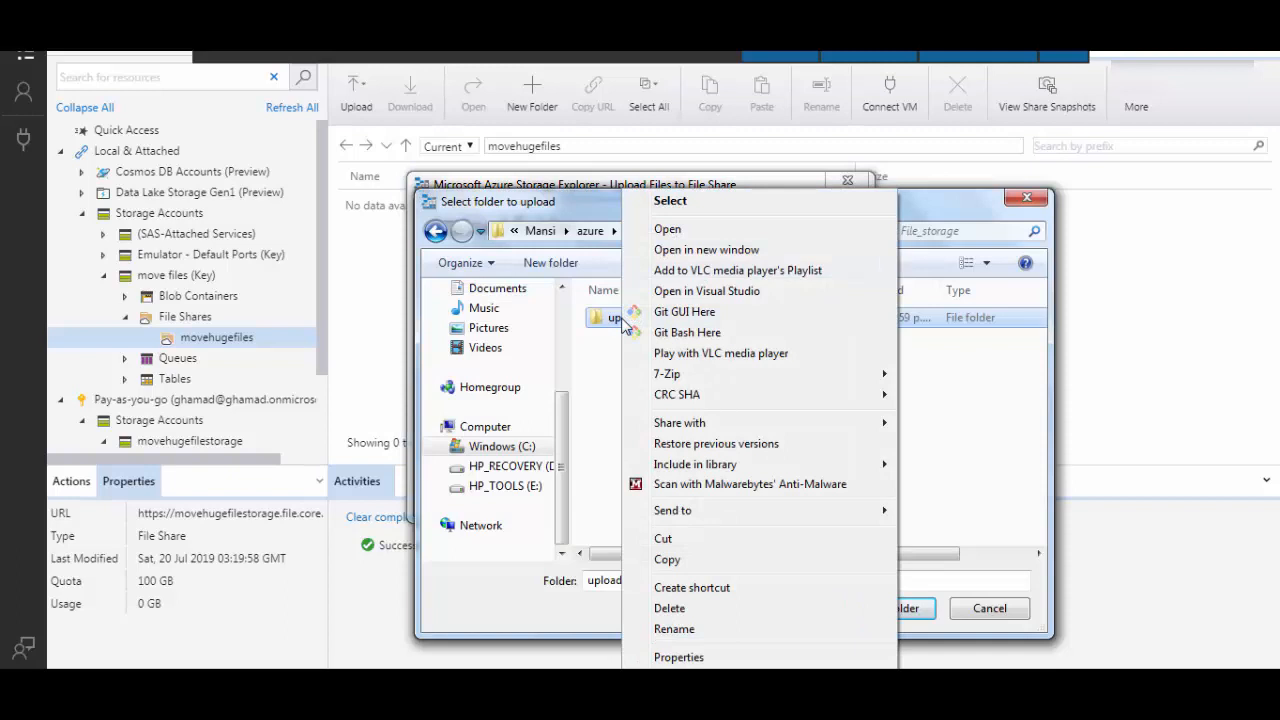
pyautogui.click(668, 228)
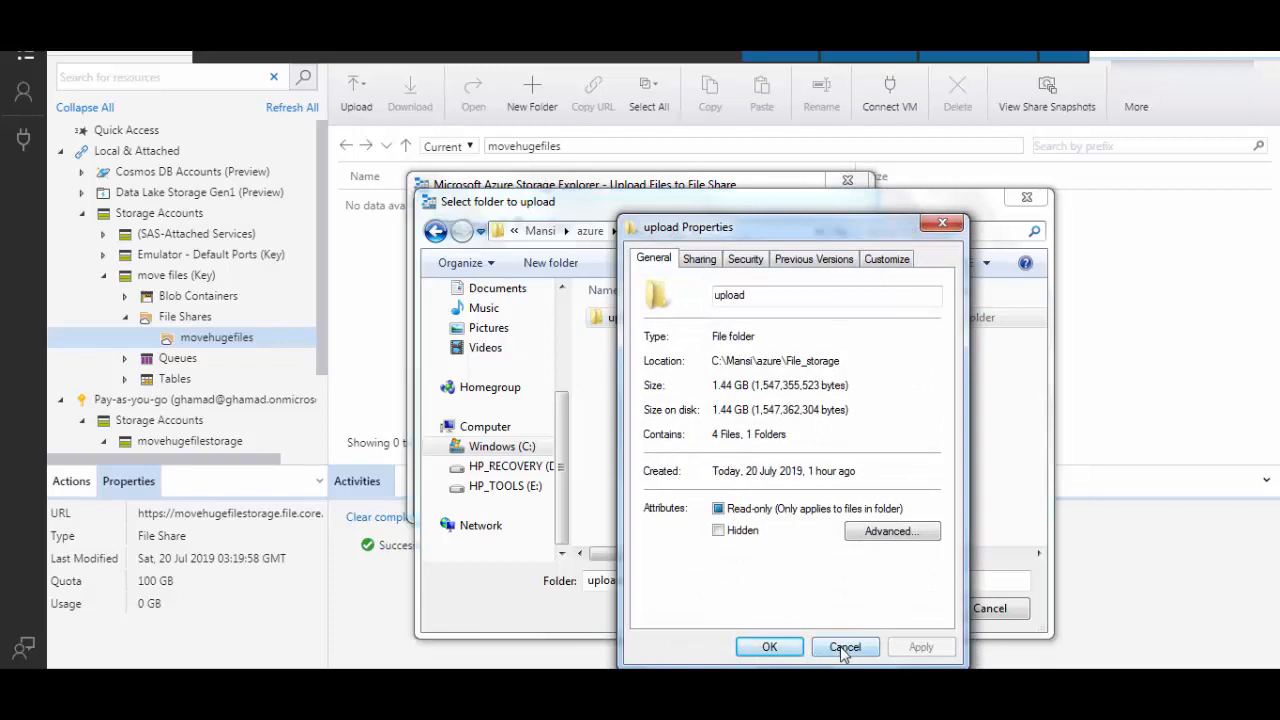
pyautogui.click(844, 648)
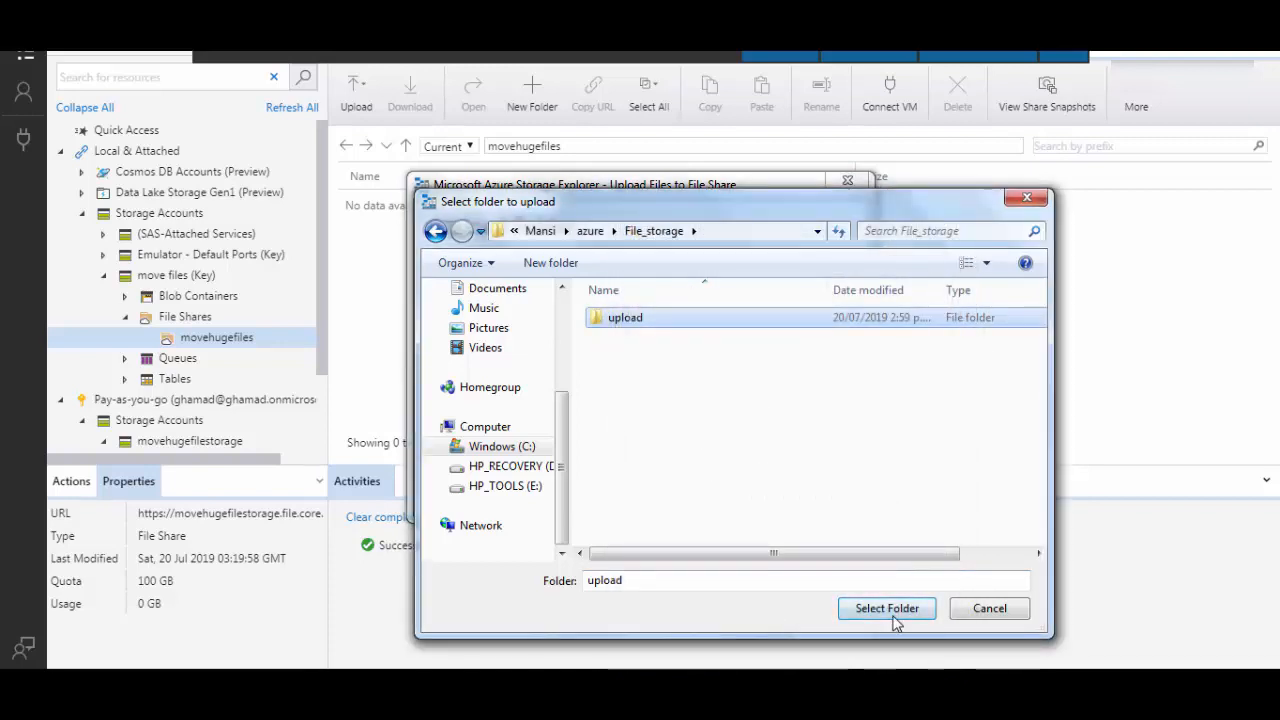
pyautogui.click(886, 608)
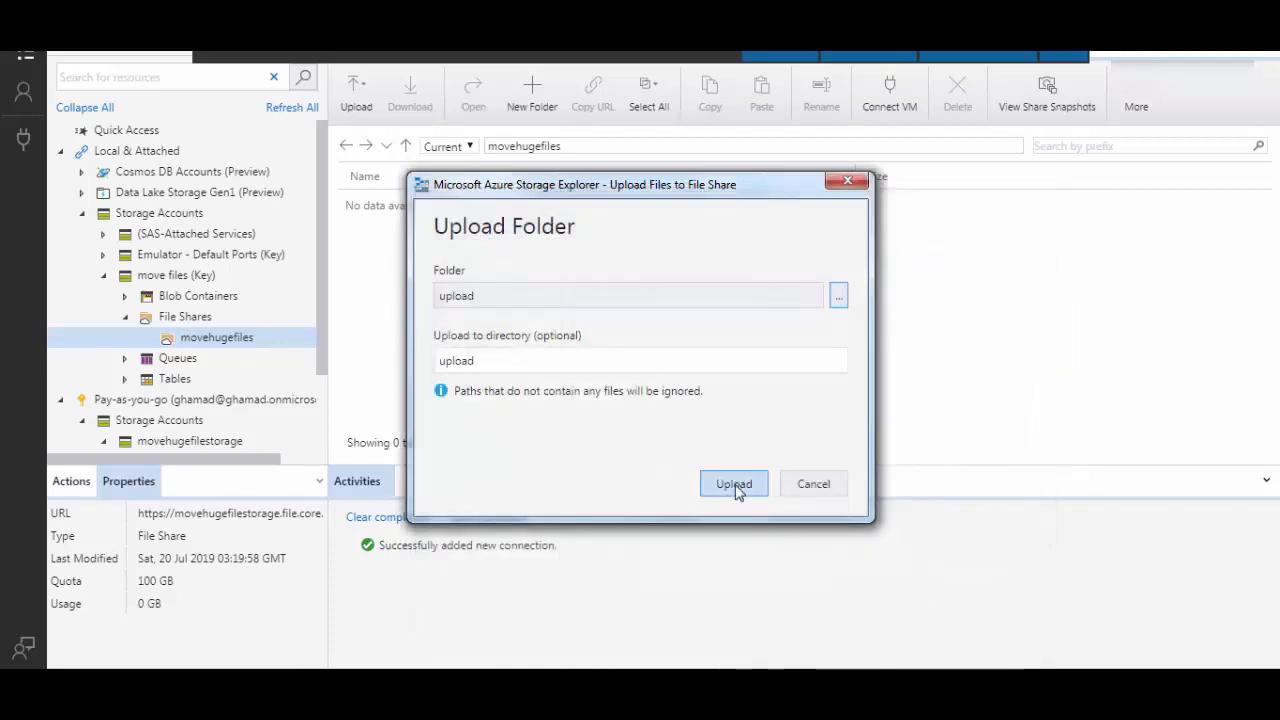
pyautogui.click(732, 484)
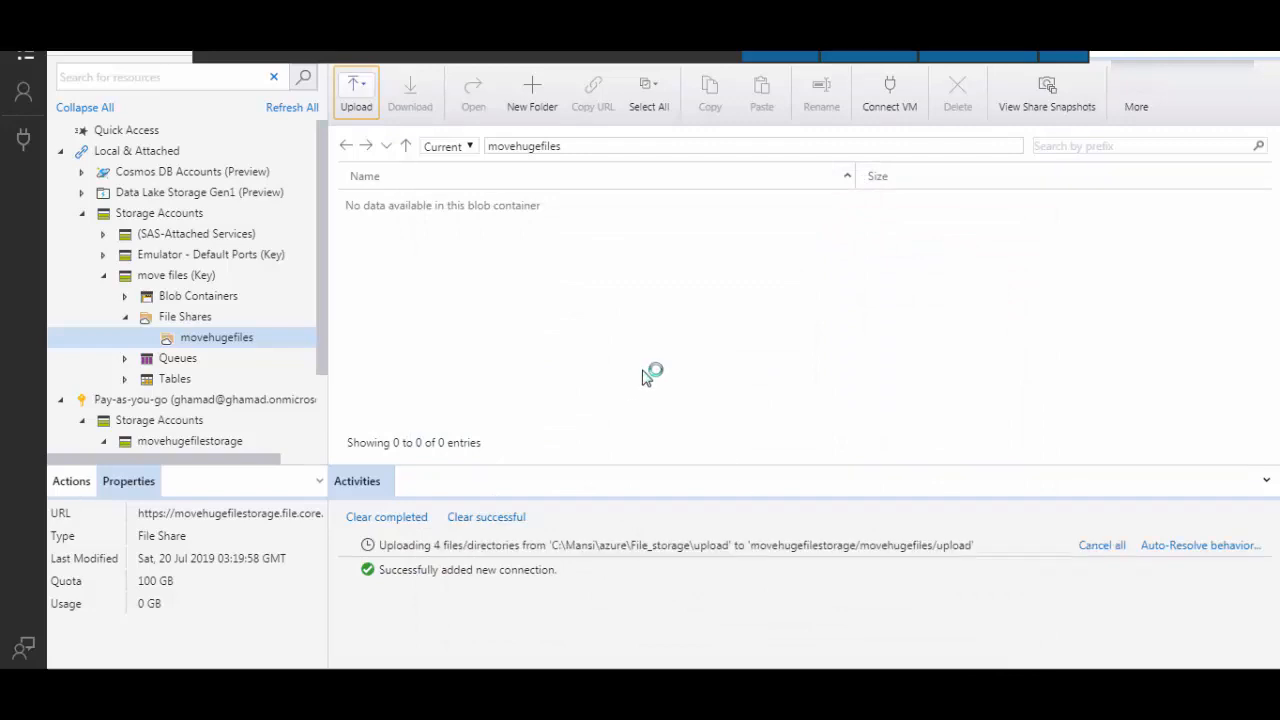
# - Browse into the uploaded upload and copy folders, then return to the movehugefiles share
pyautogui.click(198, 296)
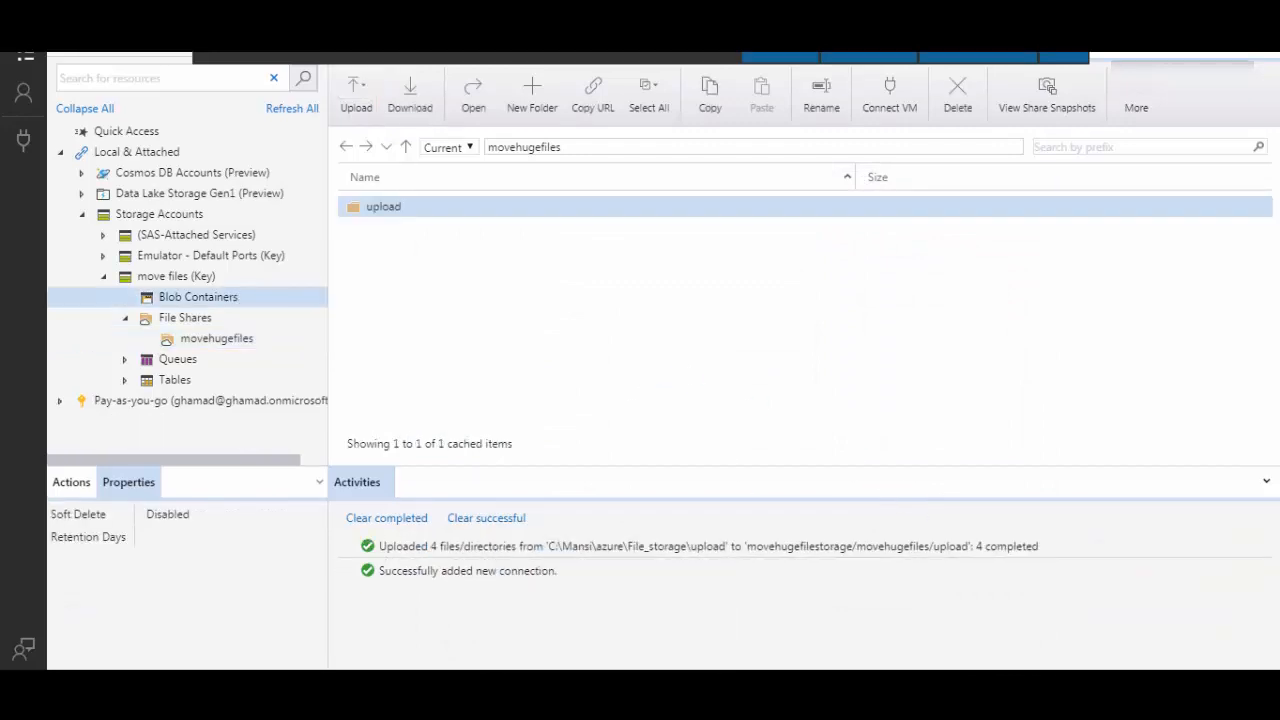
pyautogui.moveTo(828, 580)
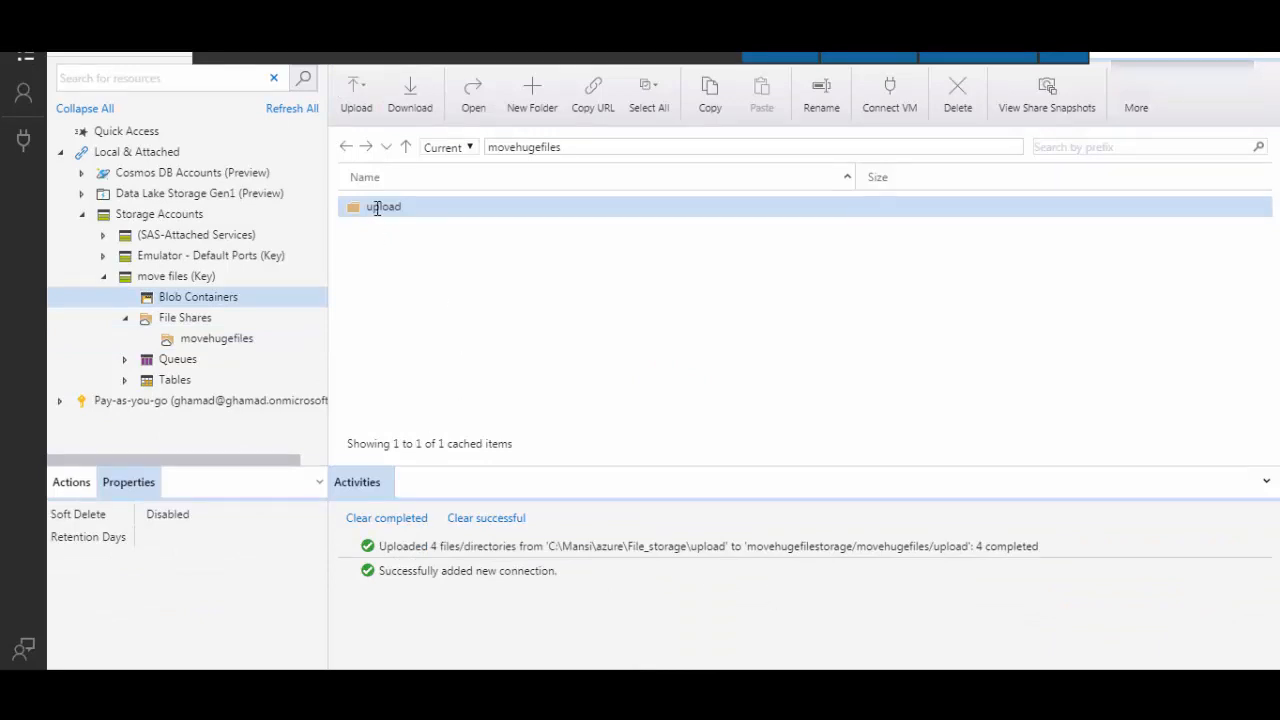
pyautogui.doubleClick(384, 206)
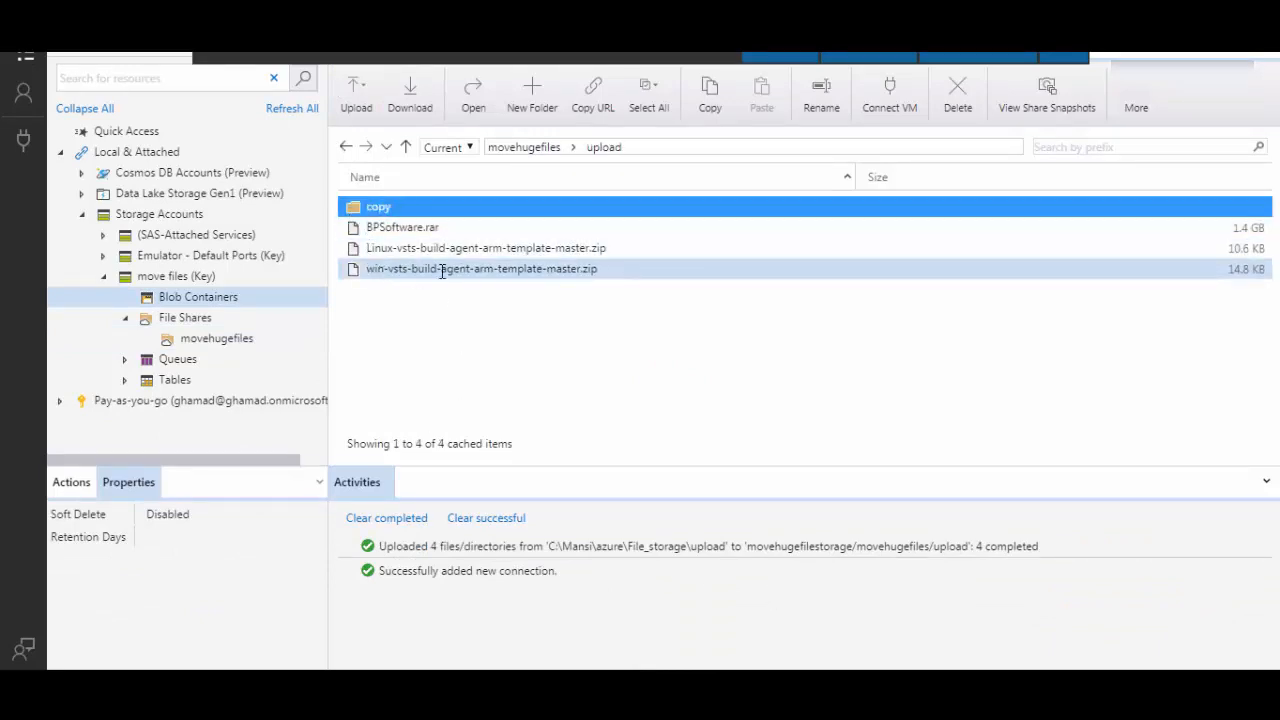
pyautogui.moveTo(1232, 248)
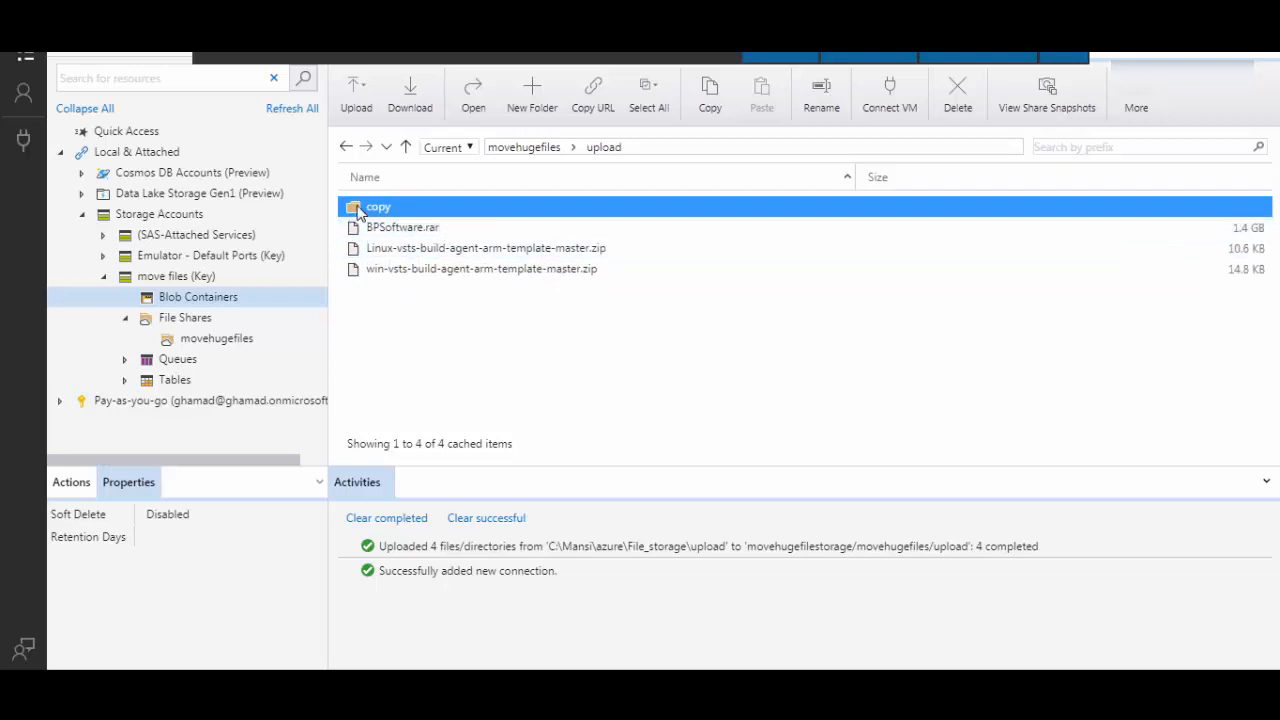
pyautogui.doubleClick(378, 206)
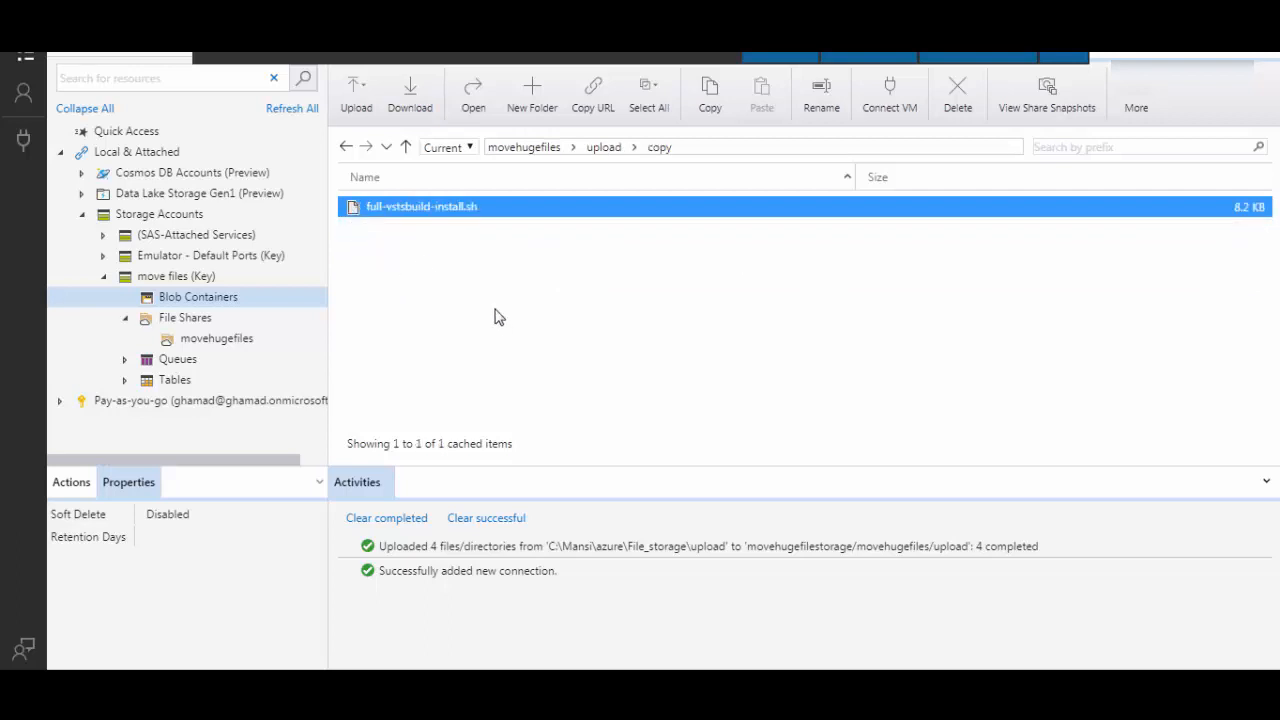
pyautogui.moveTo(600, 300)
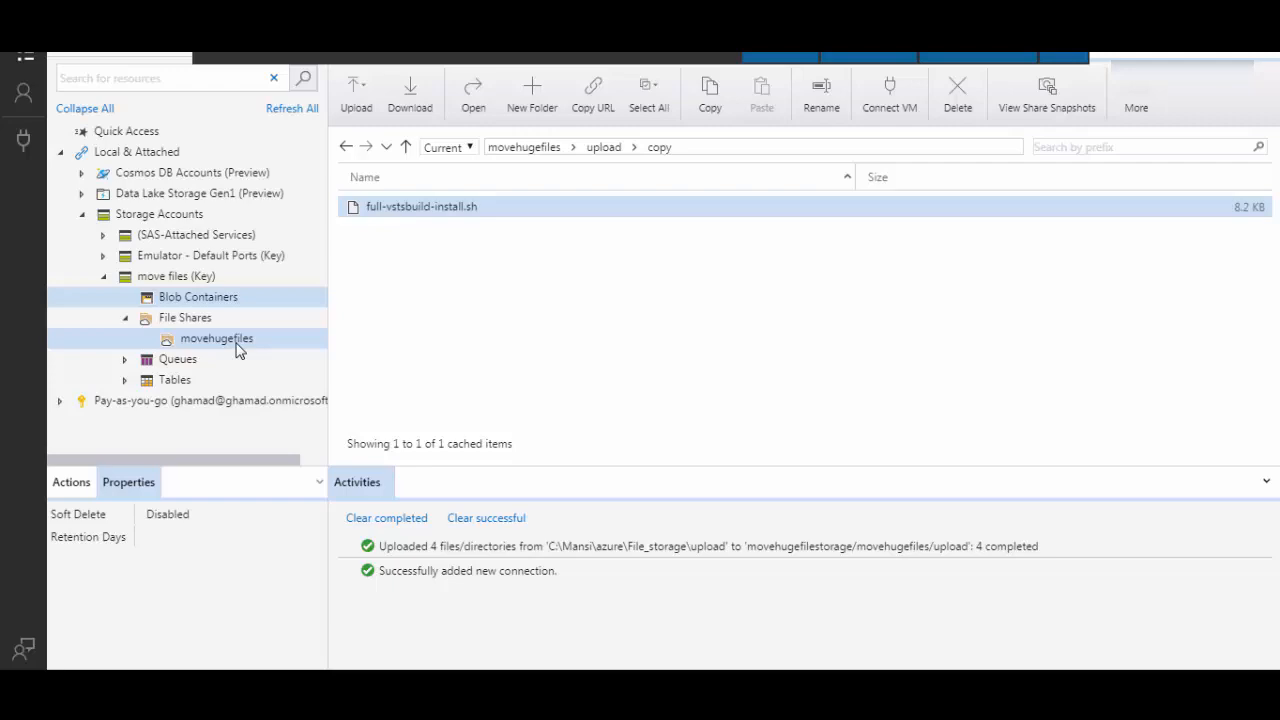
pyautogui.click(216, 338)
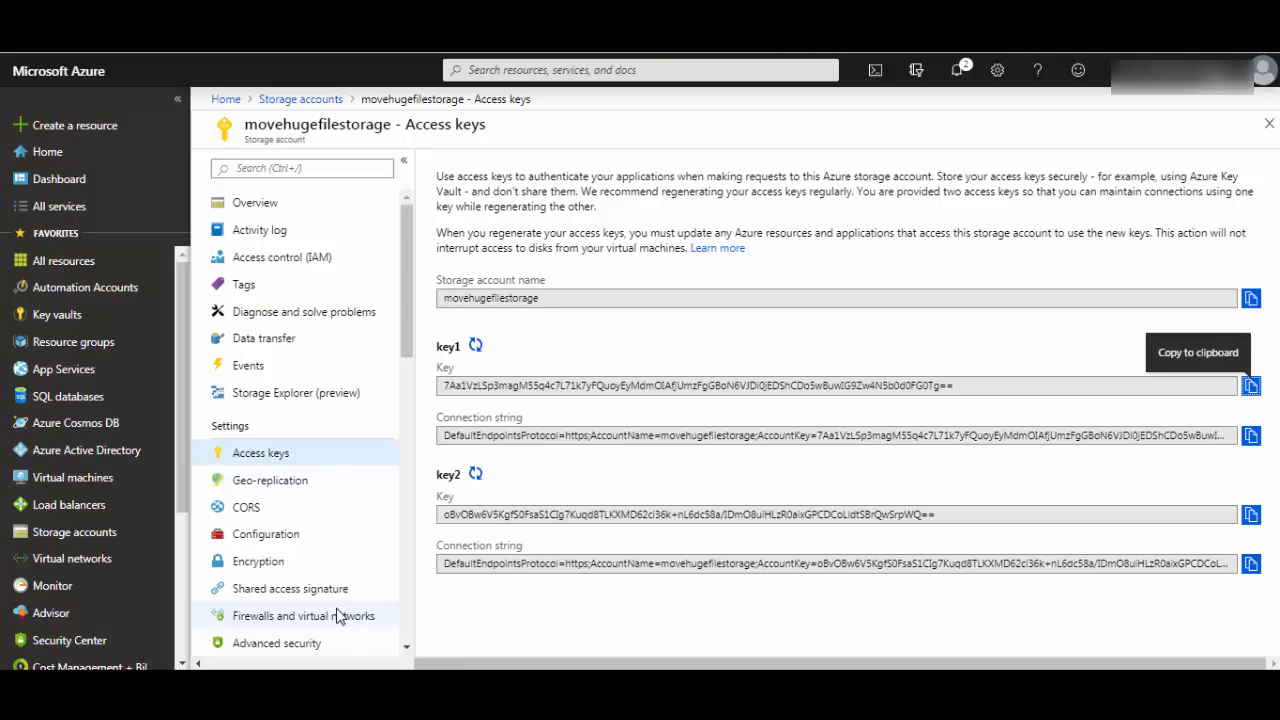
pyautogui.scroll(-3)
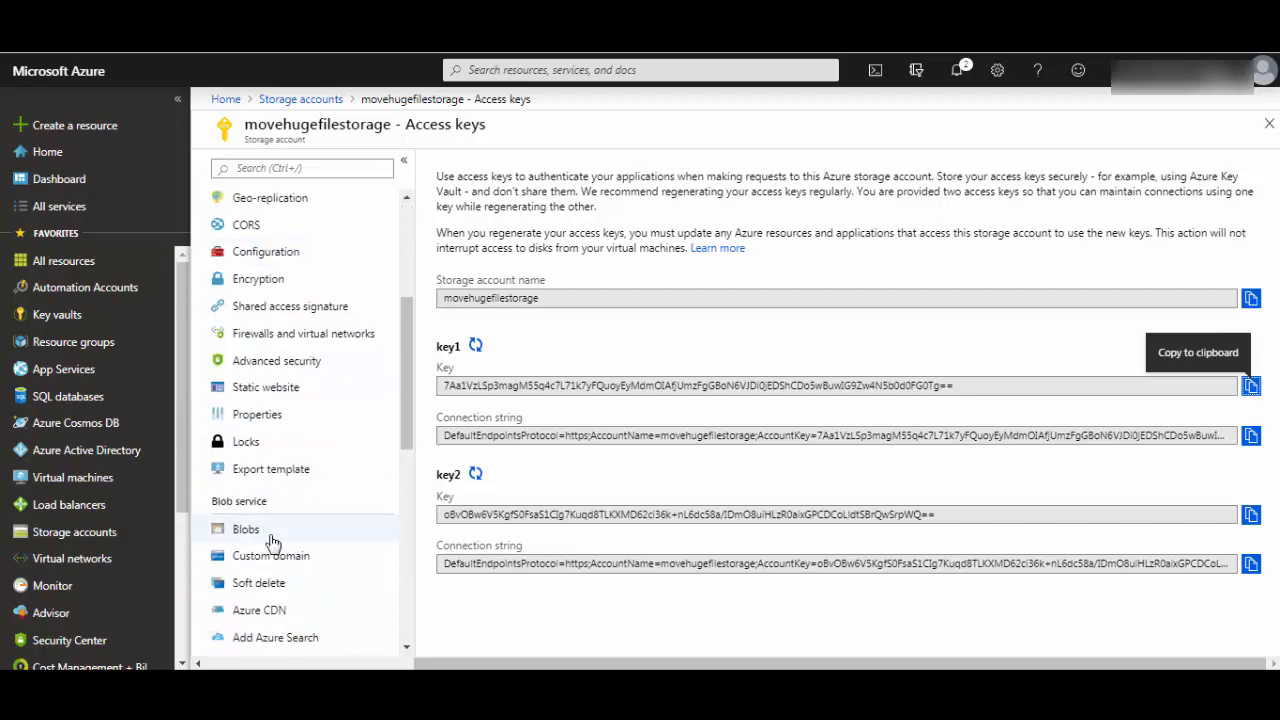
# - View the movehugefiles share's uploaded copy folder, BPSoftware.rar and both zips in the portal
pyautogui.click(246, 442)
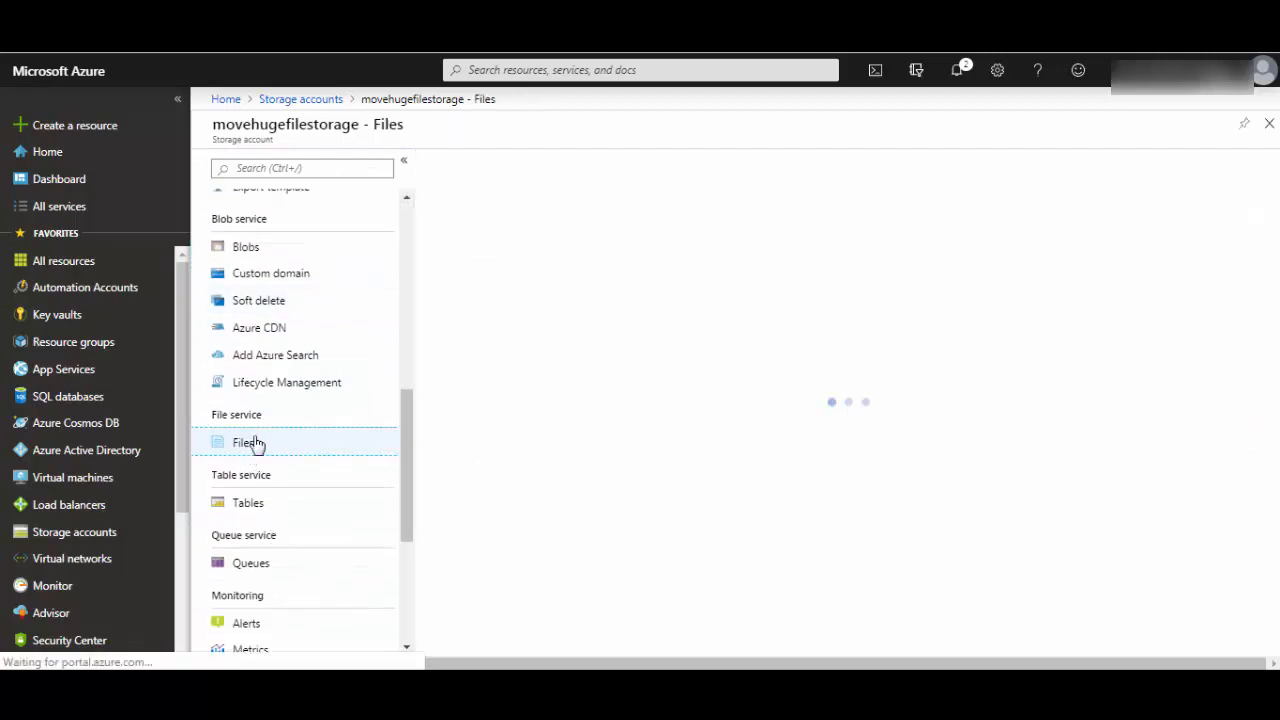
pyautogui.click(244, 442)
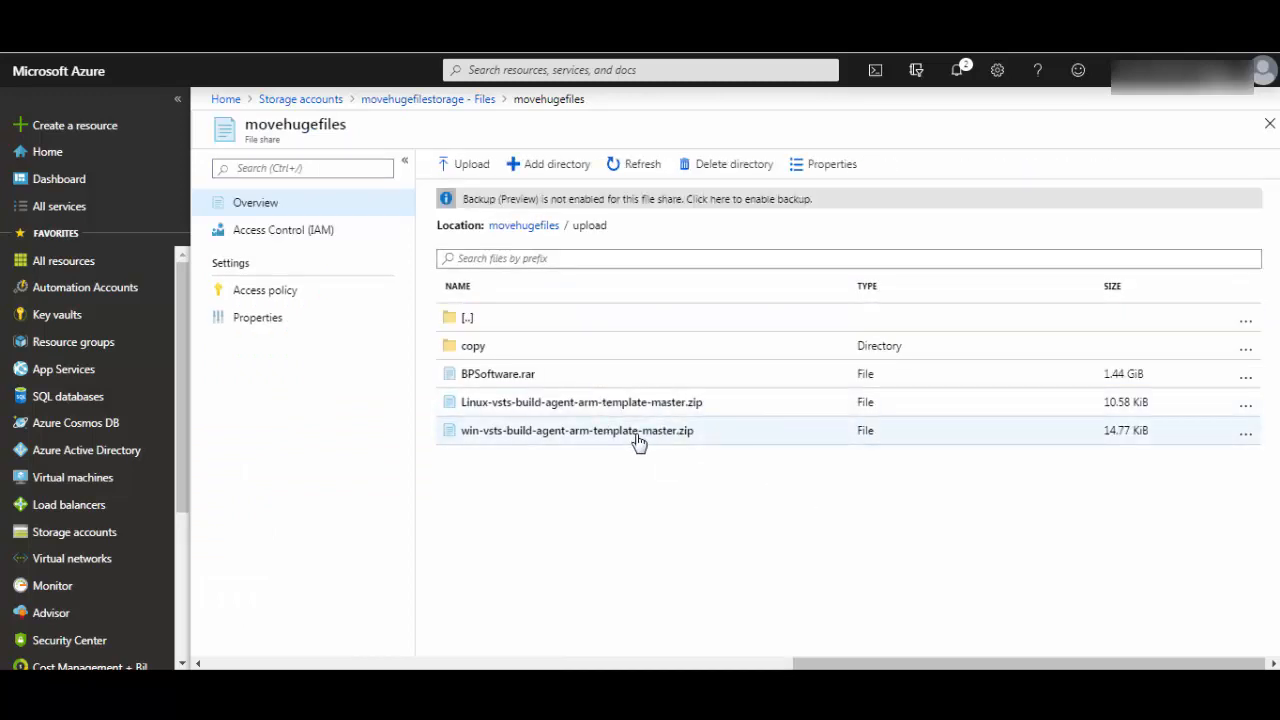
pyautogui.moveTo(474, 356)
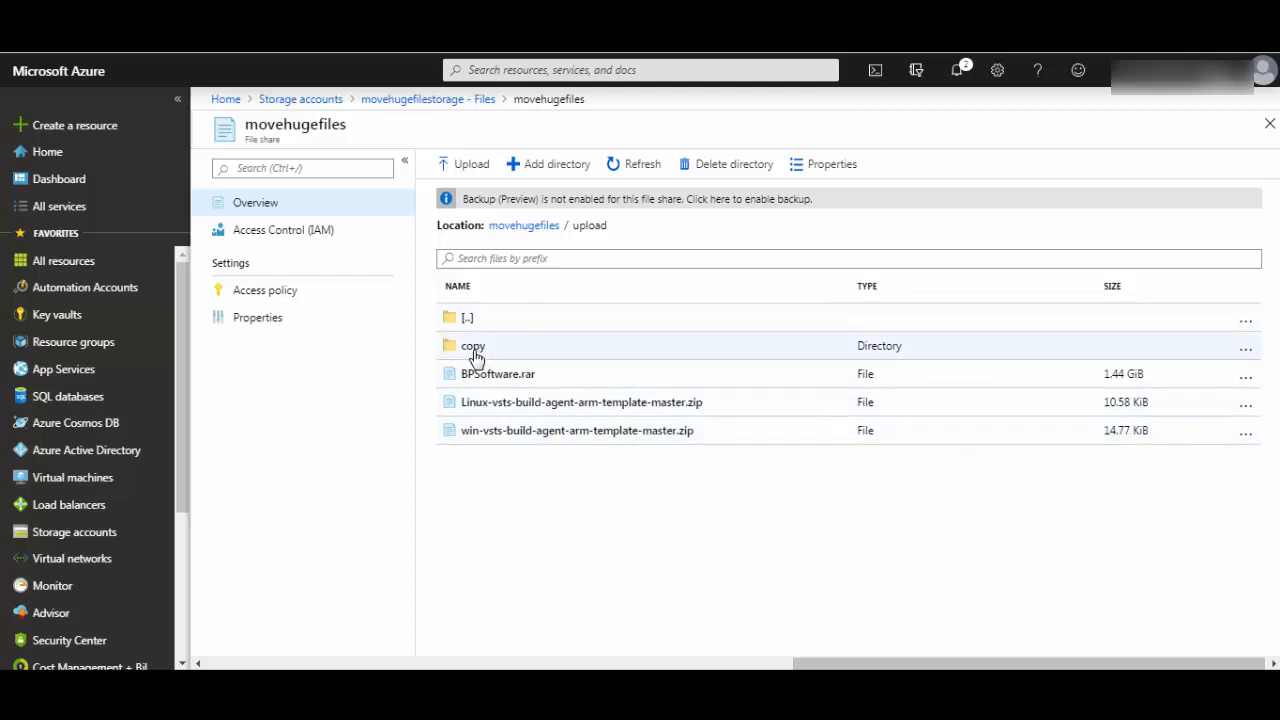
pyautogui.click(472, 344)
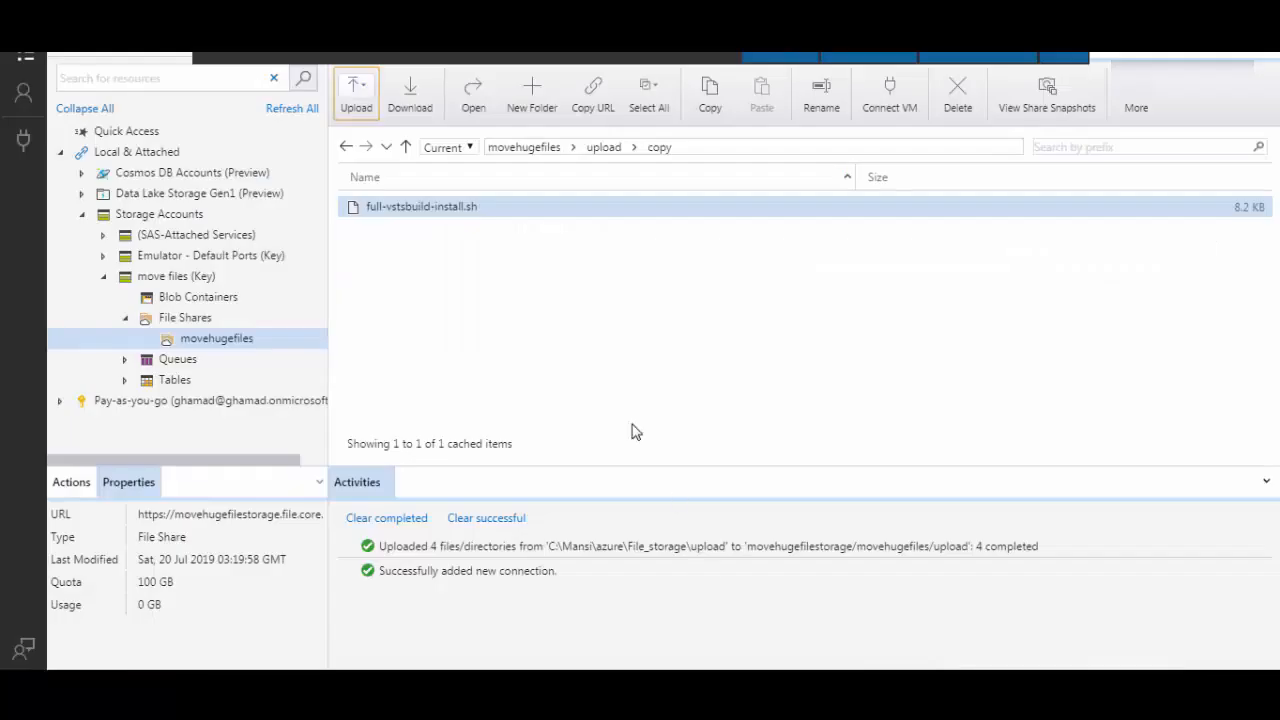
pyautogui.moveTo(410, 96)
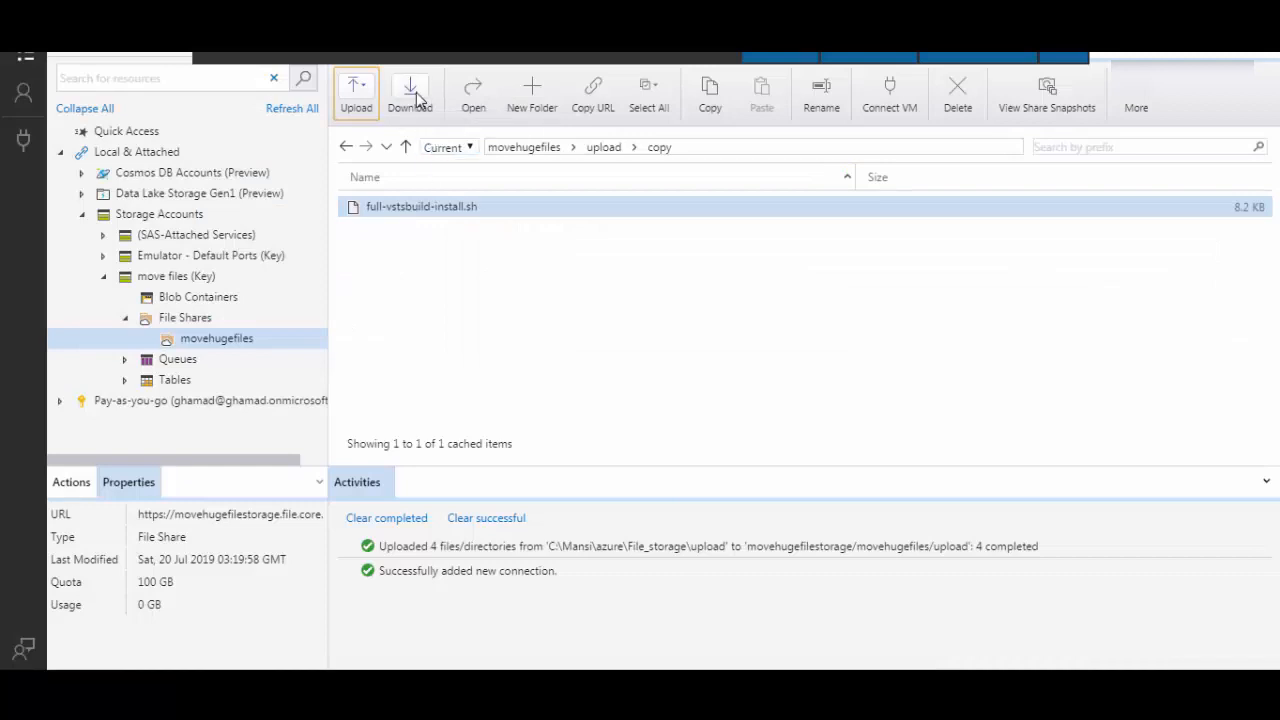
# - Start downloading full-vstsbuild-install.sh, cancel it, and return to the share root and Blob Containers
pyautogui.click(410, 90)
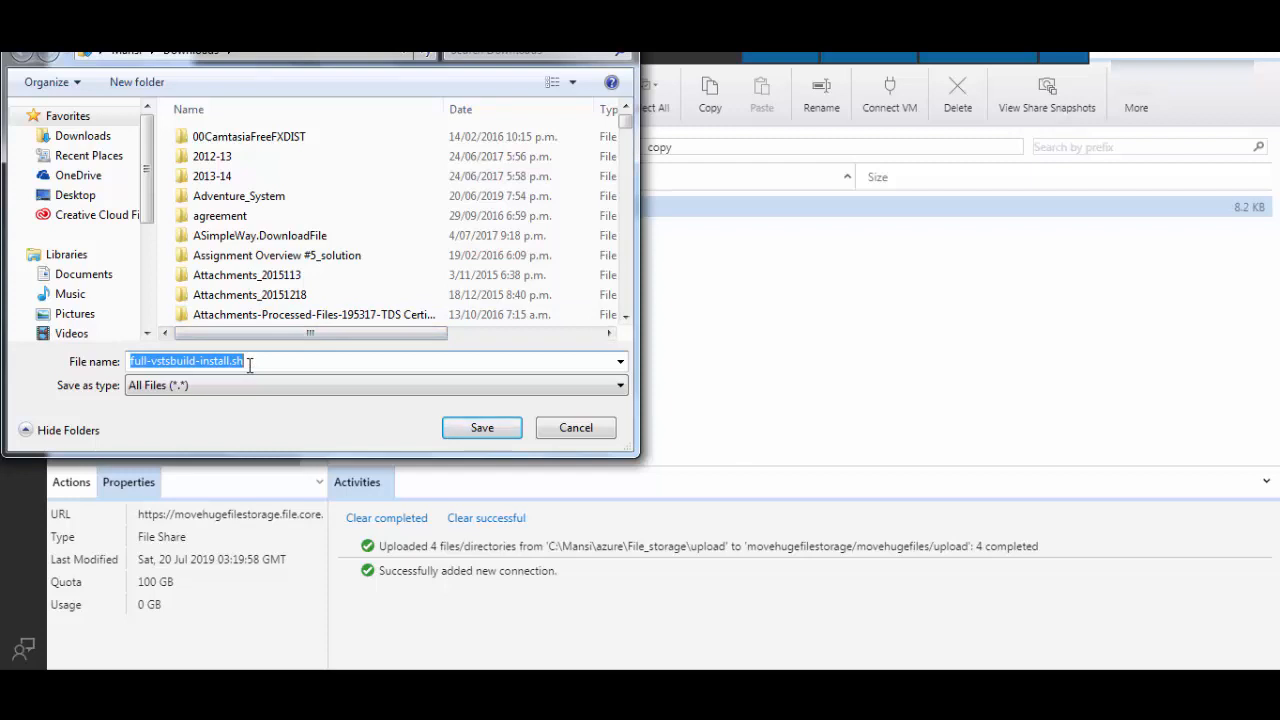
pyautogui.moveTo(576, 428)
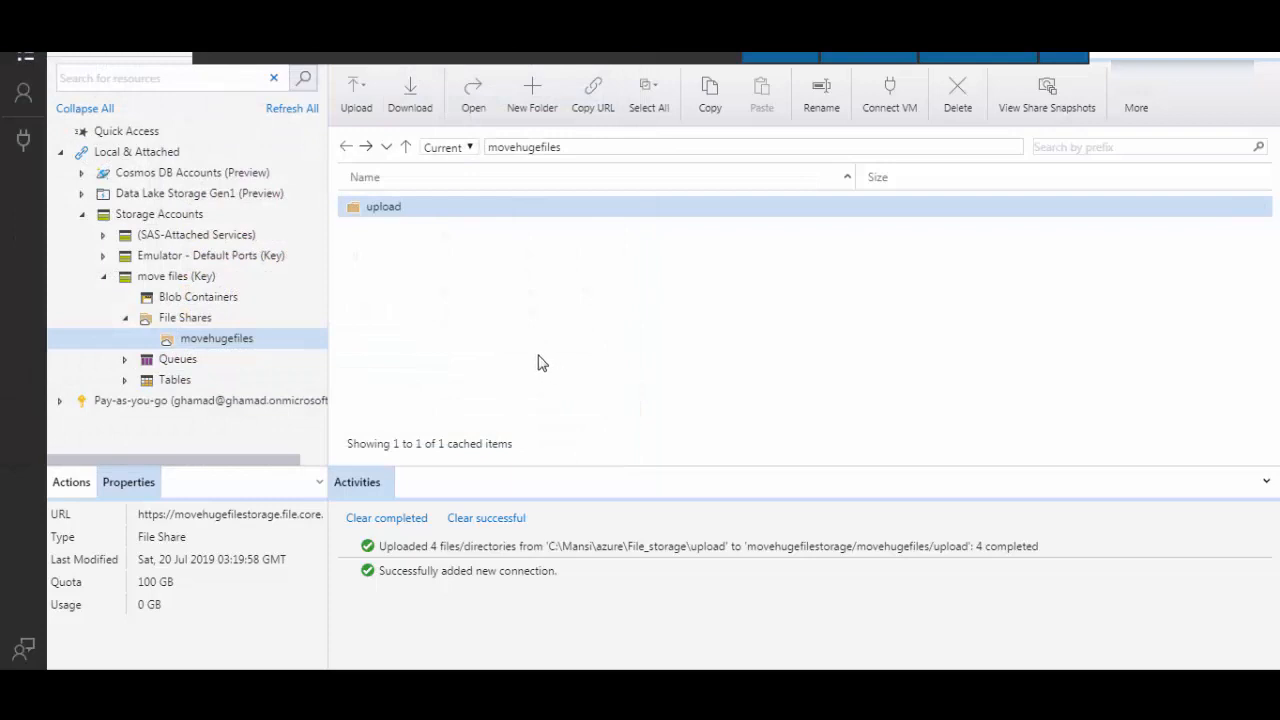
pyautogui.click(198, 296)
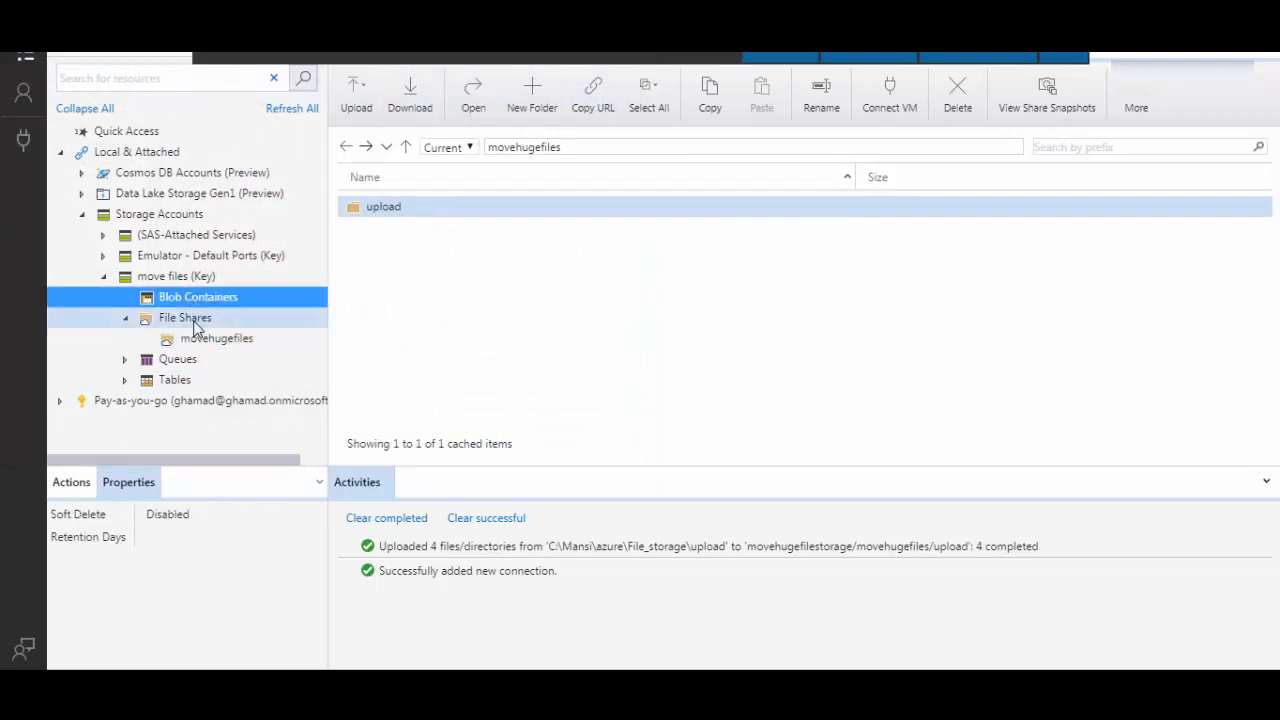
pyautogui.click(184, 316)
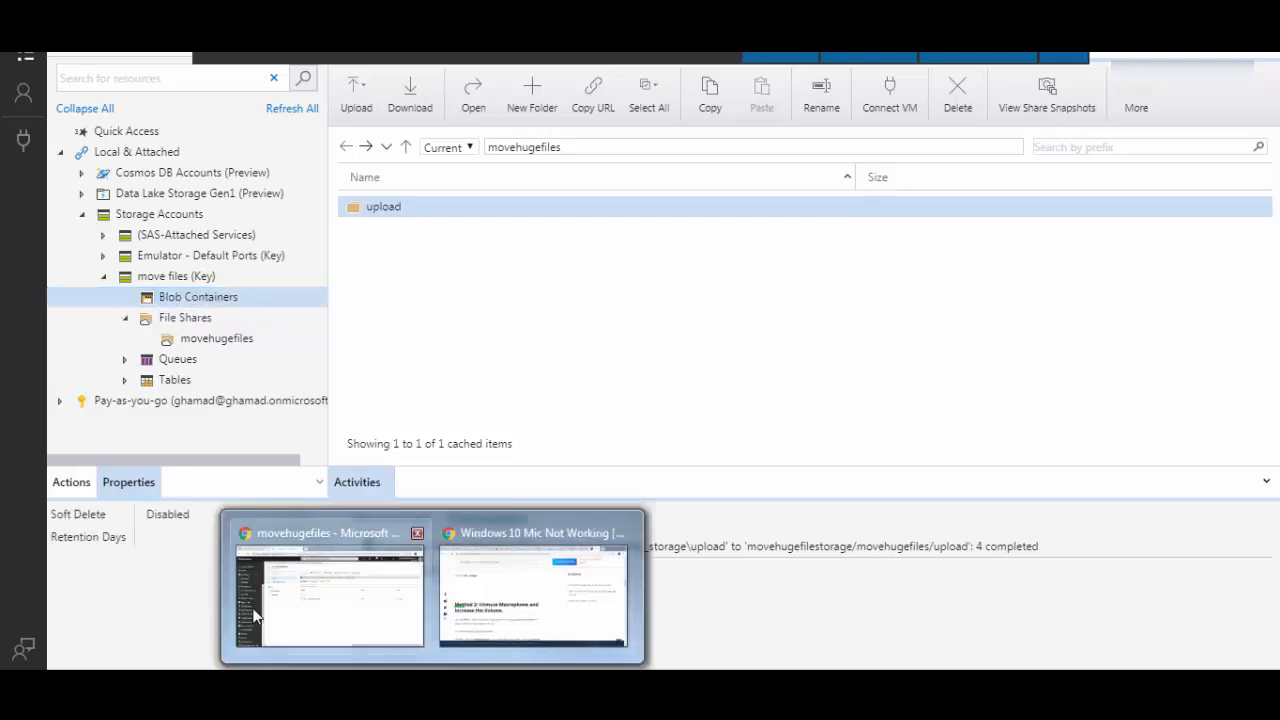
# - Start a new blob container named movefilestocontainer in the storage account
pyautogui.click(330, 590)
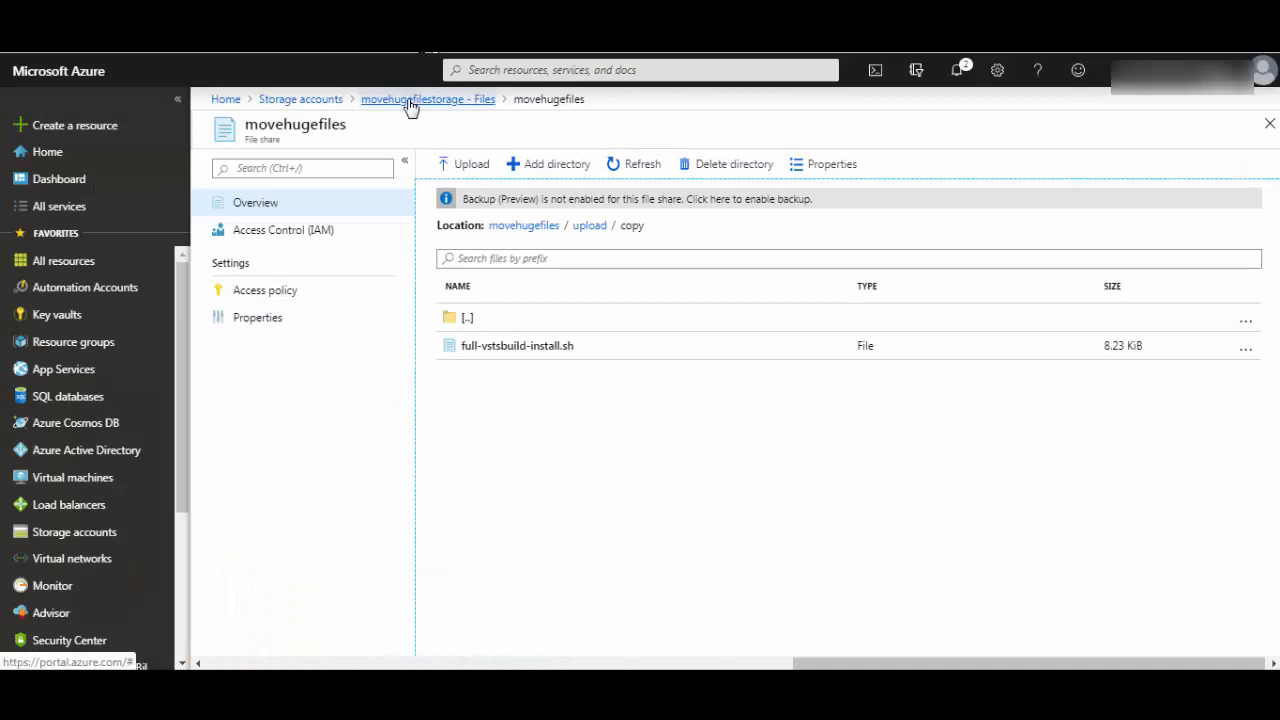
pyautogui.click(428, 98)
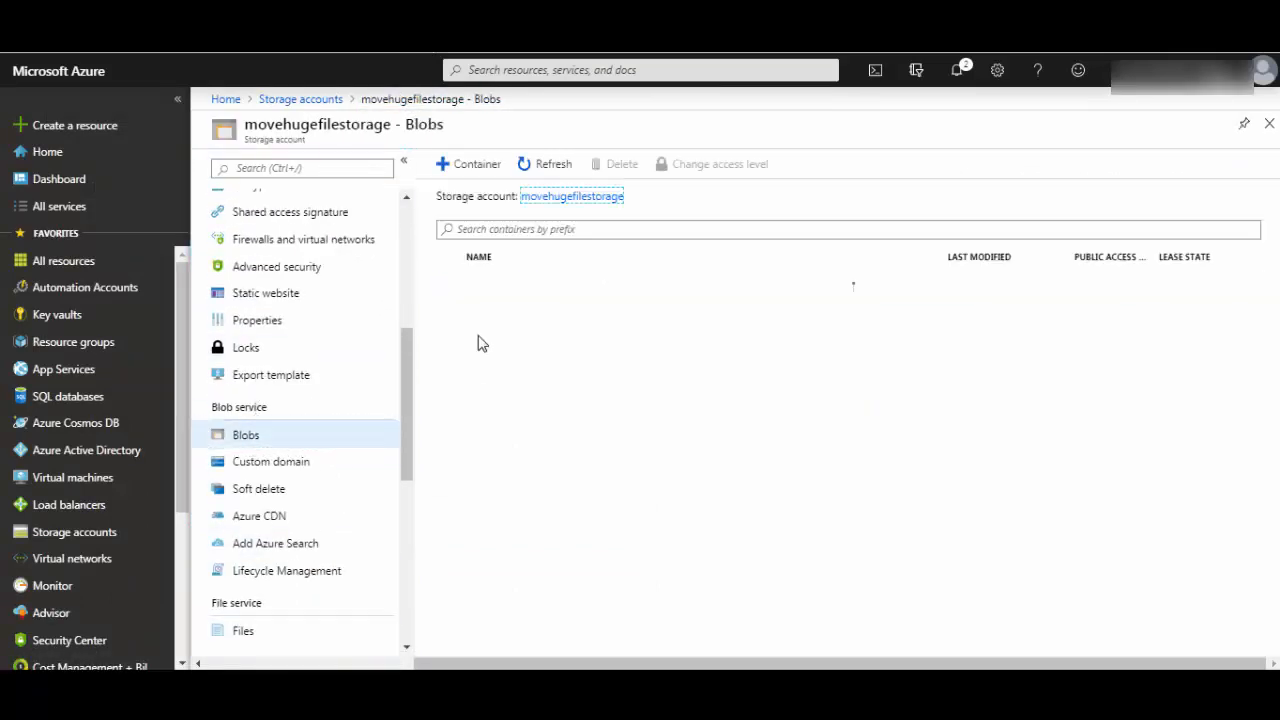
pyautogui.click(468, 164)
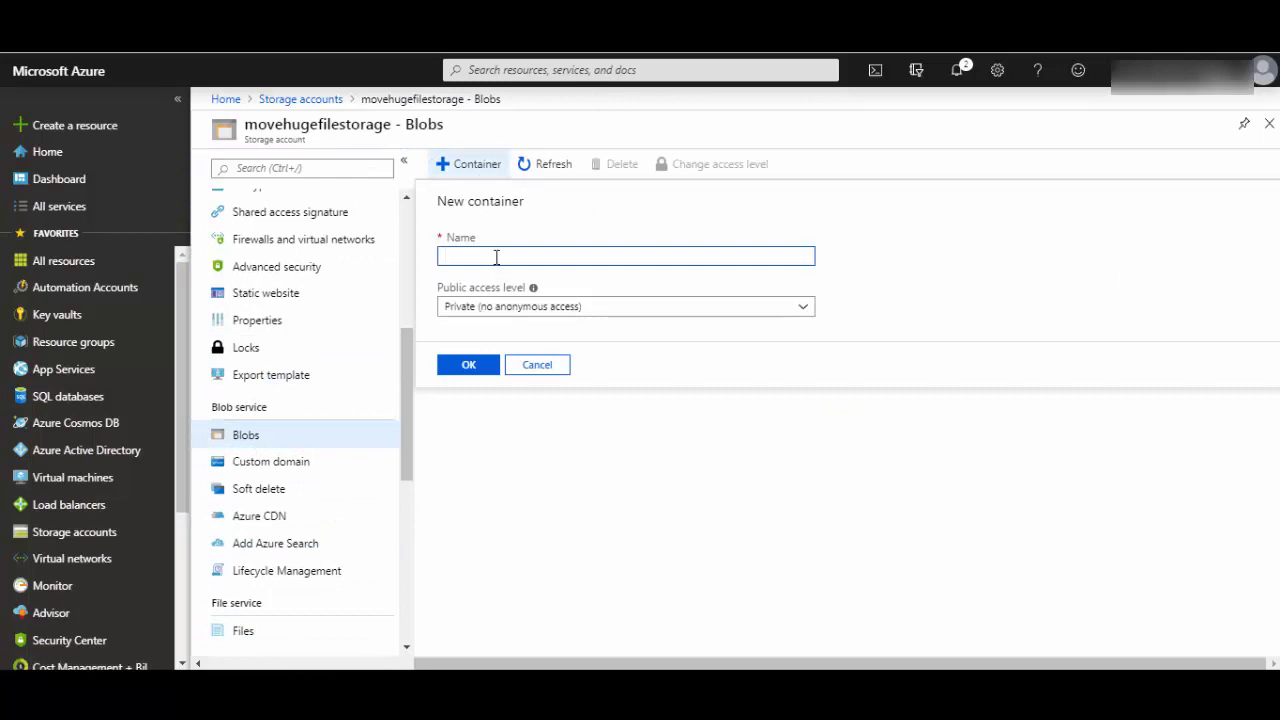
pyautogui.write('movefilesto')
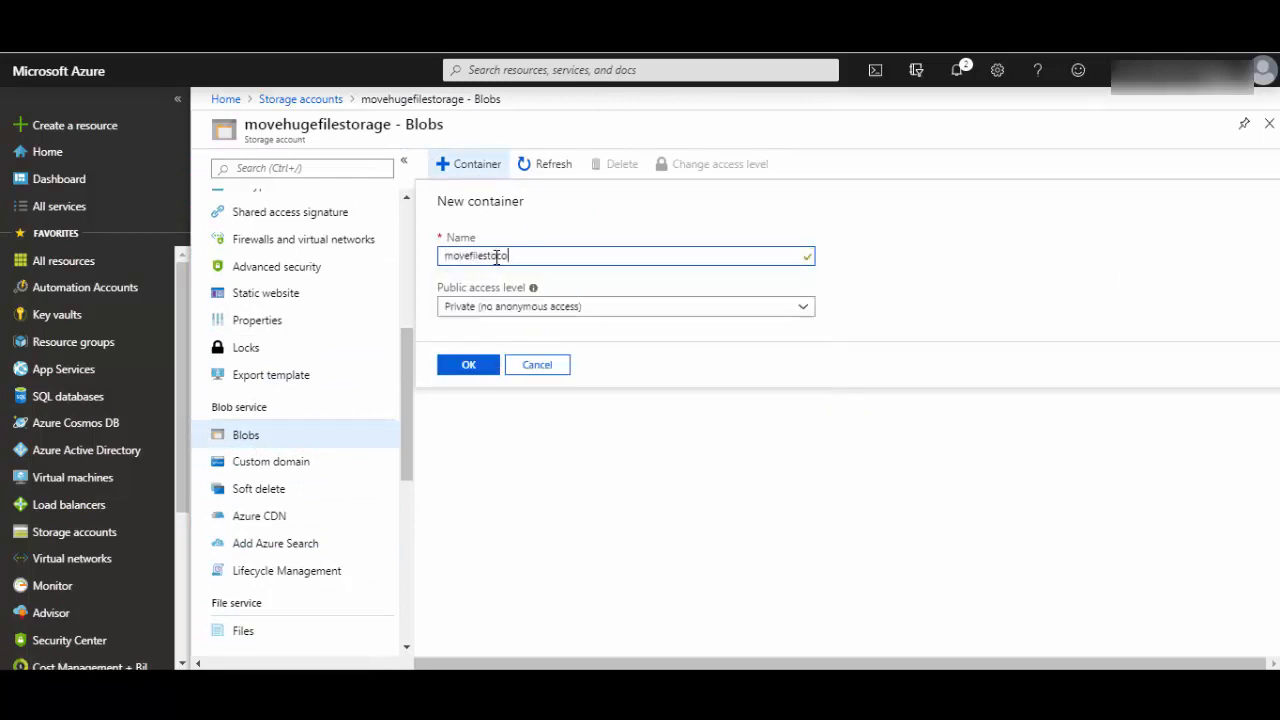
pyautogui.write('container')
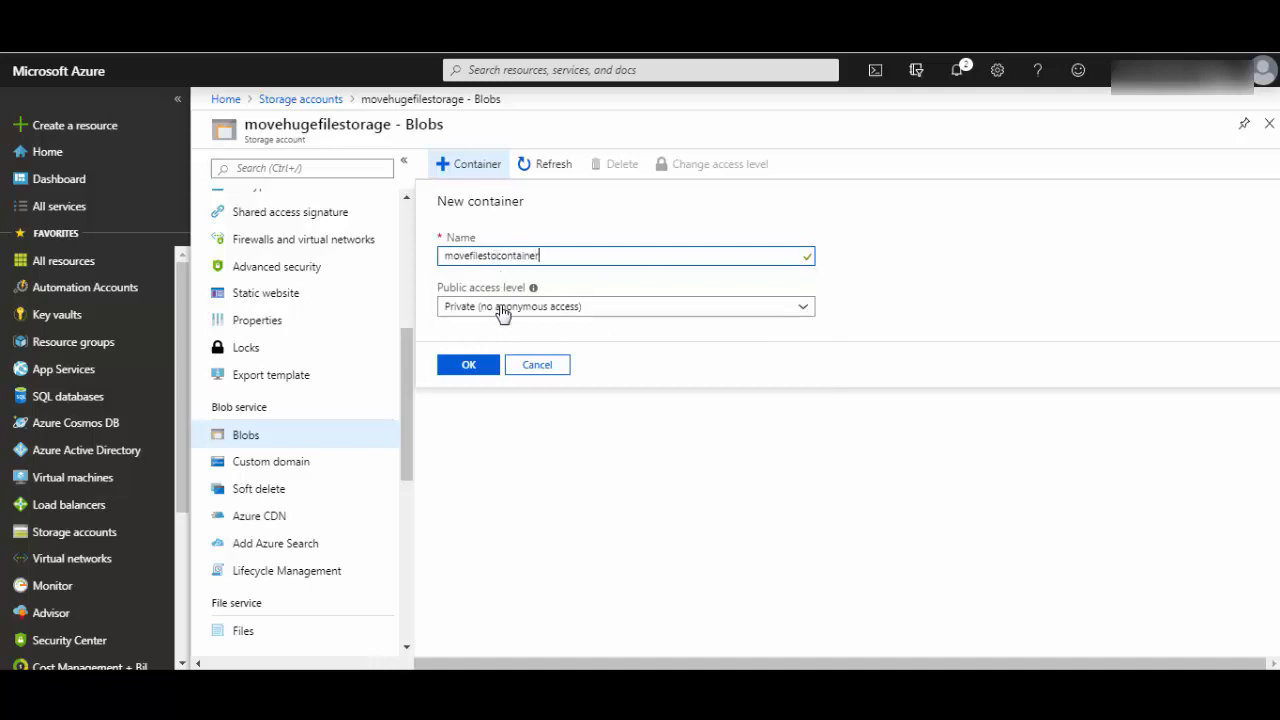
# - Set public access to Container (anonymous read for containers and blobs), create it and open it
pyautogui.click(624, 306)
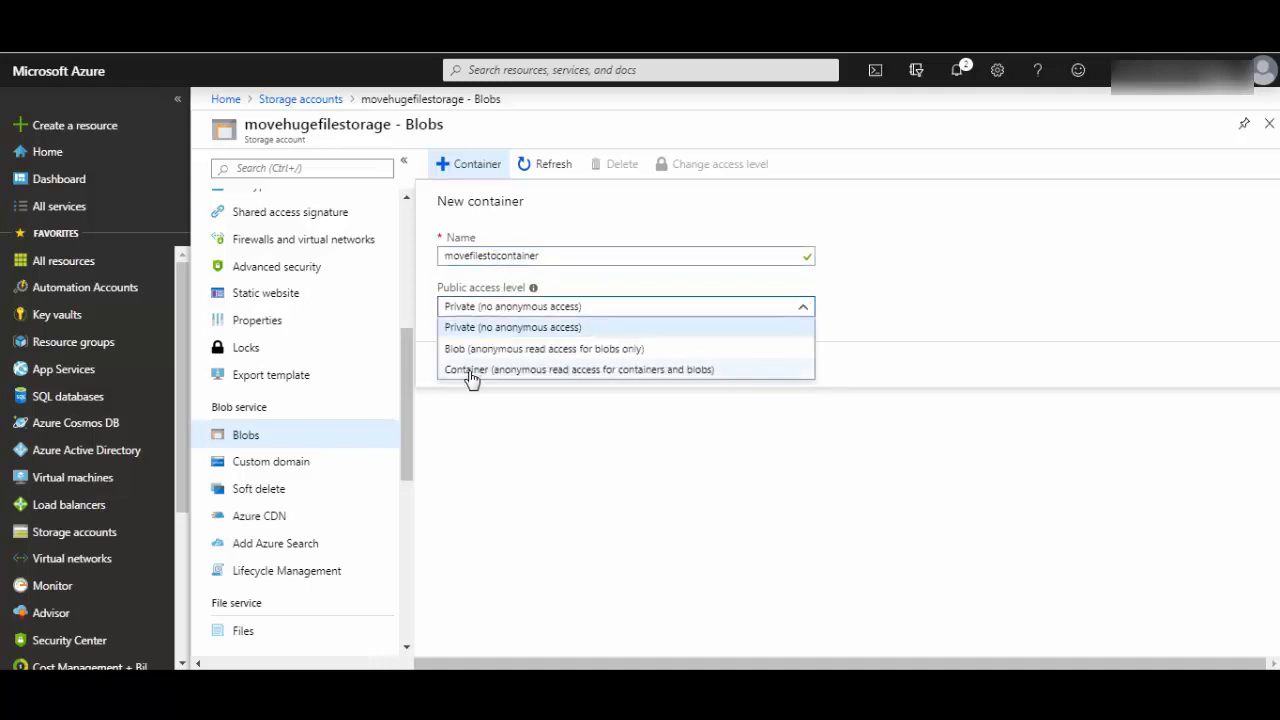
pyautogui.click(578, 368)
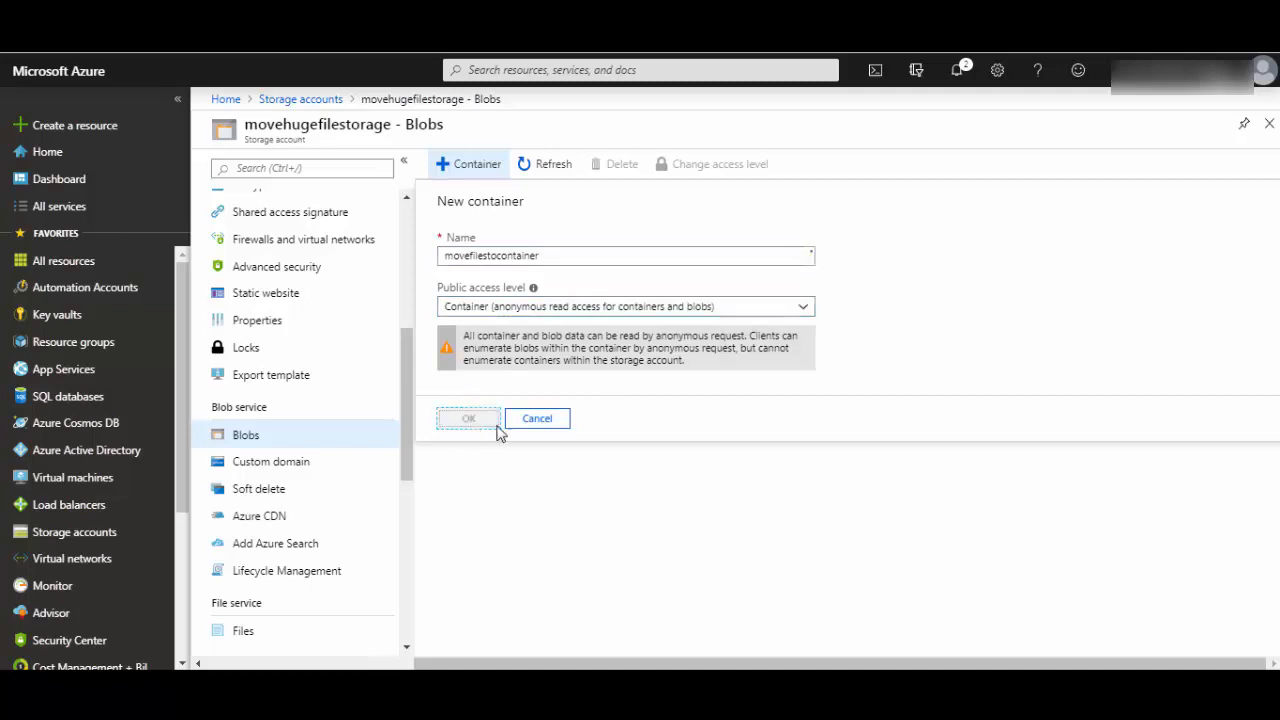
pyautogui.click(468, 418)
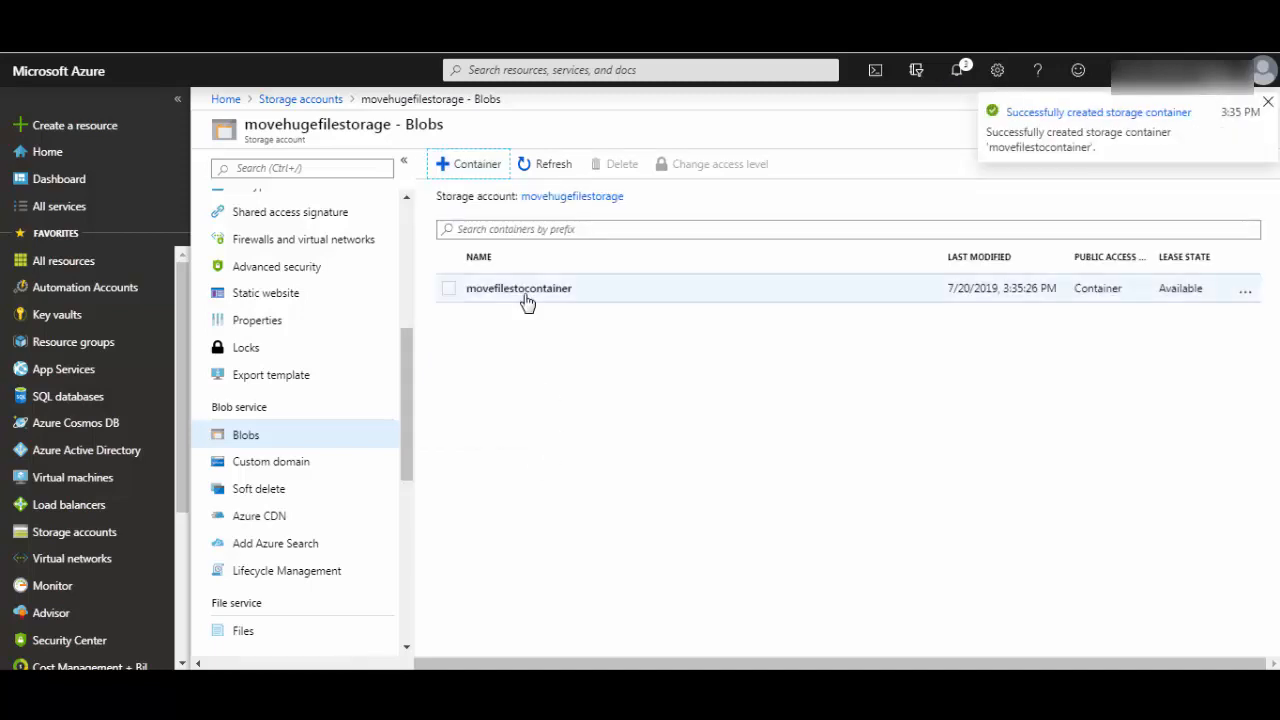
pyautogui.click(518, 288)
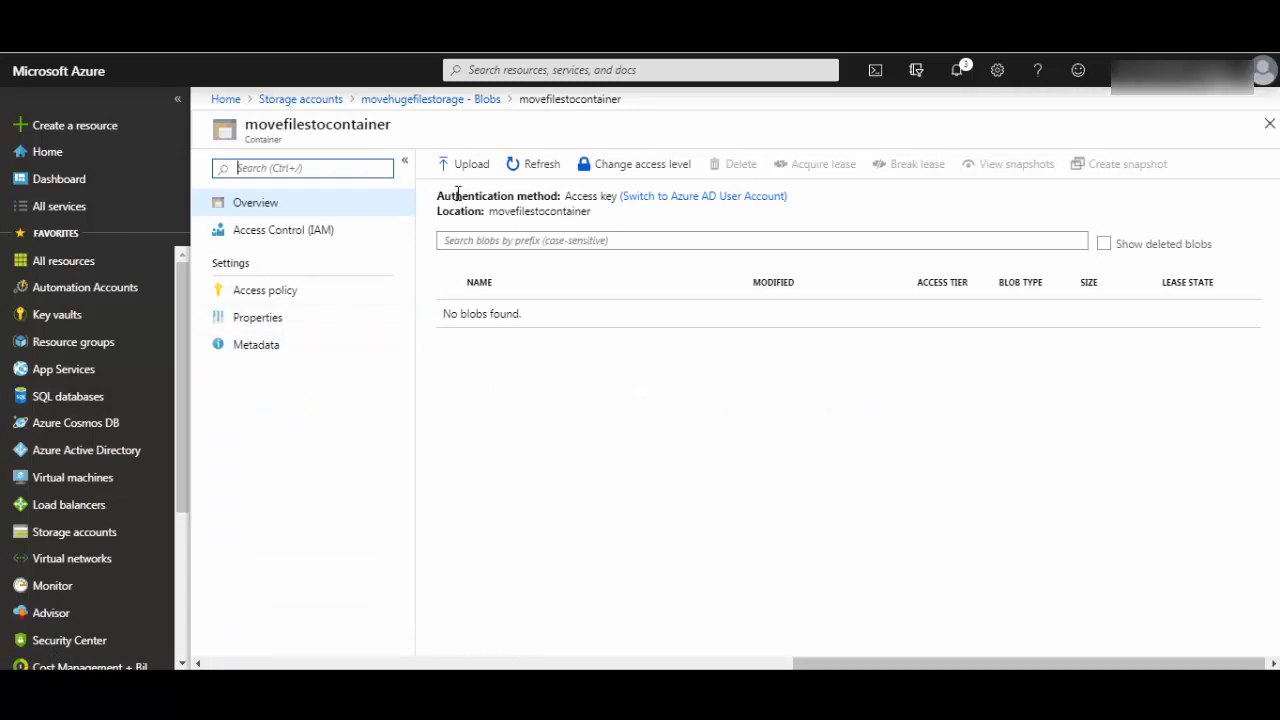
pyautogui.moveTo(682, 612)
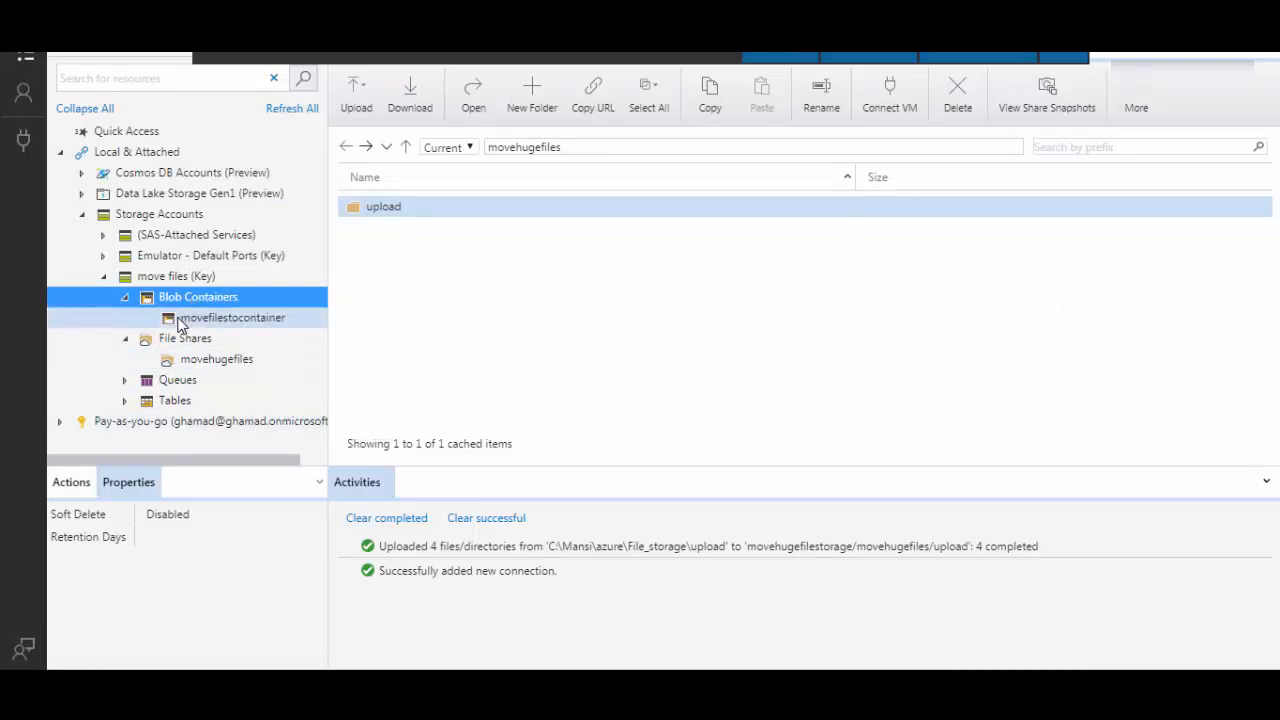
# - Select the empty movefilestocontainer container and show its upload choices
pyautogui.click(232, 316)
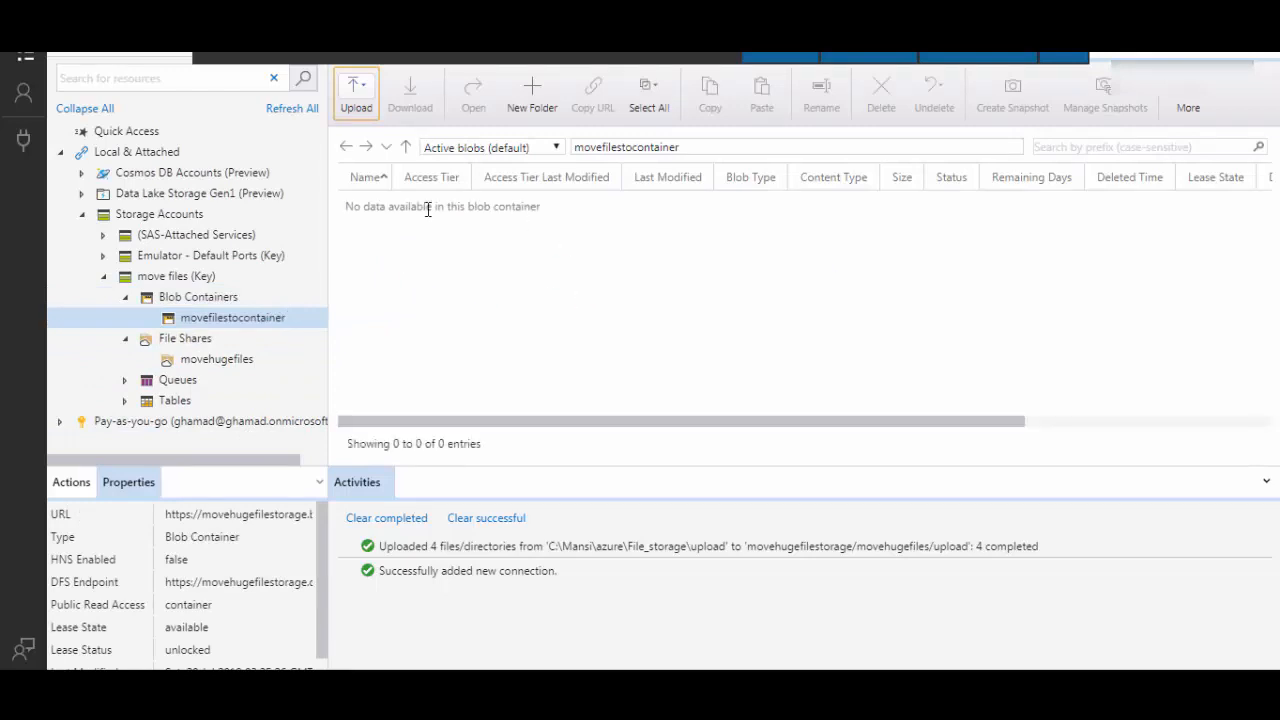
pyautogui.click(356, 90)
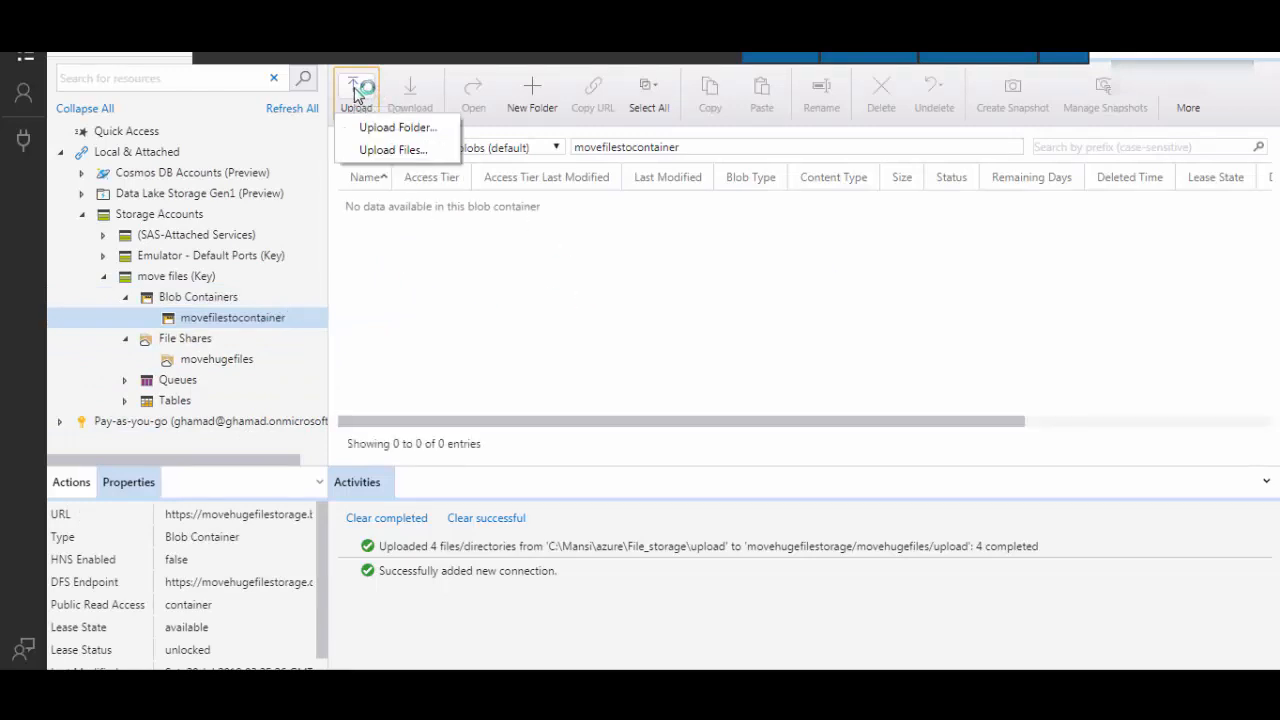
pyautogui.moveTo(398, 128)
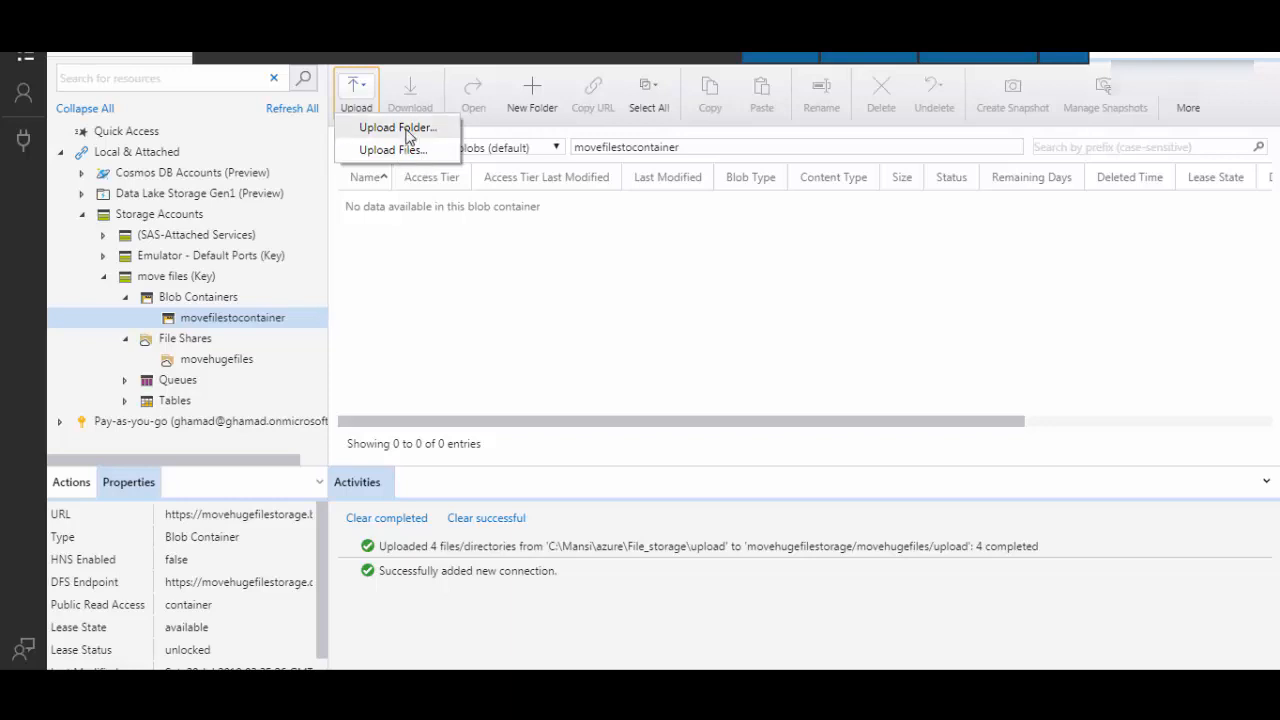
# - Upload the local copy folder into movefilestocontainer as Block Blobs
pyautogui.click(396, 128)
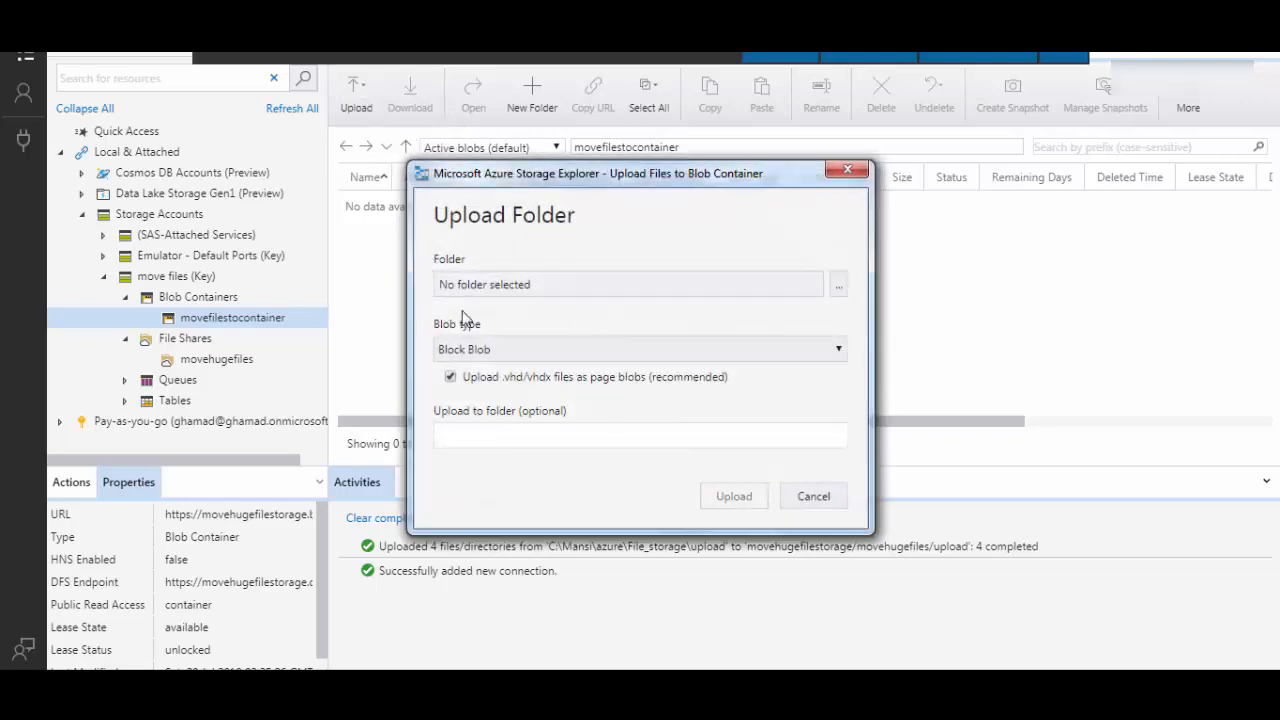
pyautogui.click(838, 284)
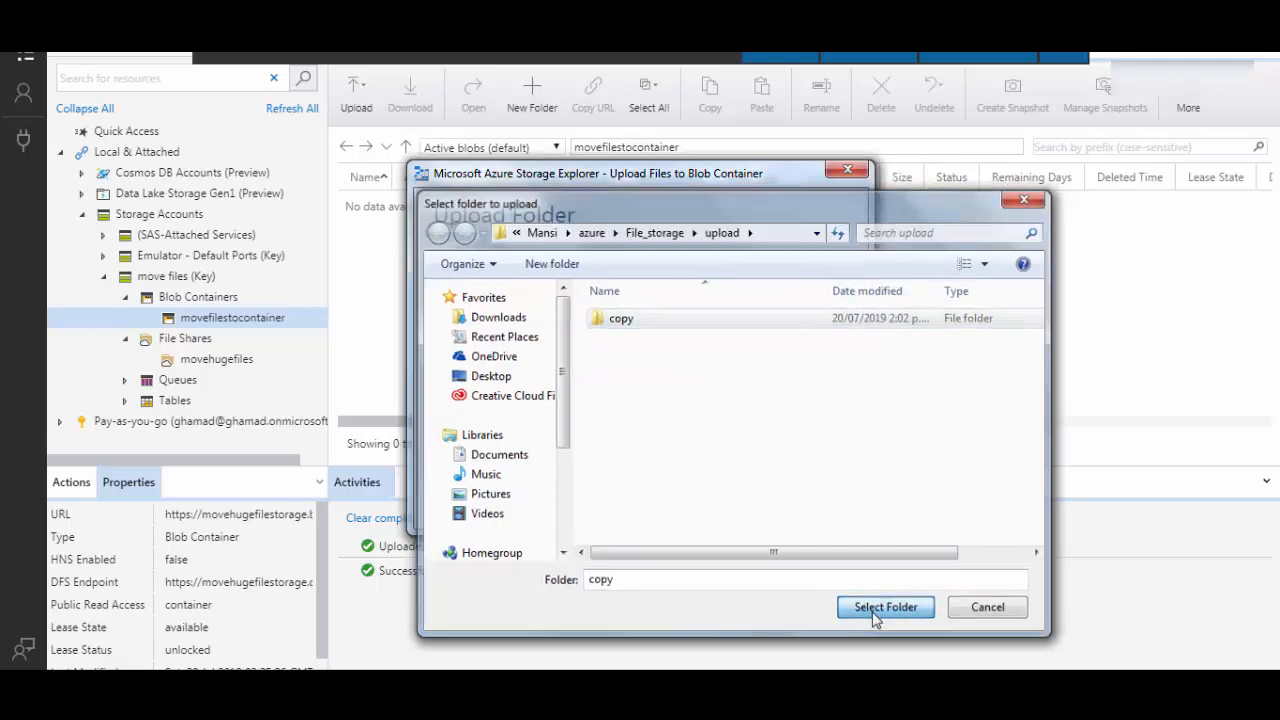
pyautogui.click(884, 608)
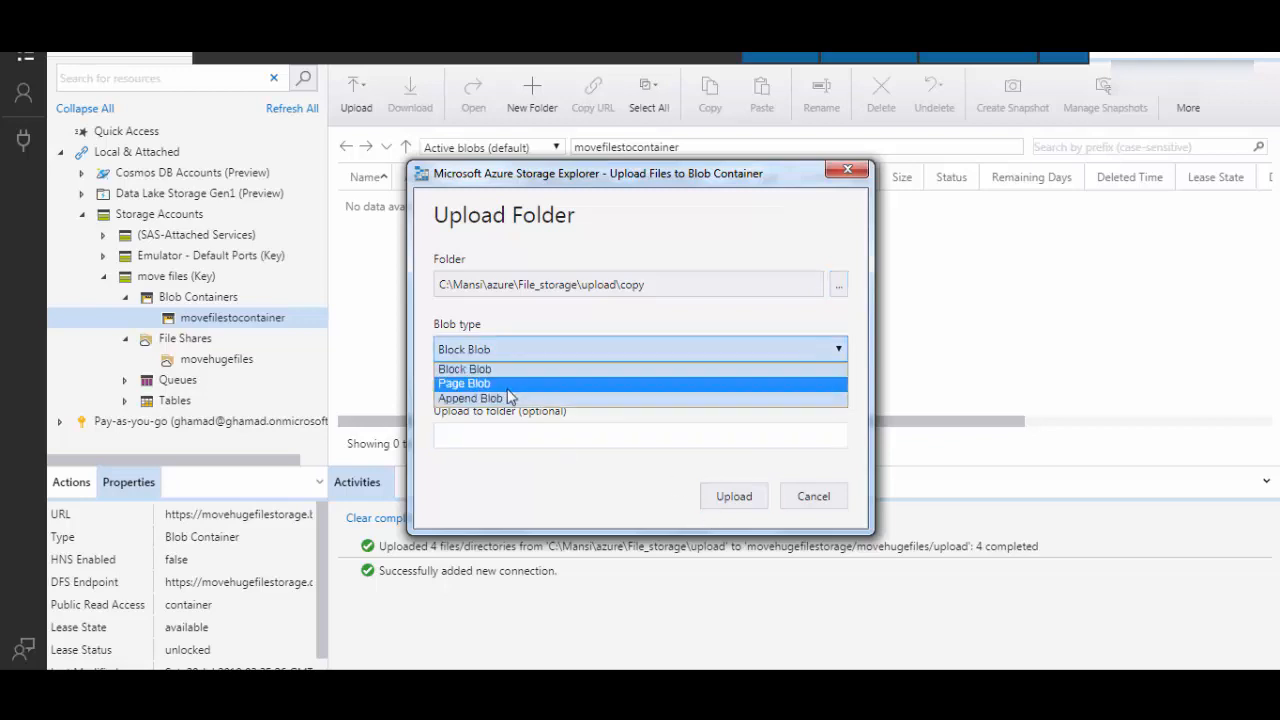
pyautogui.moveTo(464, 368)
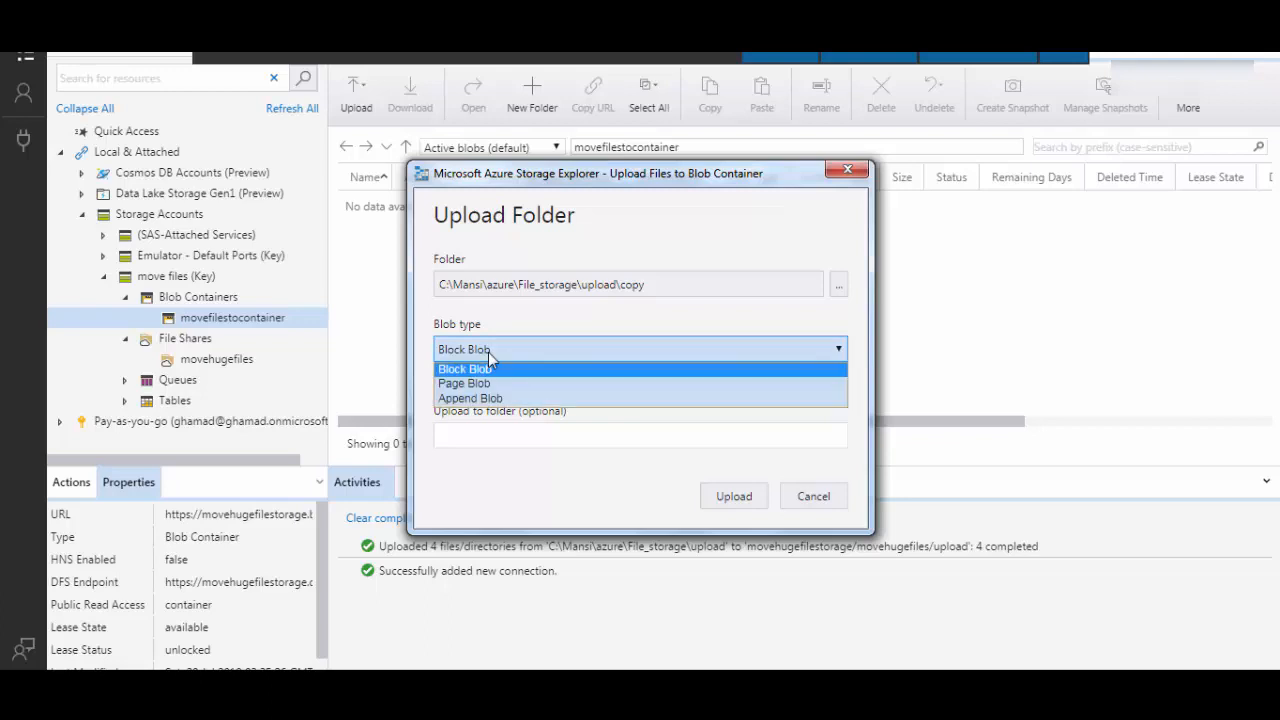
pyautogui.click(464, 368)
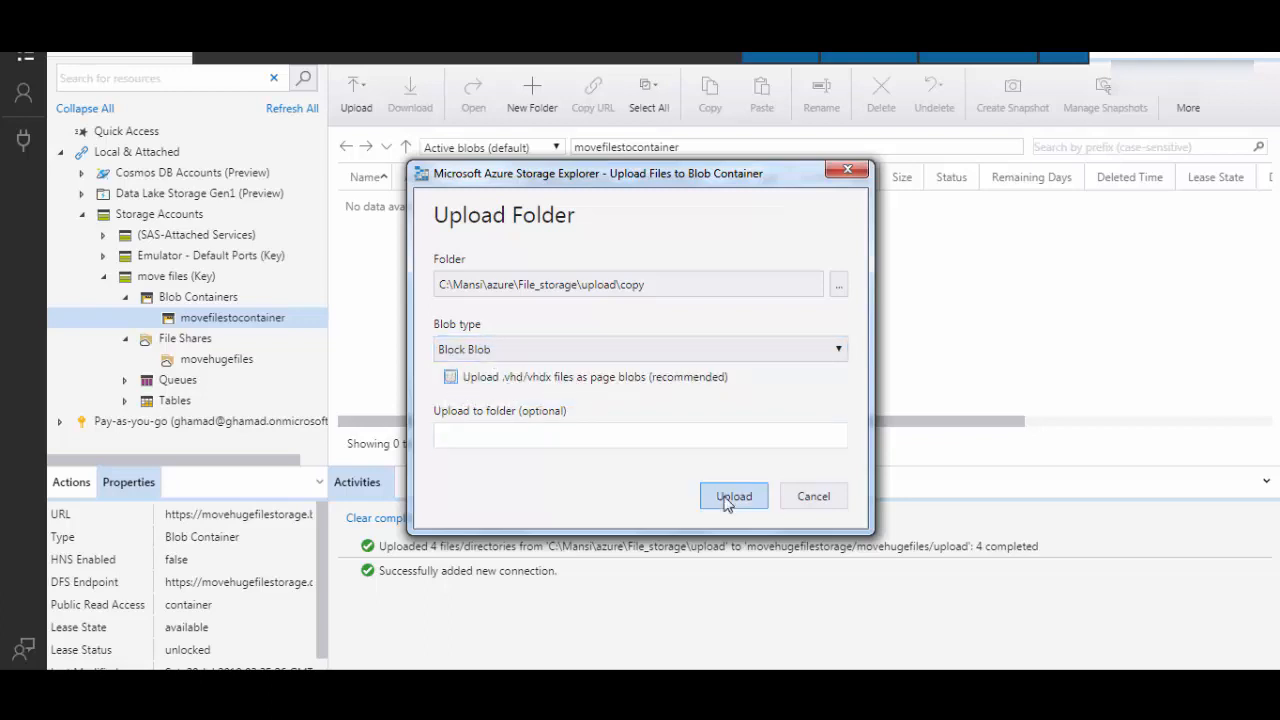
pyautogui.click(732, 496)
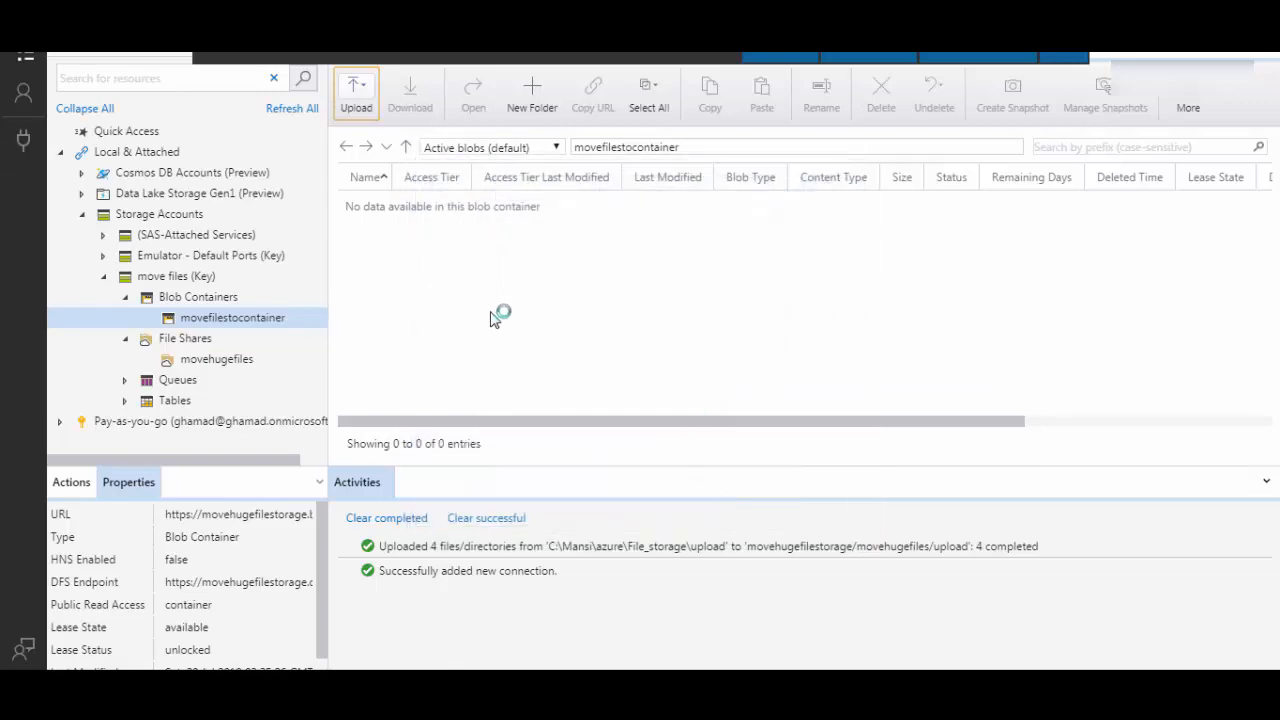
pyautogui.moveTo(500, 328)
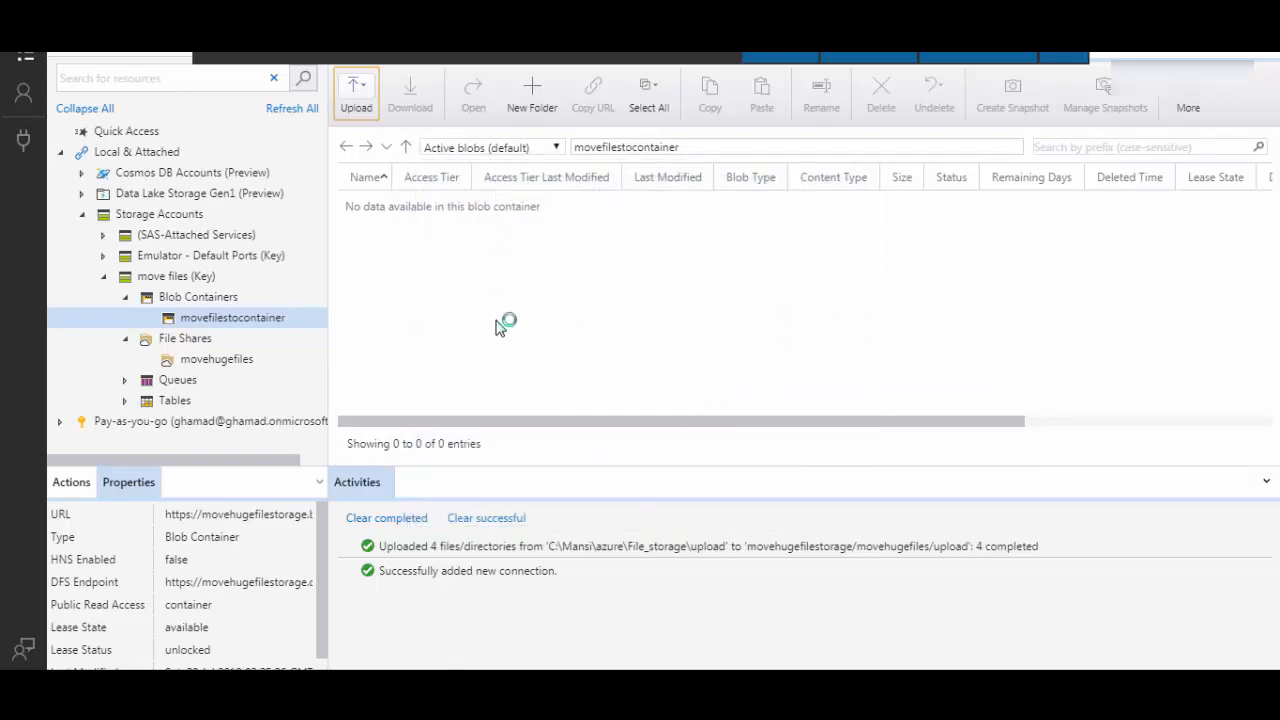
pyautogui.click(356, 90)
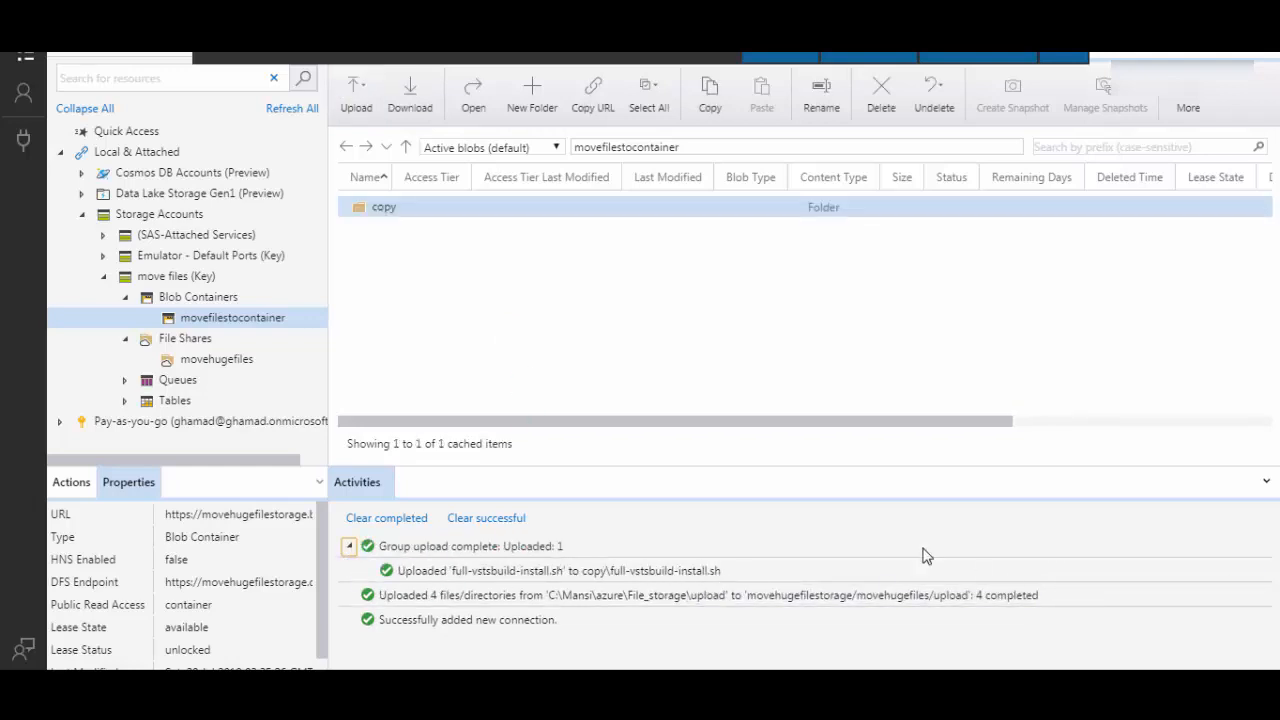
# - View the copy folder in movefilestocontainer holding full-vstsbuild-install.sh as an 8.23 KB block blob
pyautogui.doubleClick(384, 206)
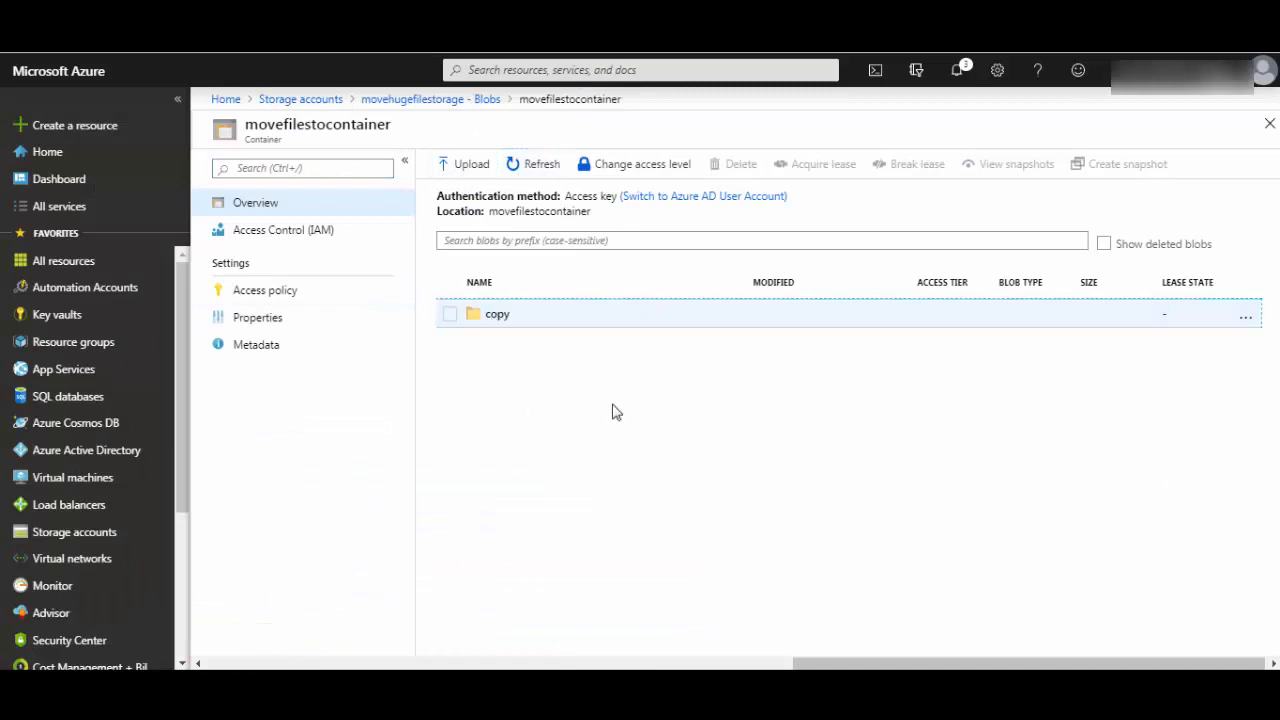
pyautogui.click(496, 312)
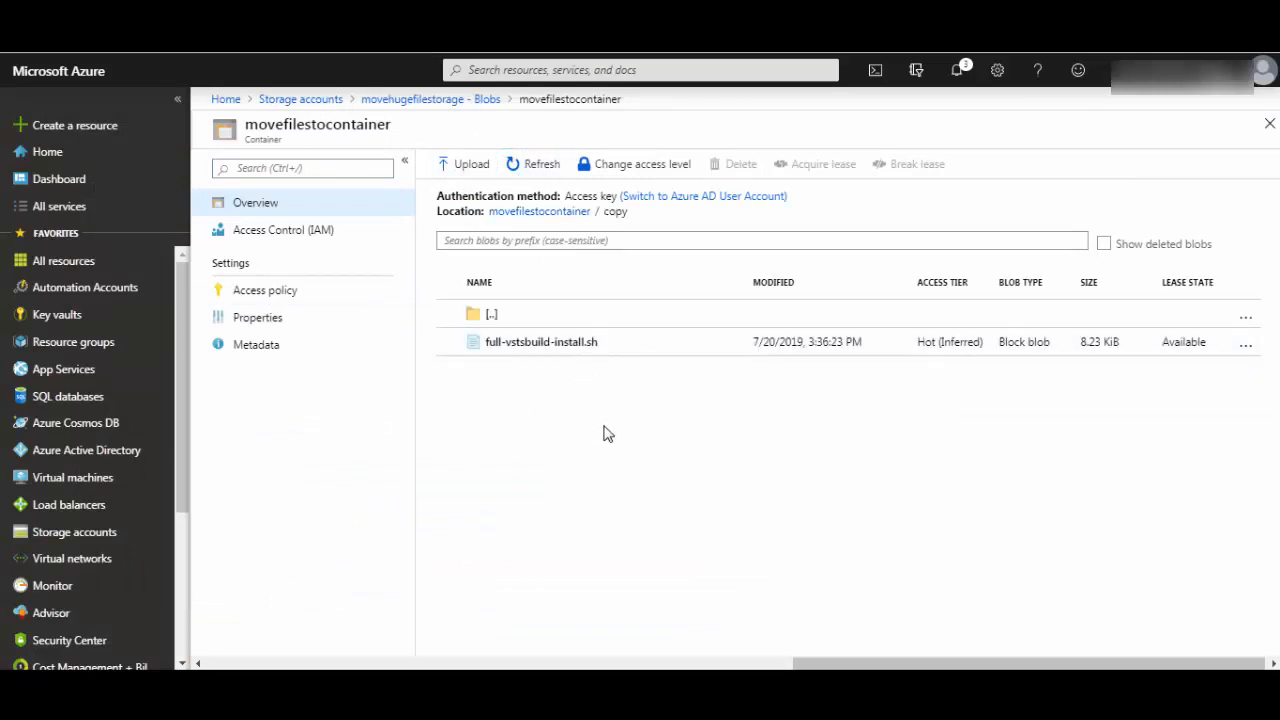
pyautogui.moveTo(680, 564)
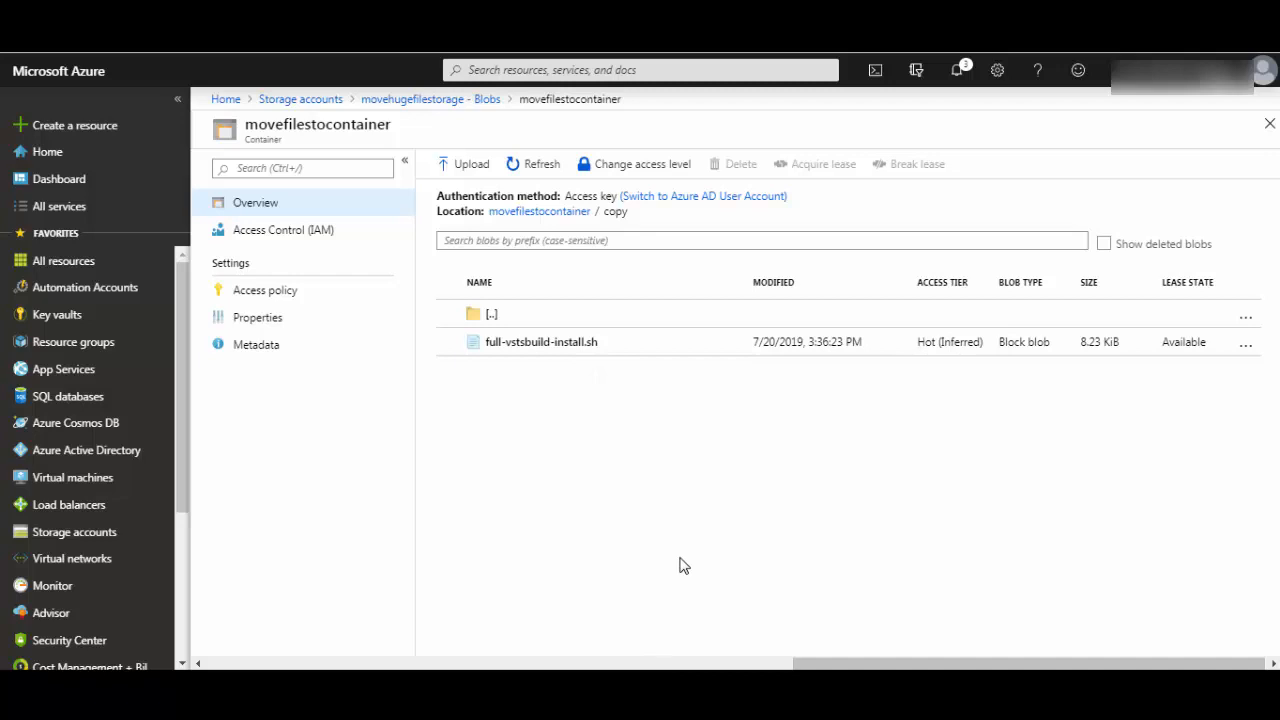